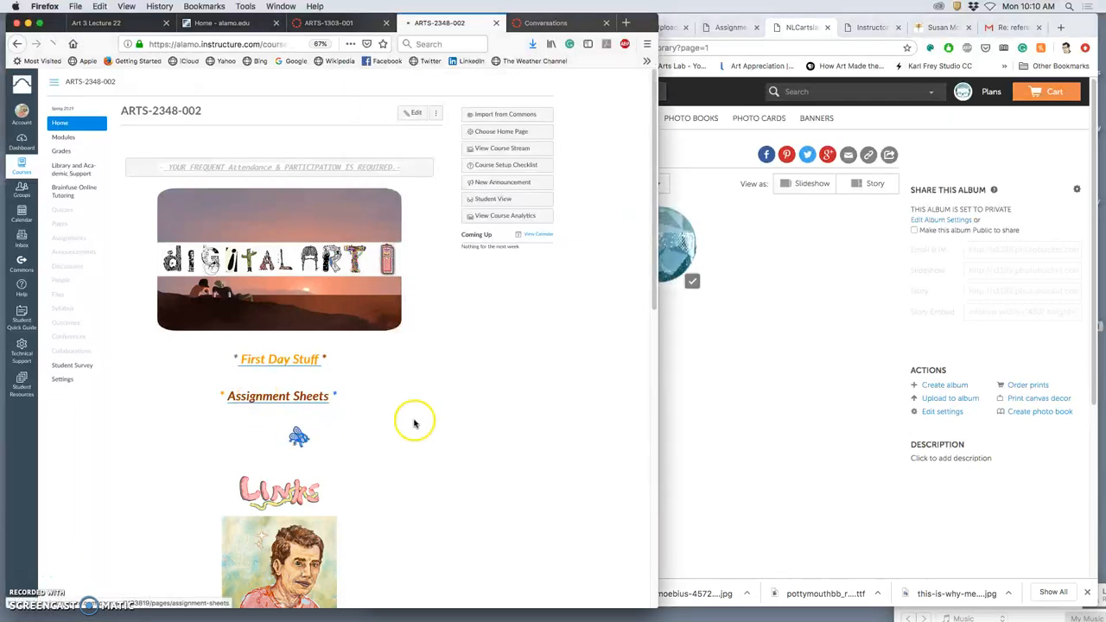
- From the Assignment Sheets page, open Assignment #9's digital painting exploration presentation in a new tab
click(277, 396)
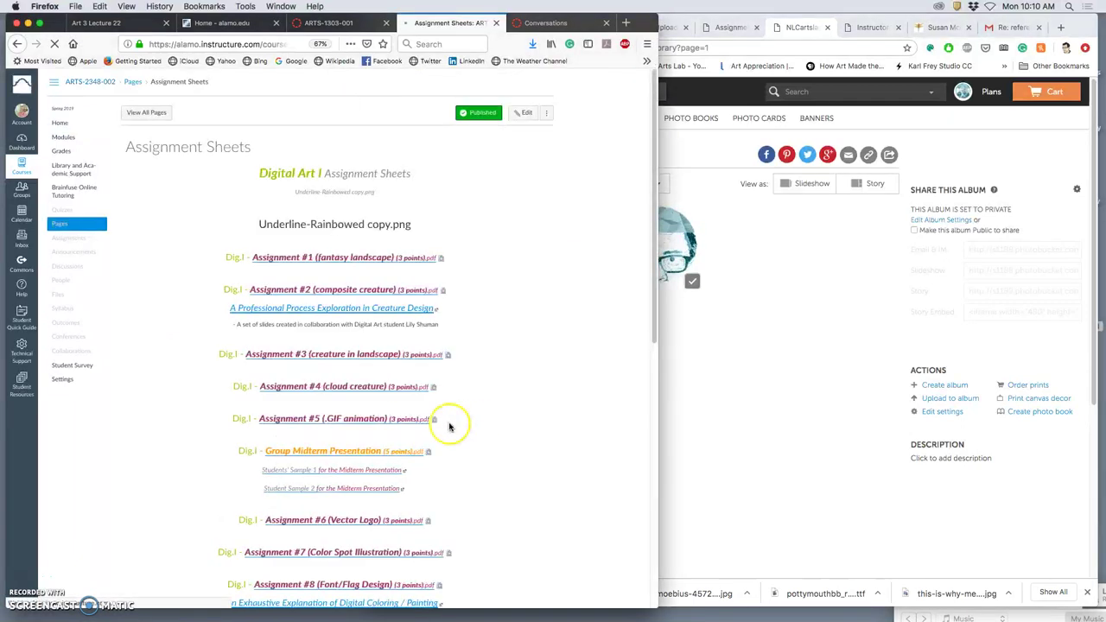
scroll(down, 3)
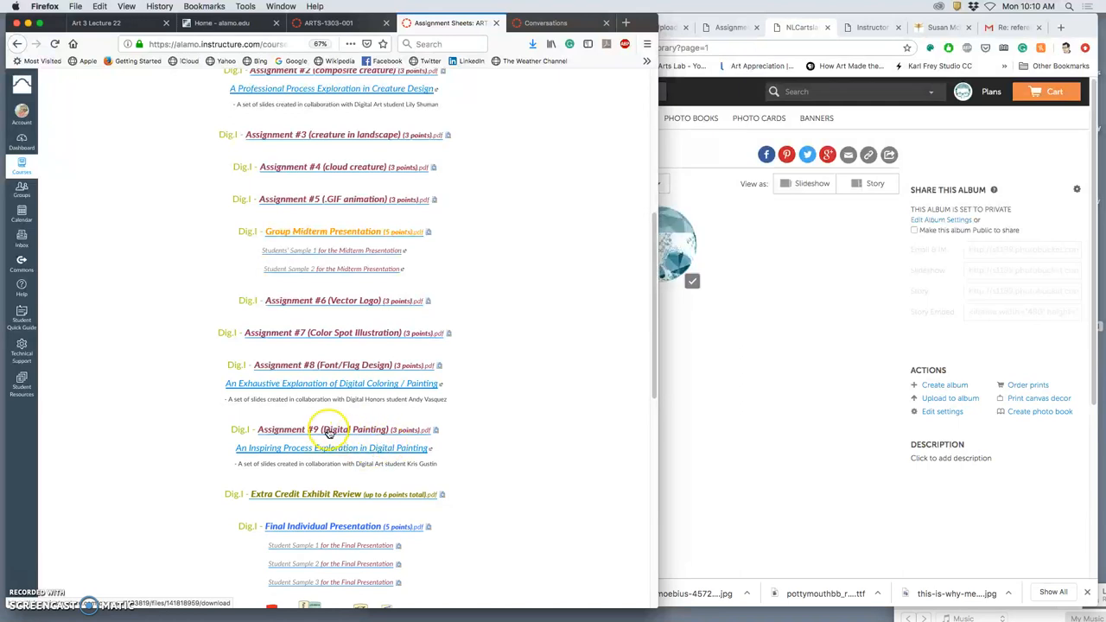
right_click(331, 448)
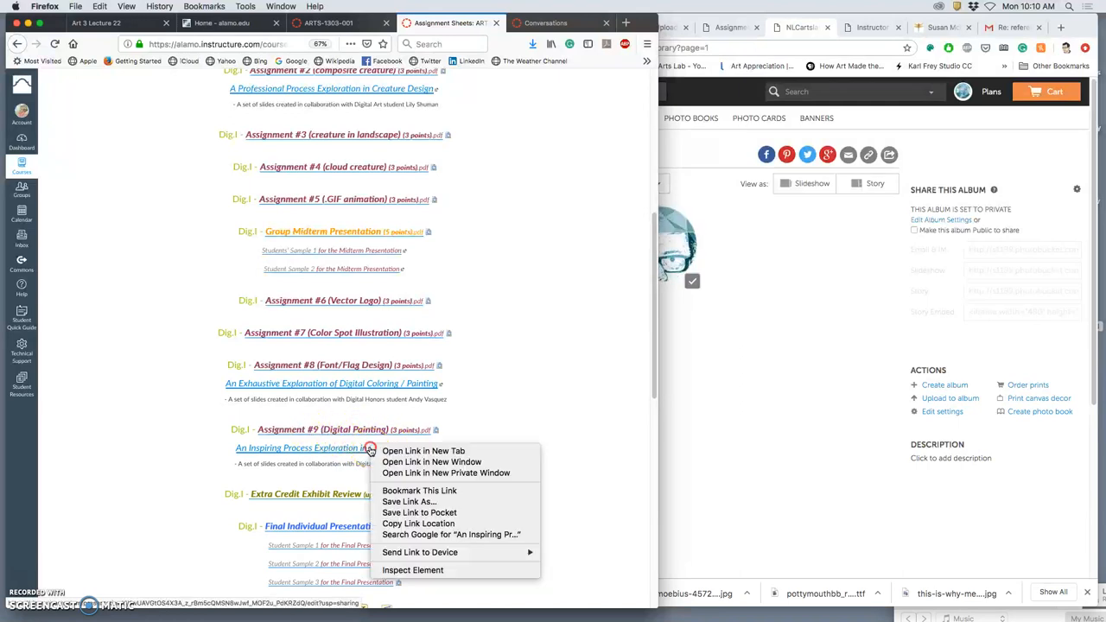
click(421, 450)
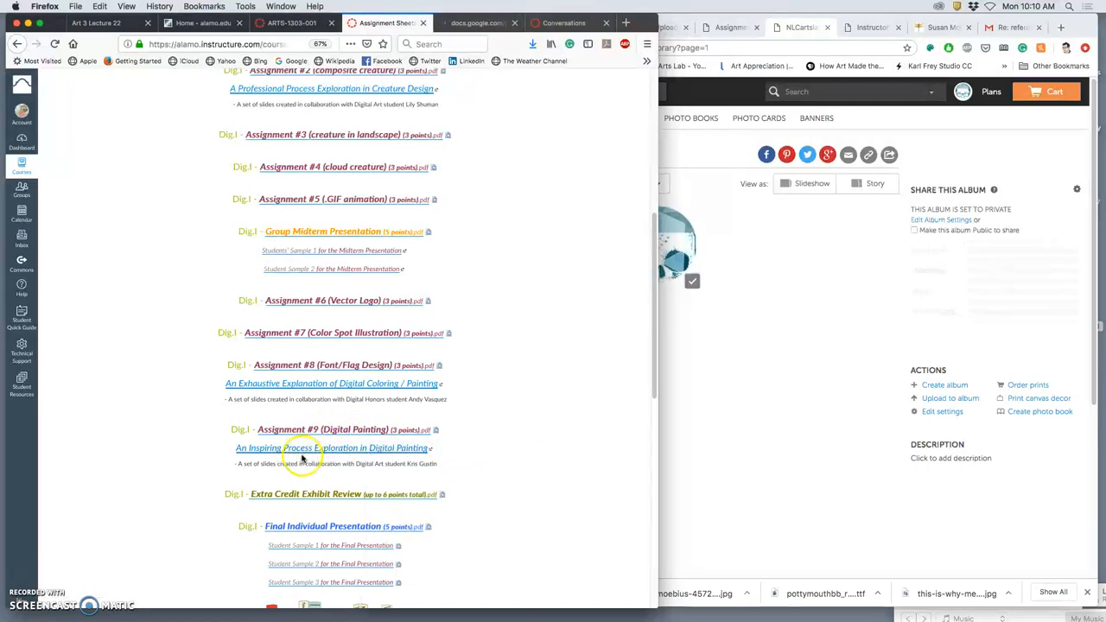
click(301, 447)
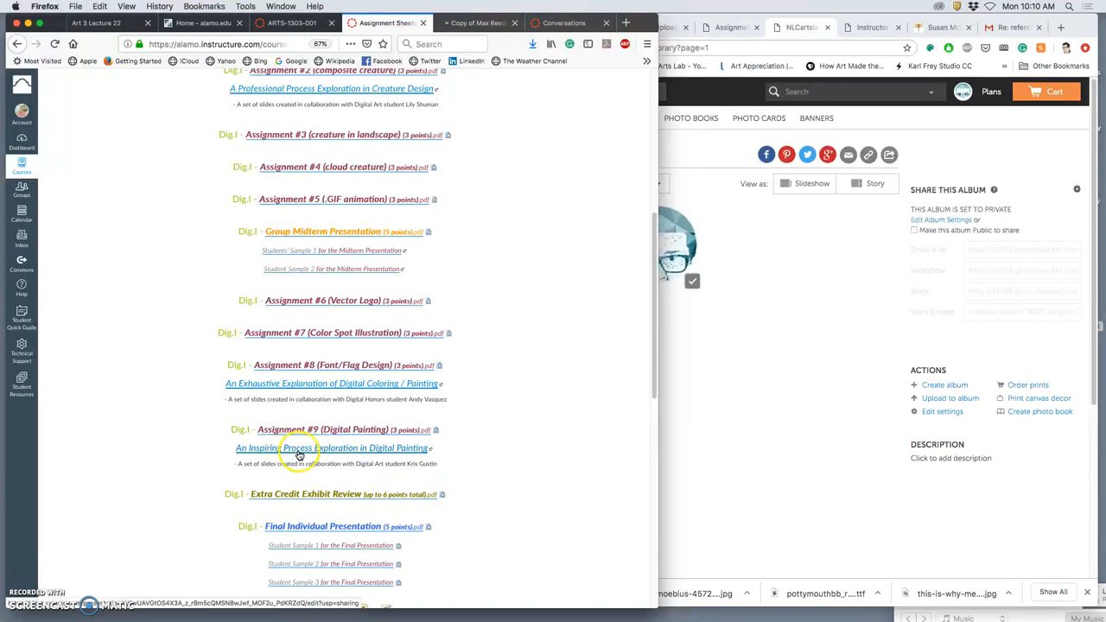
mouse_move(474, 49)
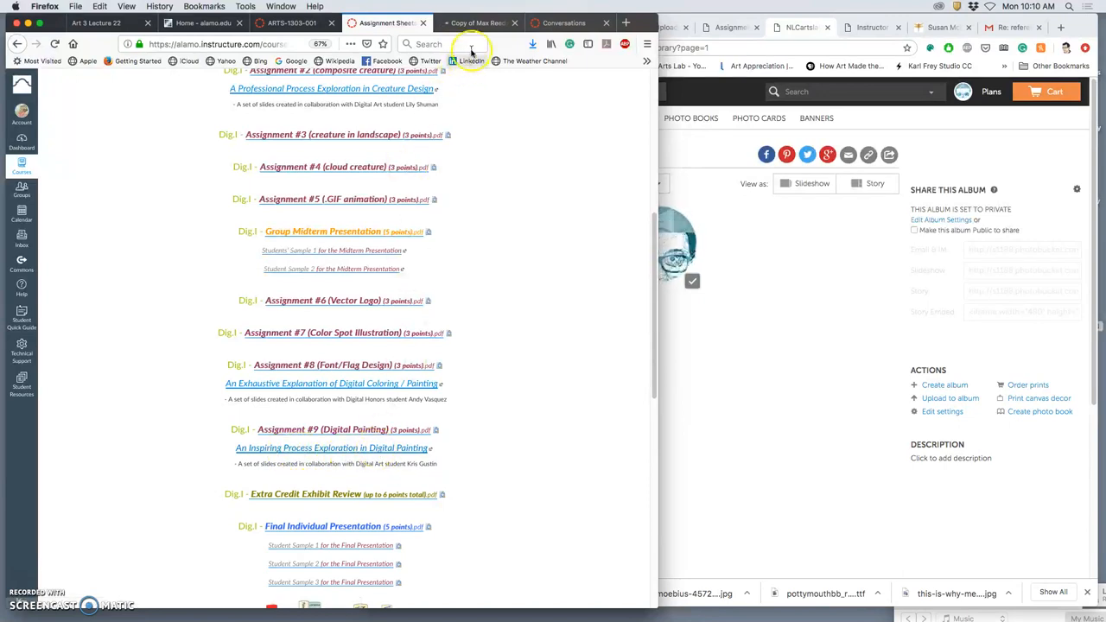
click(475, 22)
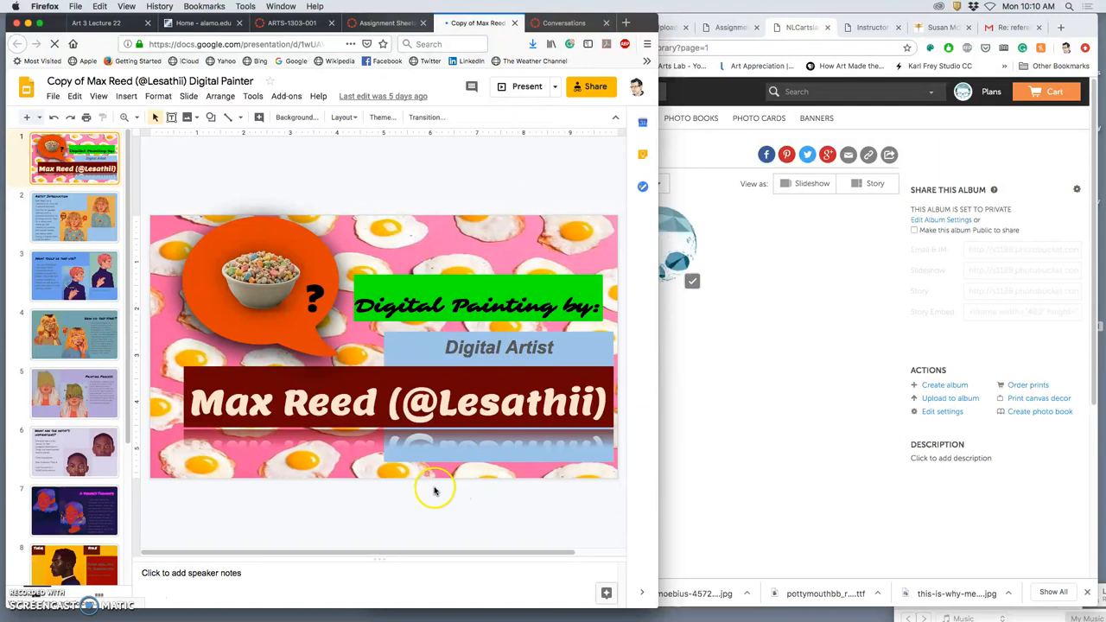
mouse_move(285, 378)
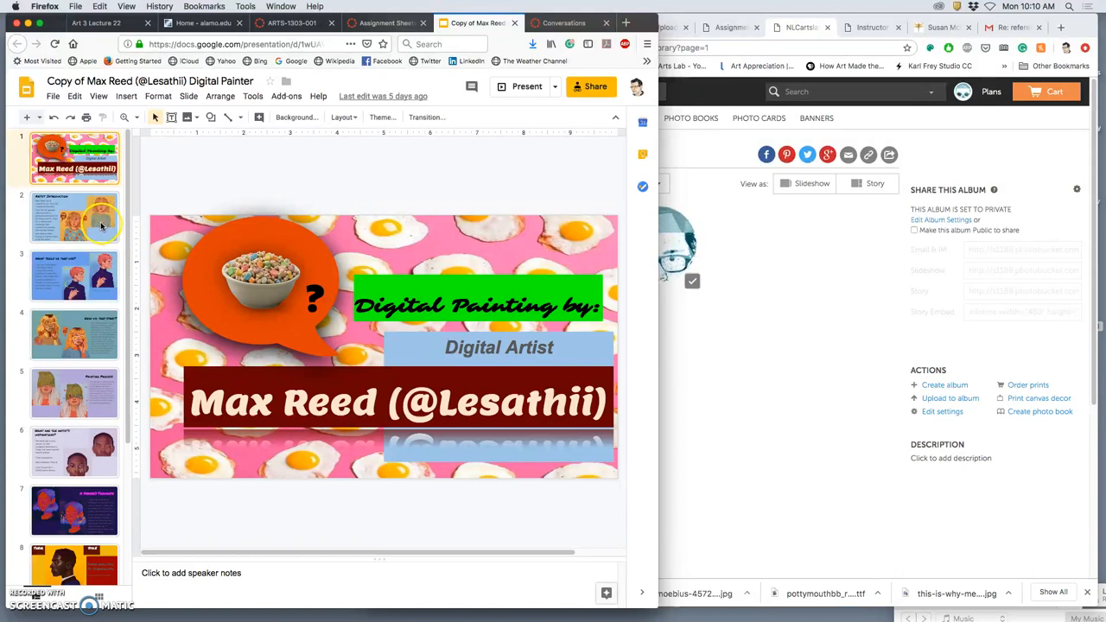
click(74, 218)
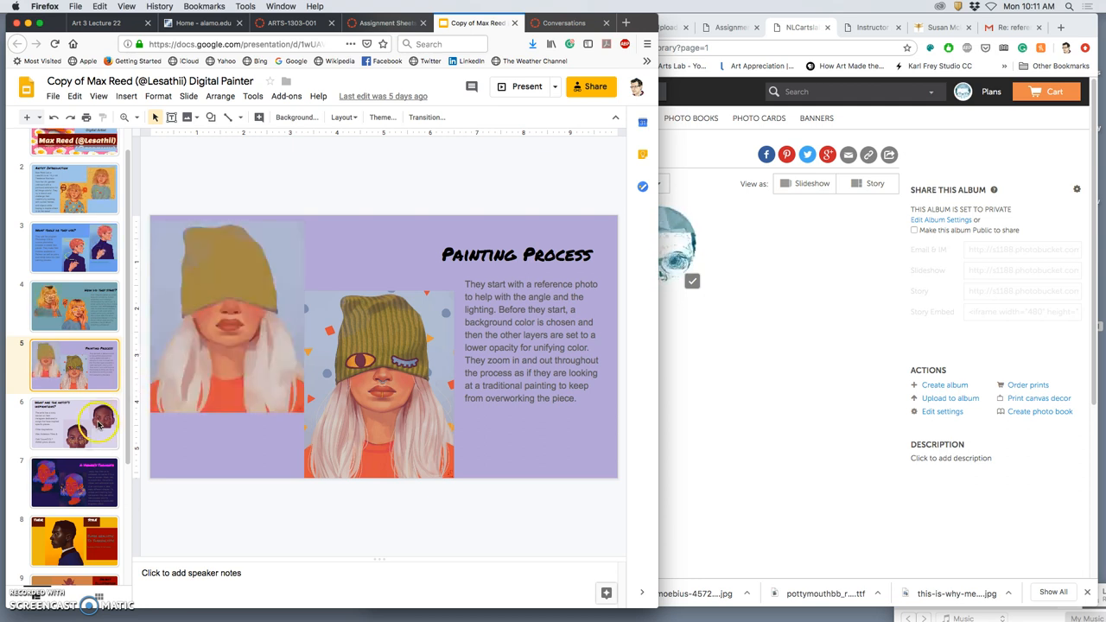
click(74, 423)
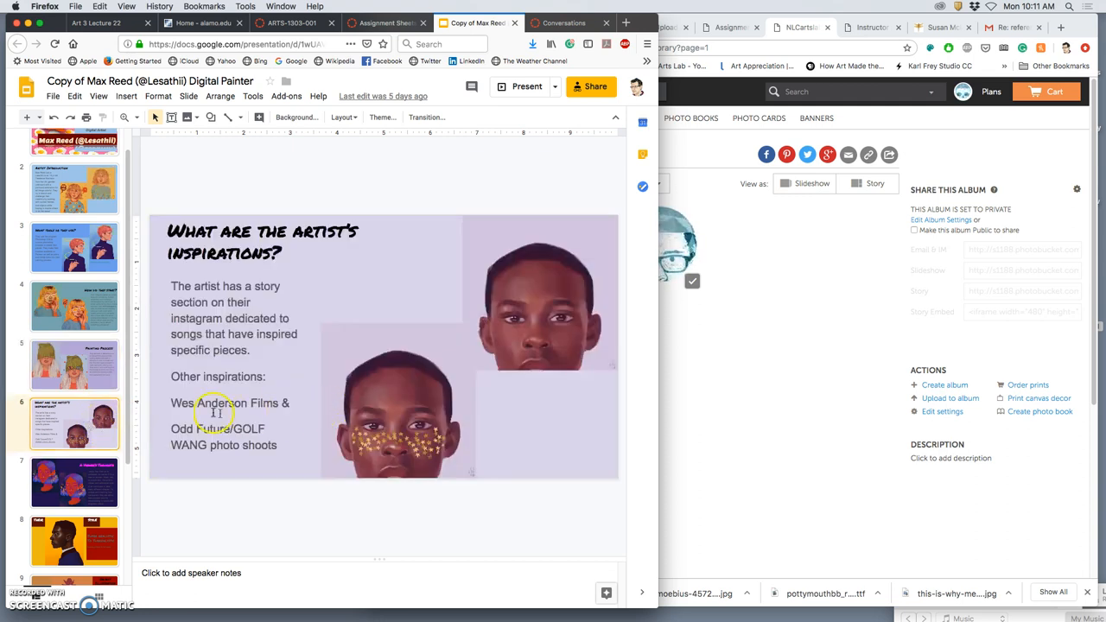
click(74, 482)
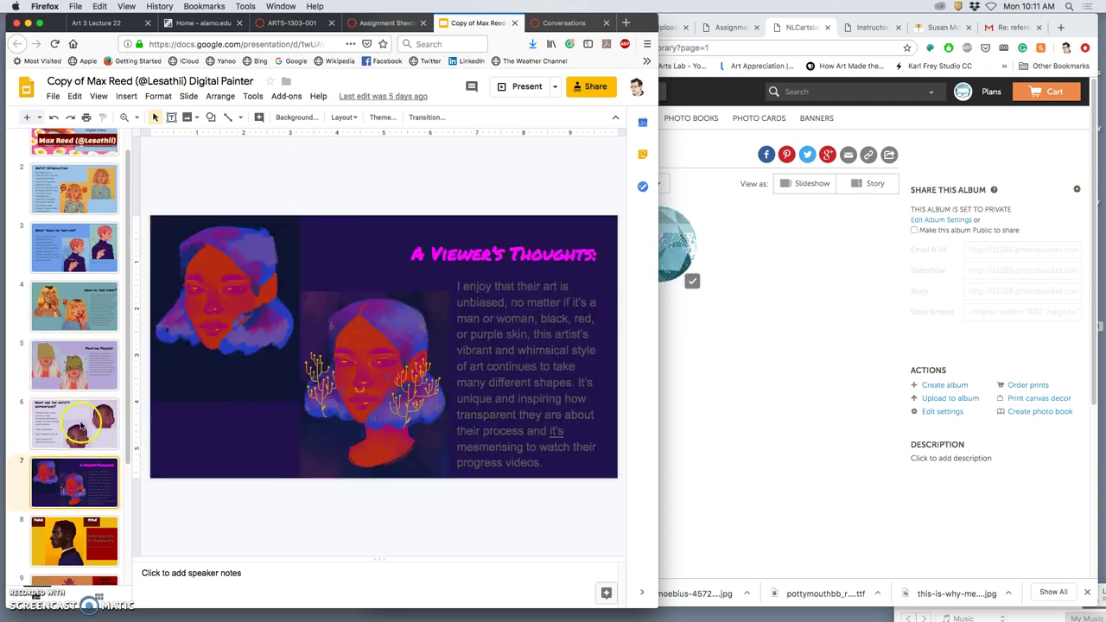
scroll(down, 3)
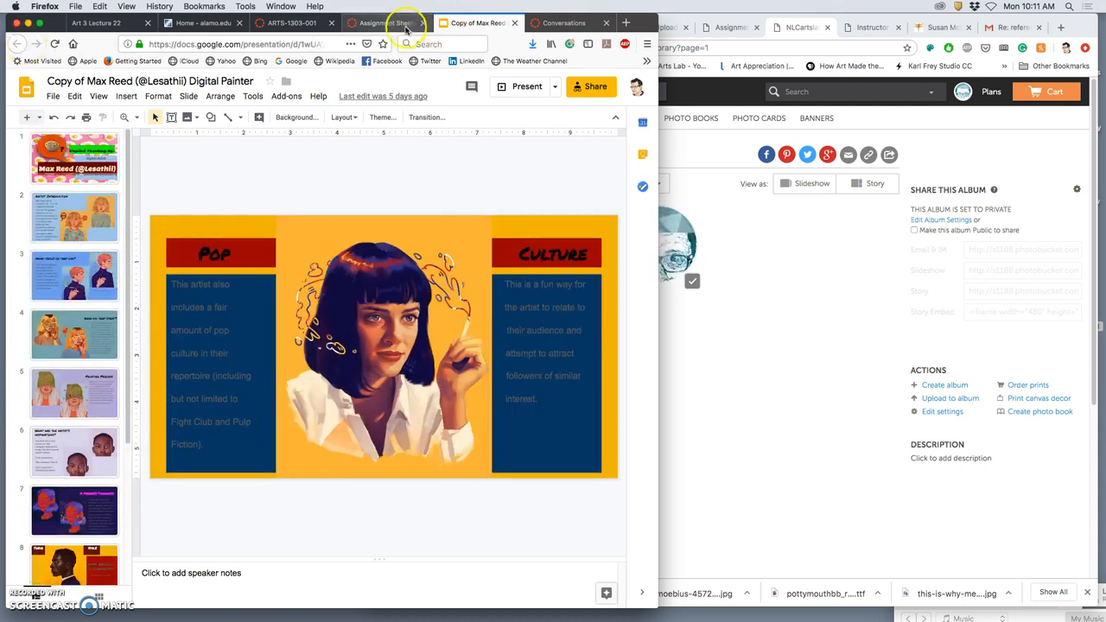
- Return to Assignment Sheets and bring up link options for Assignment #8's digital coloring explanation
click(387, 23)
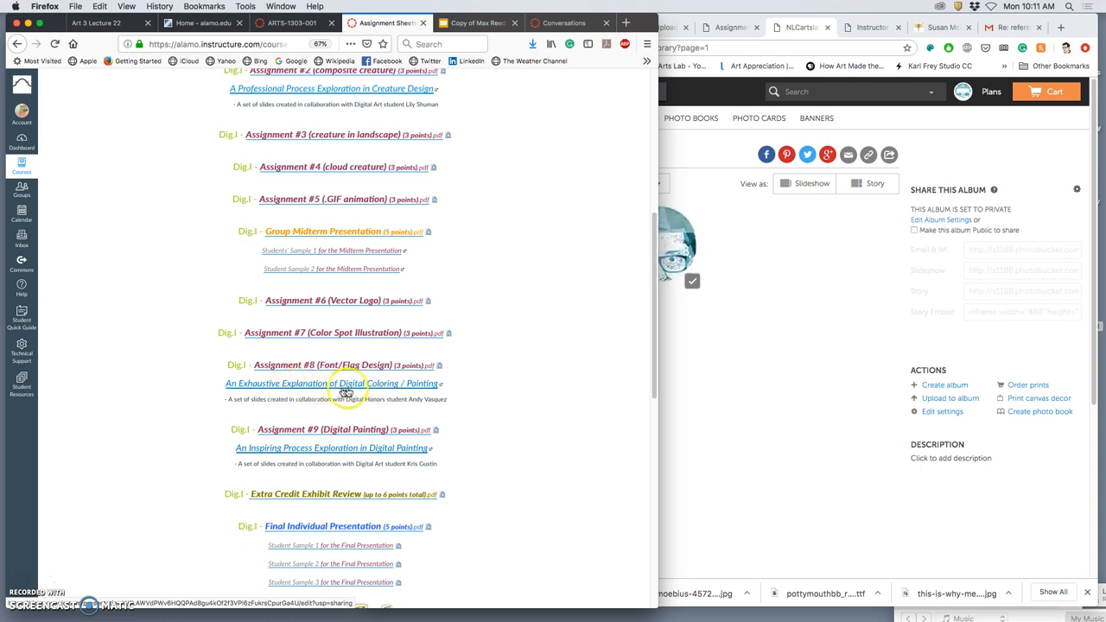
right_click(366, 383)
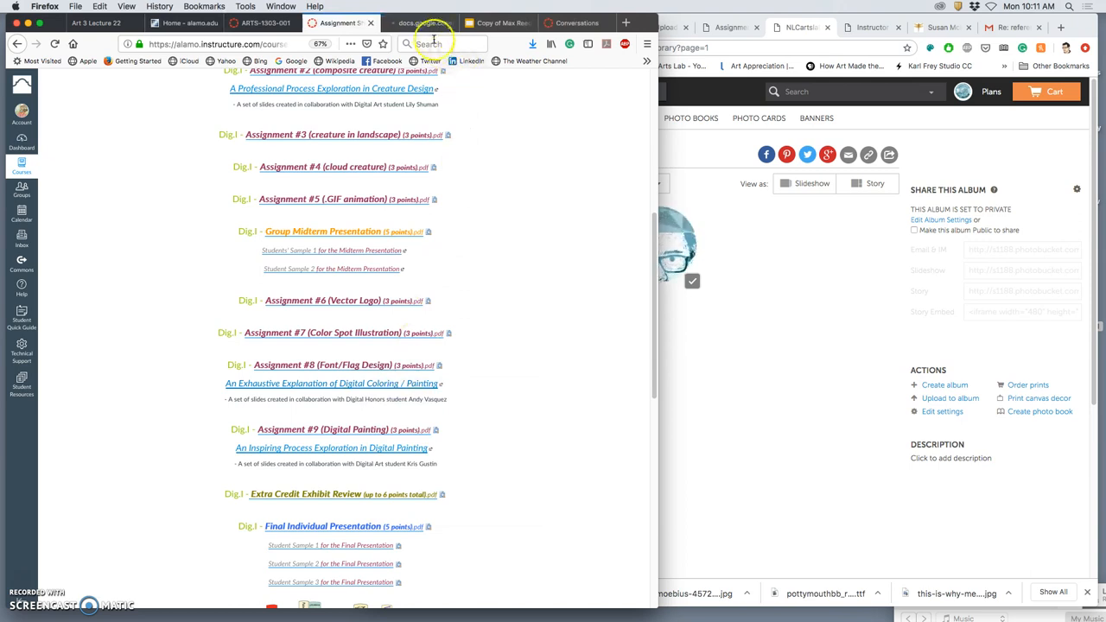
- Switch to the Introduction to Digital Coloring & Digital Painting presentation tab
click(418, 22)
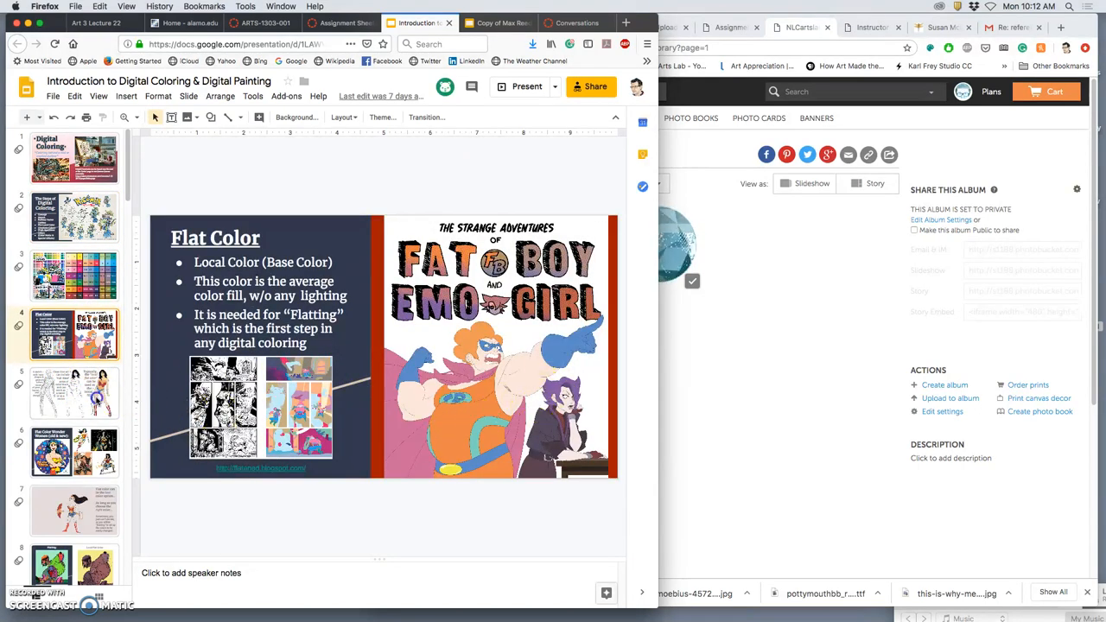
- Review the sketch-to-flat-color, Flat Color Wonder Women and flat-color-as-best-option slides
click(74, 392)
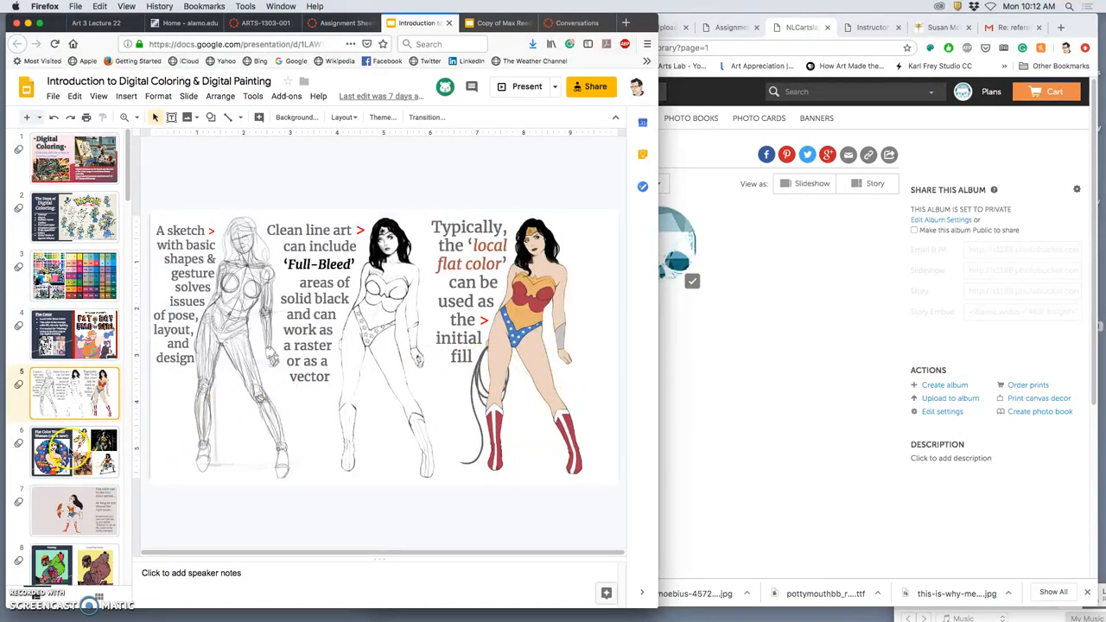
click(73, 449)
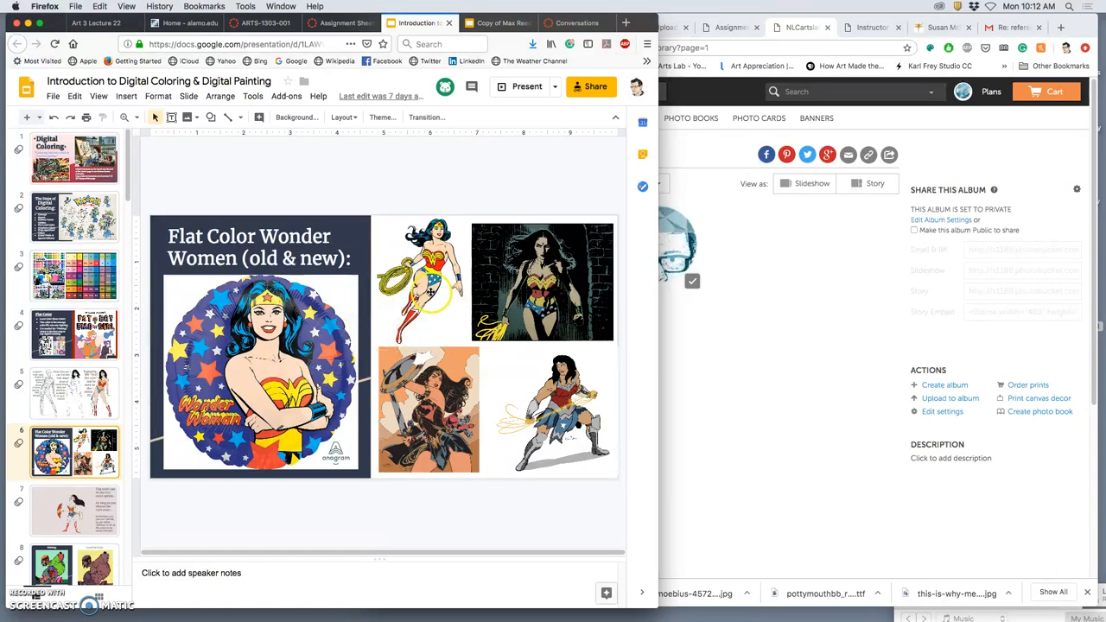
mouse_move(497, 414)
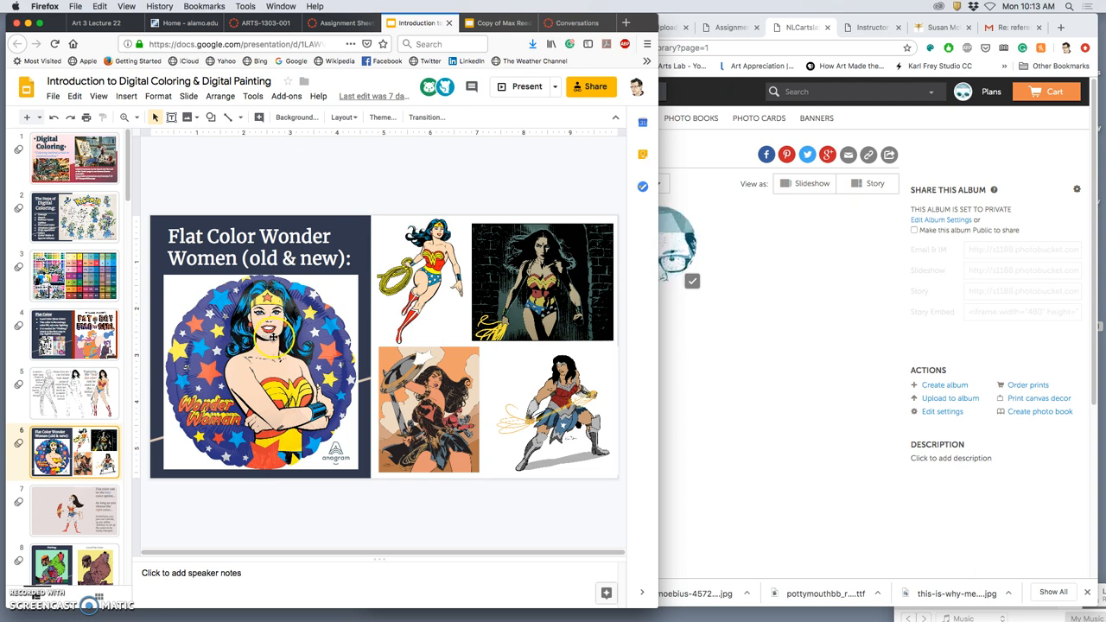
click(74, 509)
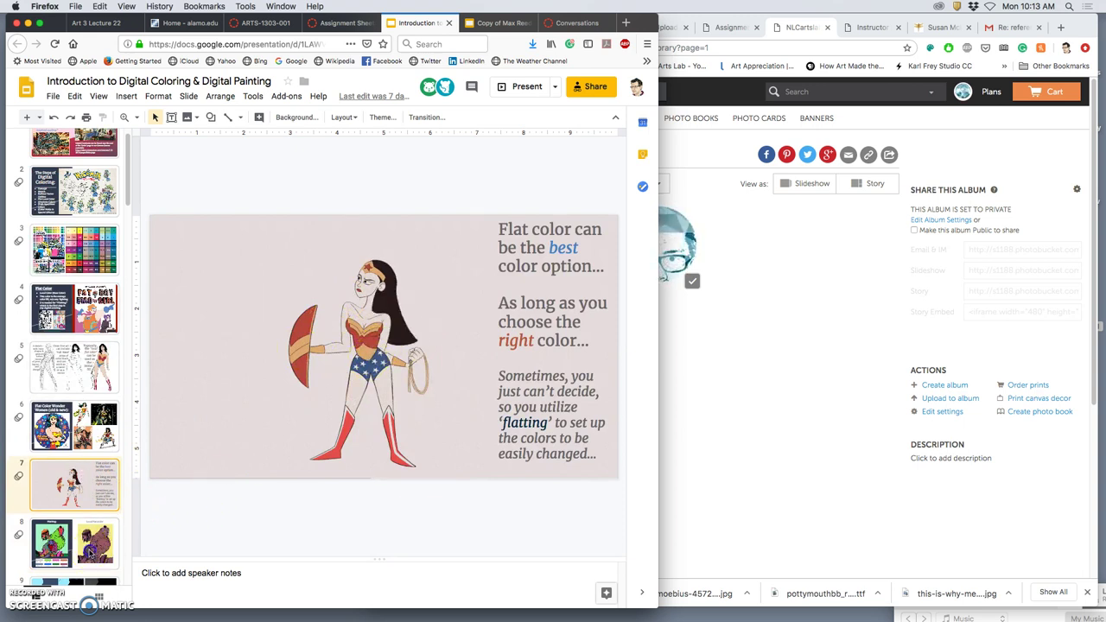
- Display the Flatting versus Local Flat Color comparison slide
click(74, 542)
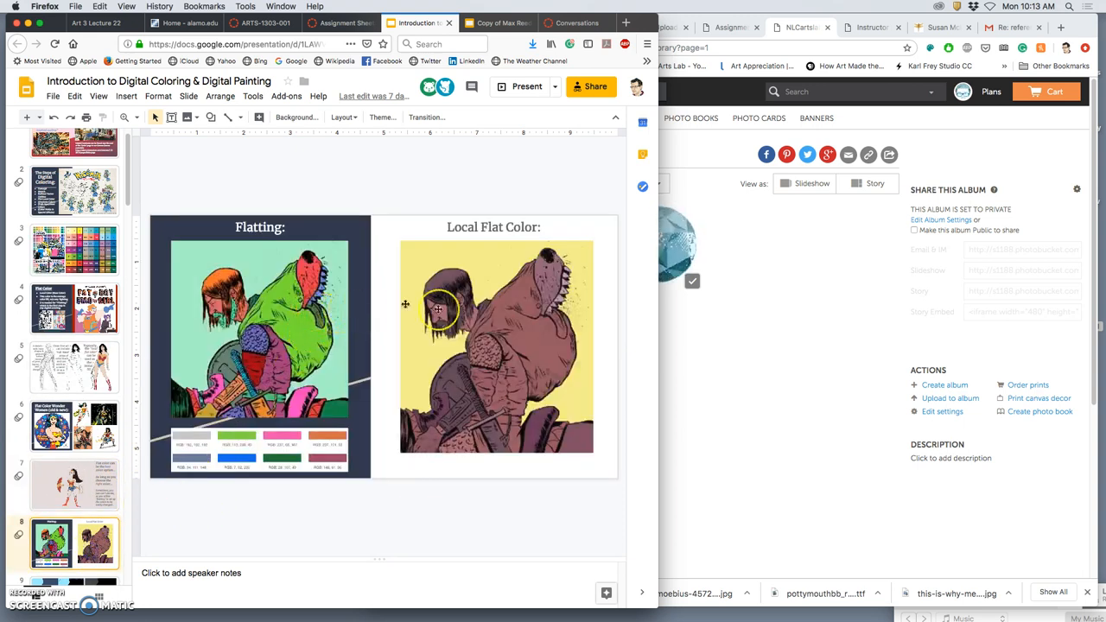
mouse_move(504, 357)
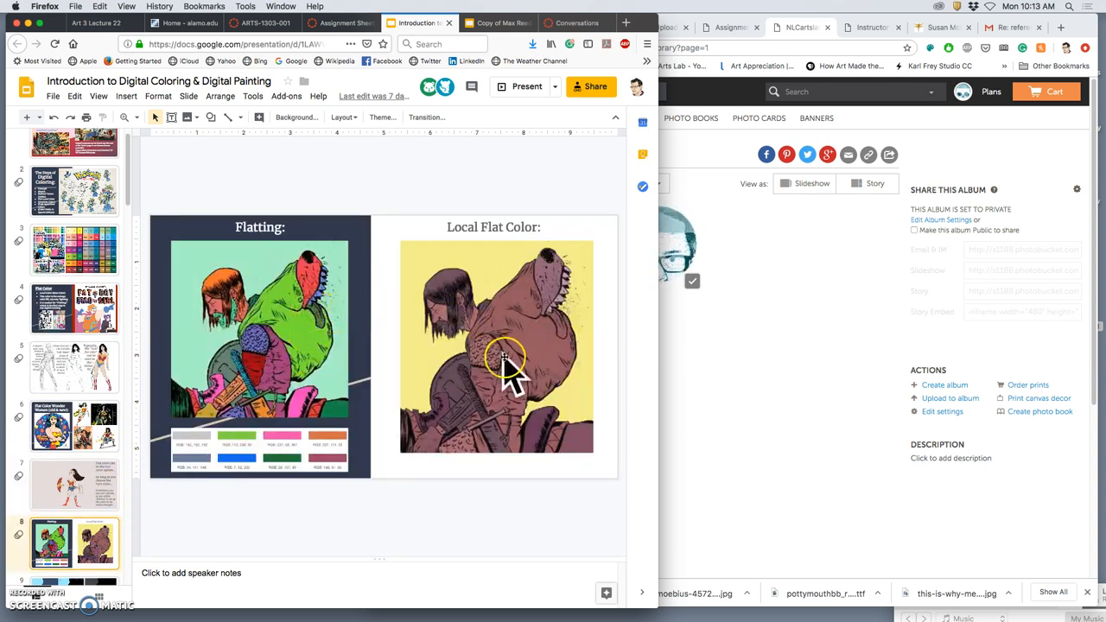
mouse_move(498, 380)
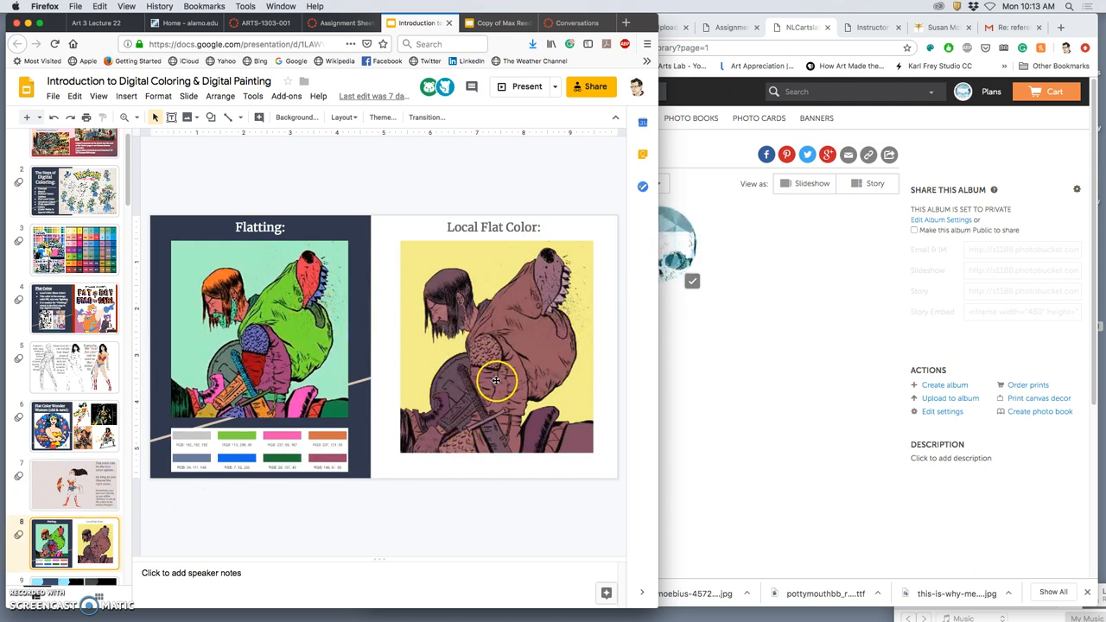
mouse_move(504, 384)
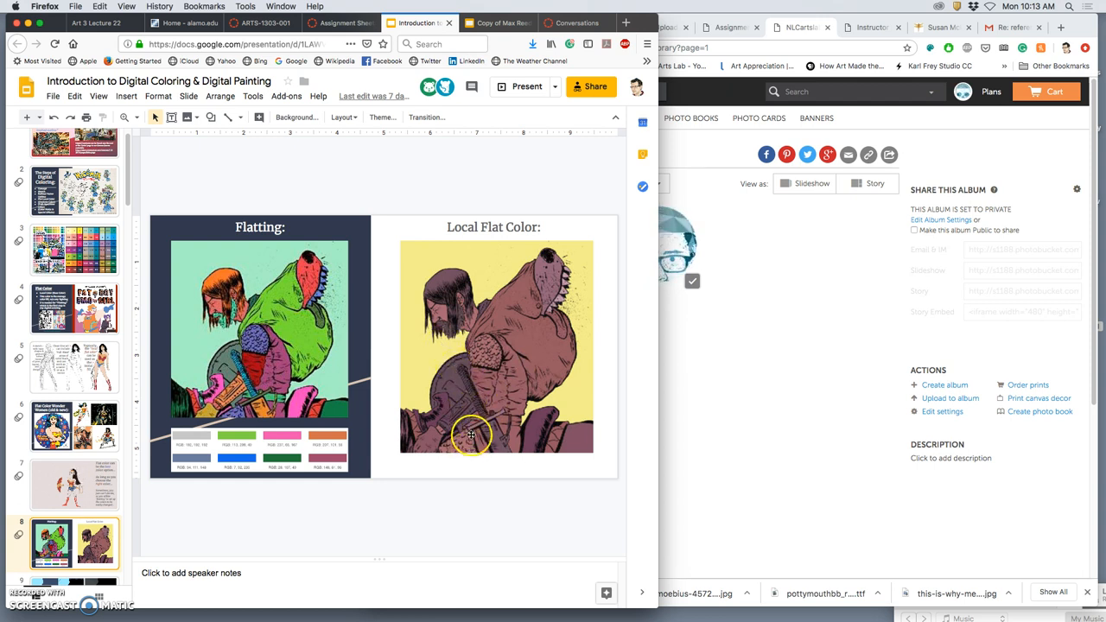
mouse_move(319, 342)
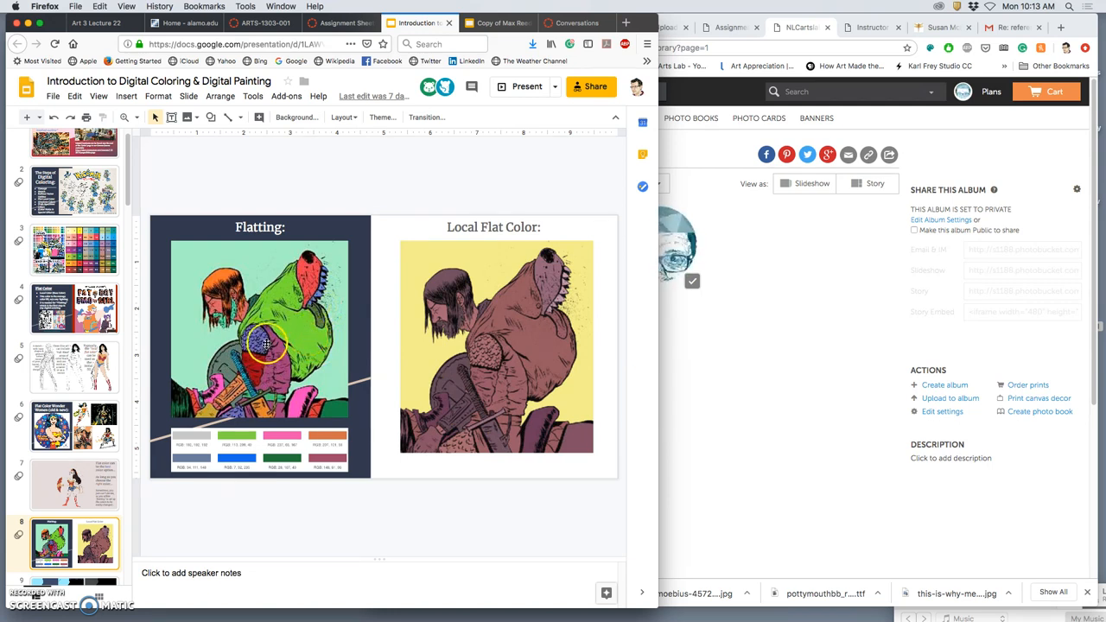
mouse_move(412, 361)
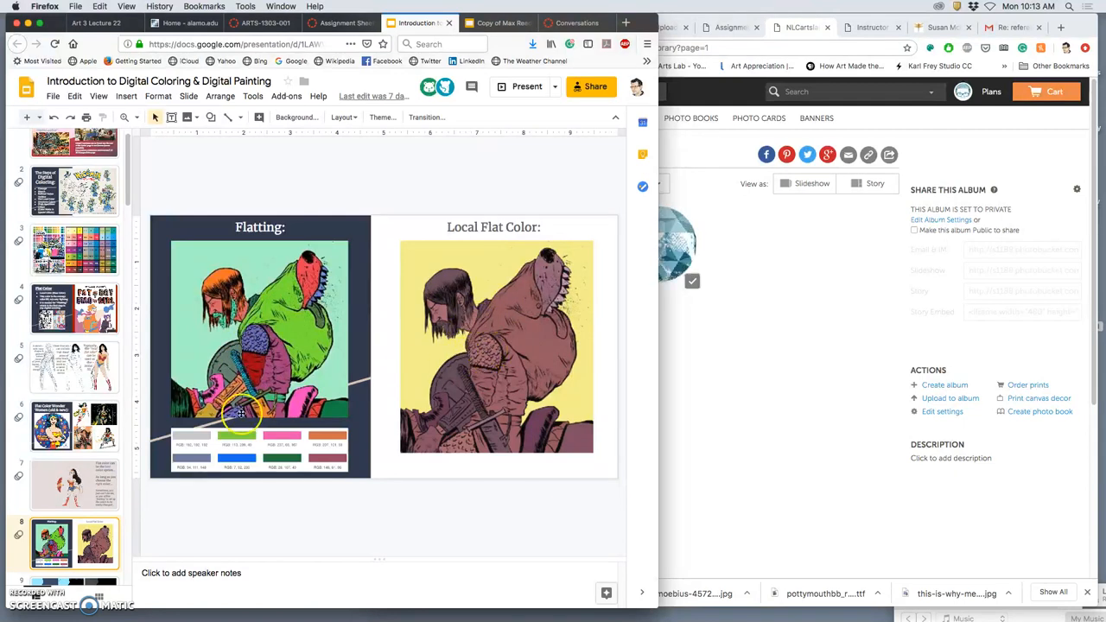
scroll(down, 3)
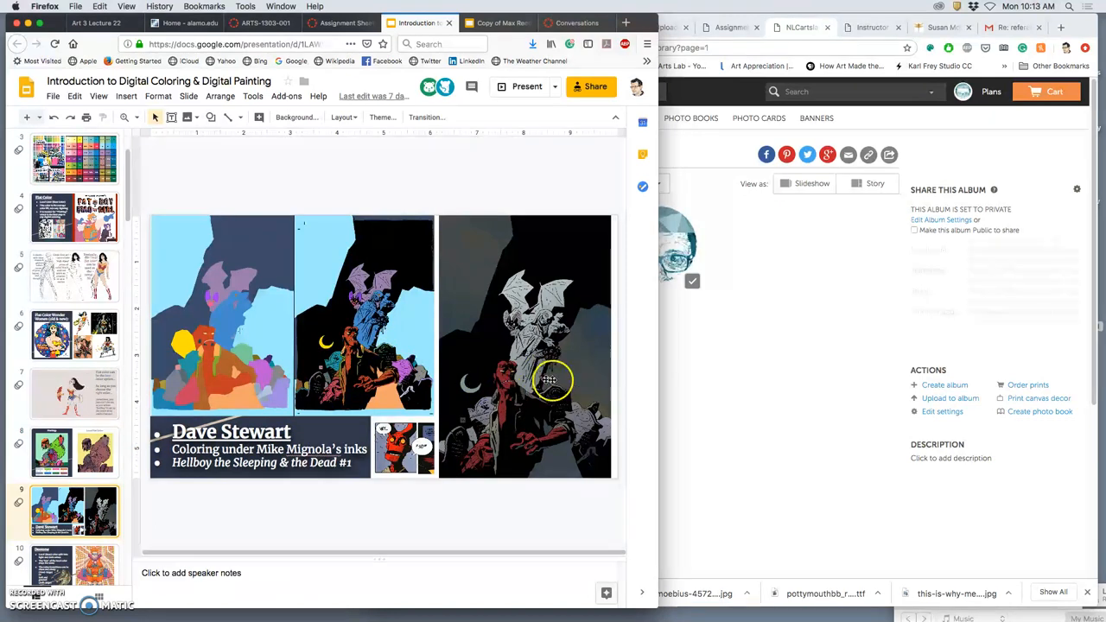
mouse_move(546, 399)
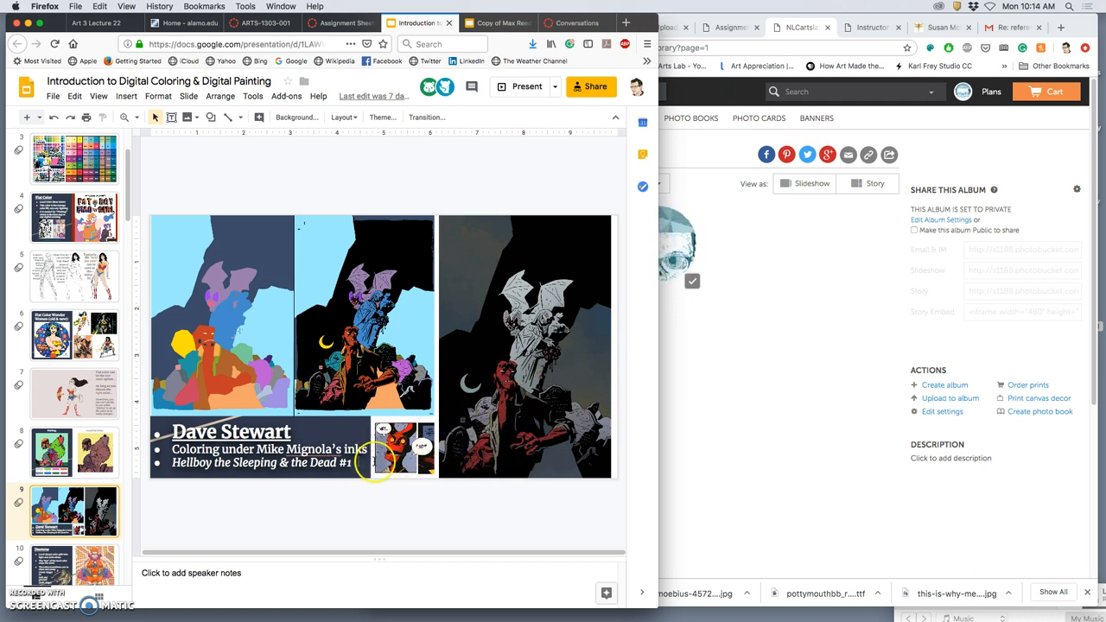
mouse_move(504, 446)
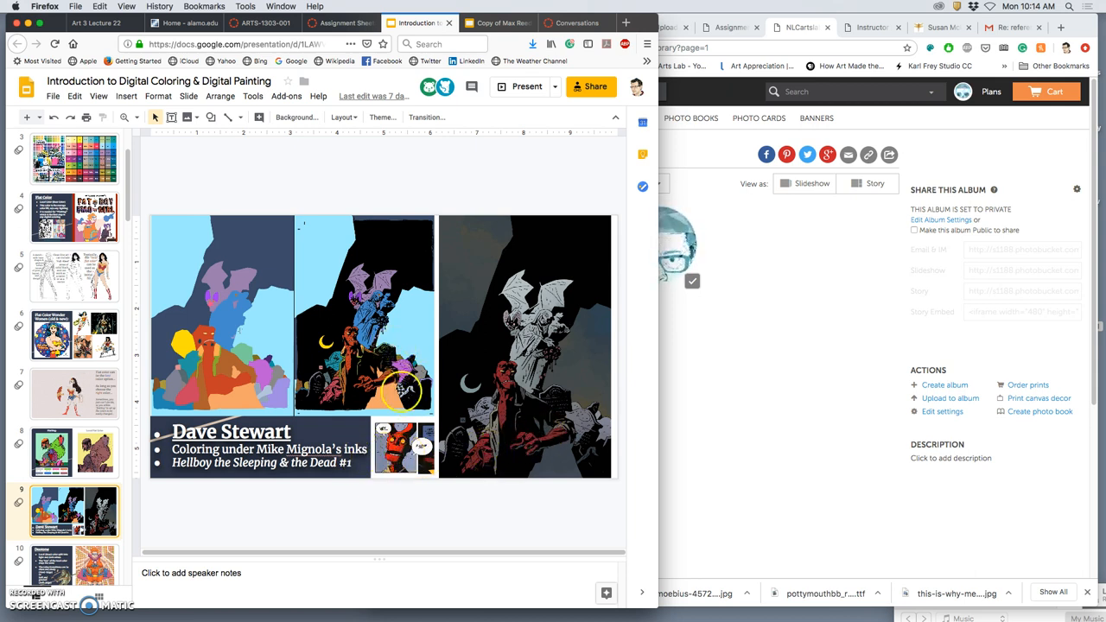
mouse_move(423, 423)
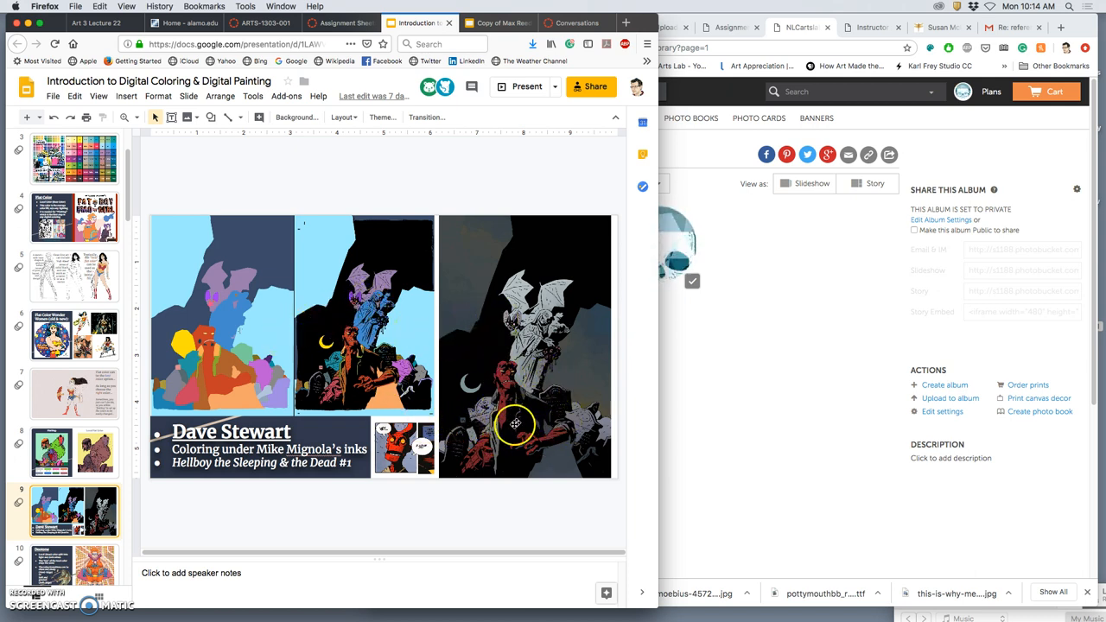
mouse_move(413, 380)
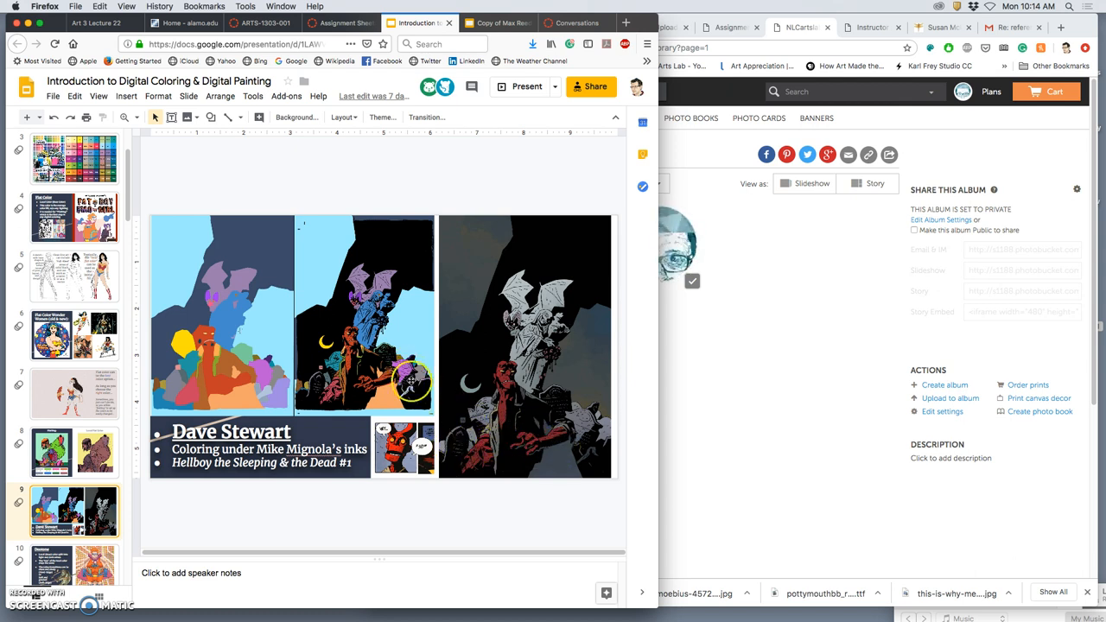
mouse_move(482, 449)
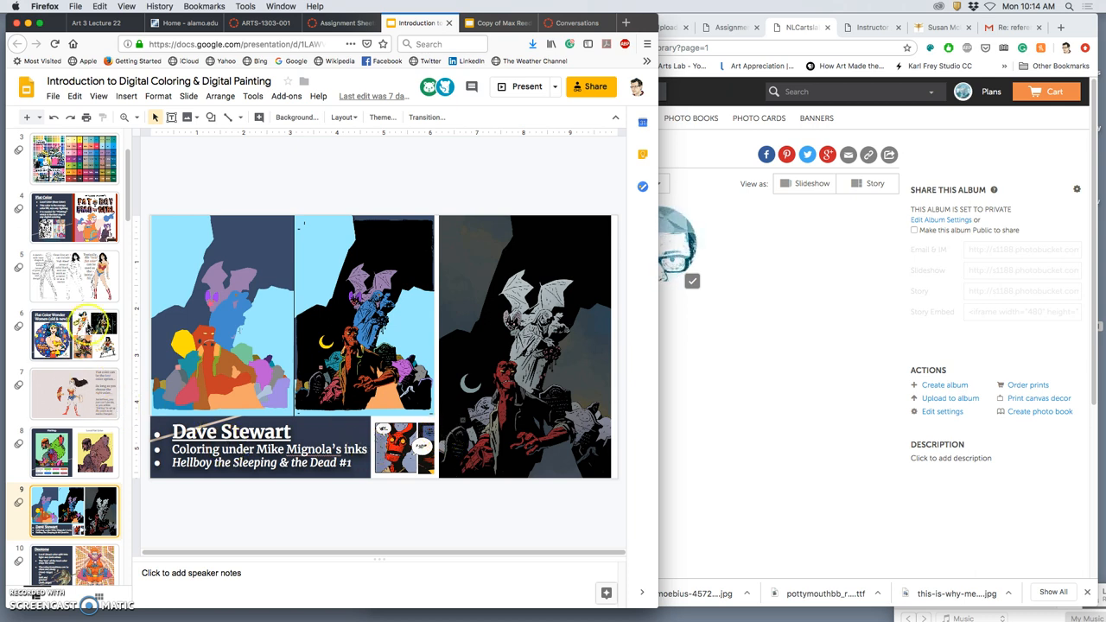
click(72, 394)
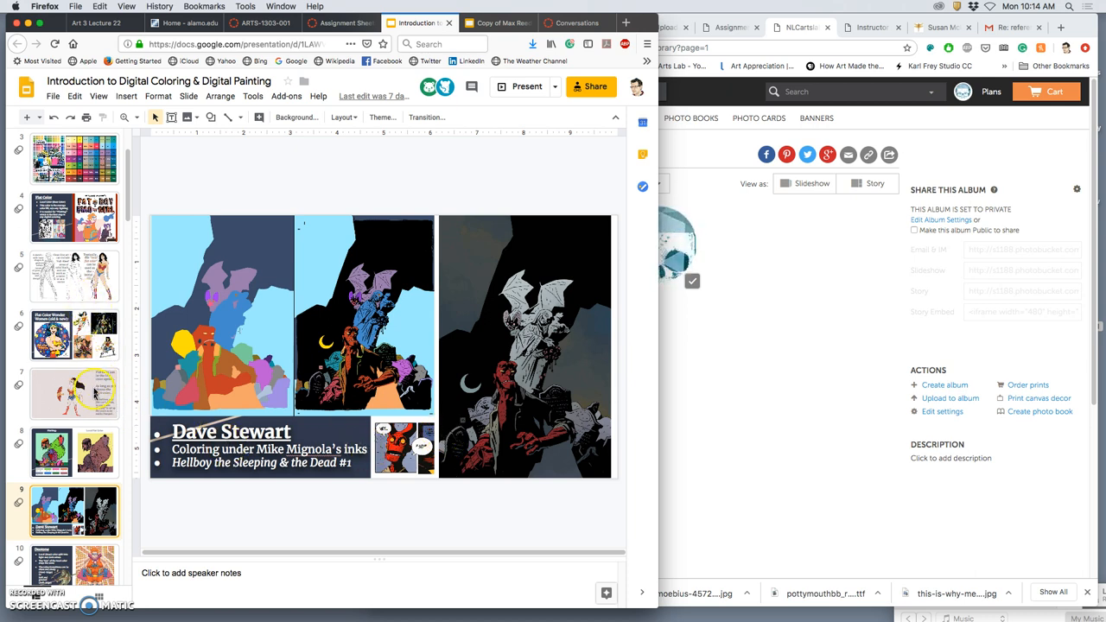
- Revisit the Flatting slide, then move on to the Duotone light-and-dark-values slide
click(73, 452)
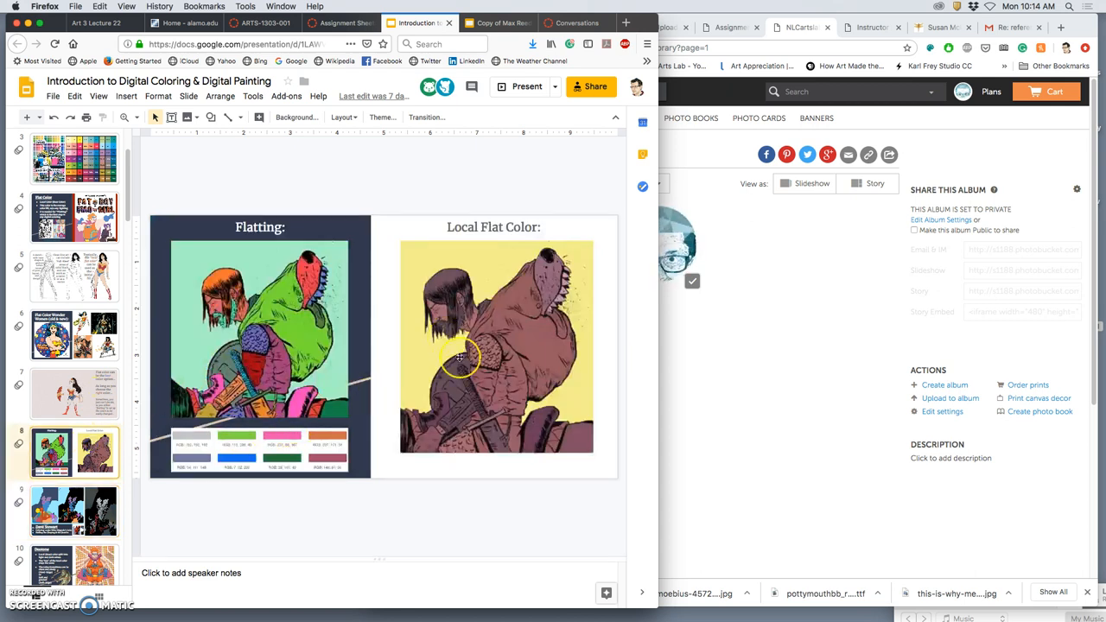
mouse_move(483, 370)
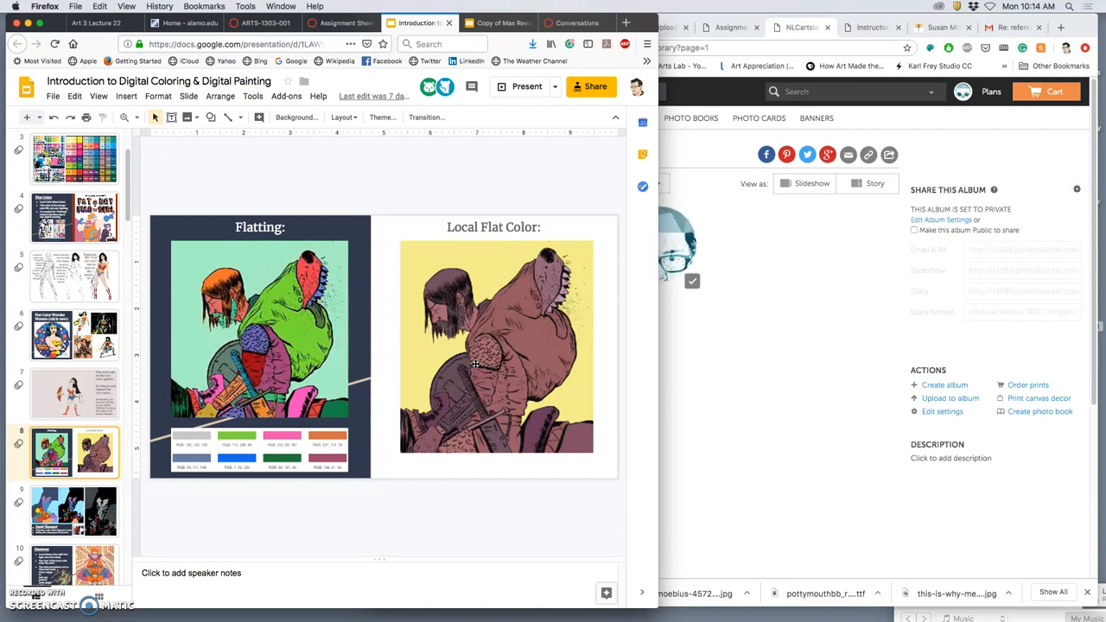
scroll(down, 3)
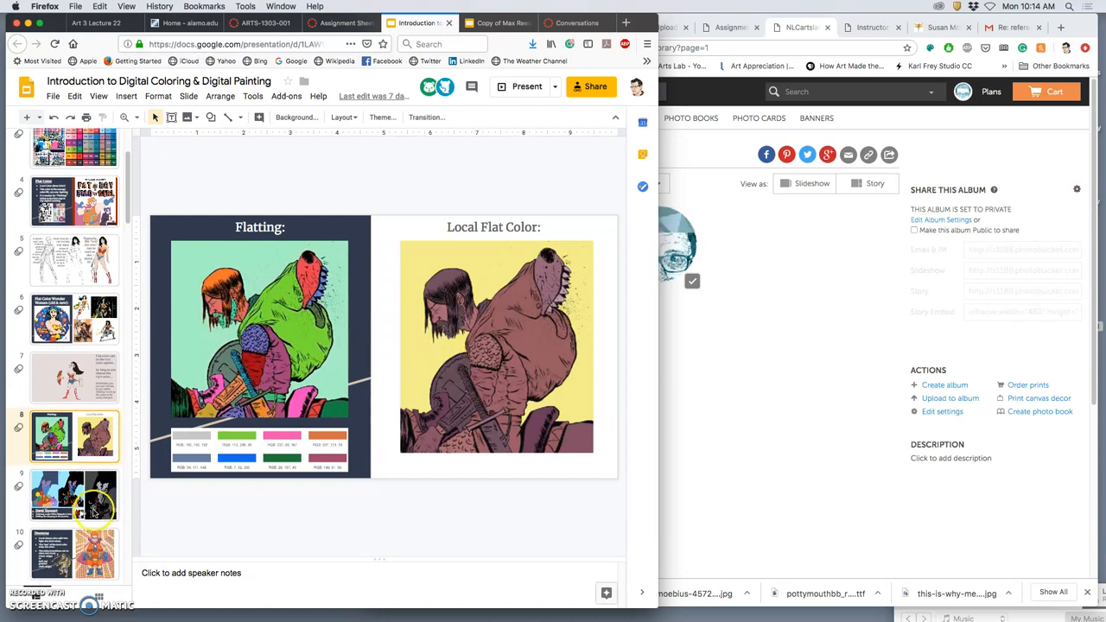
click(73, 406)
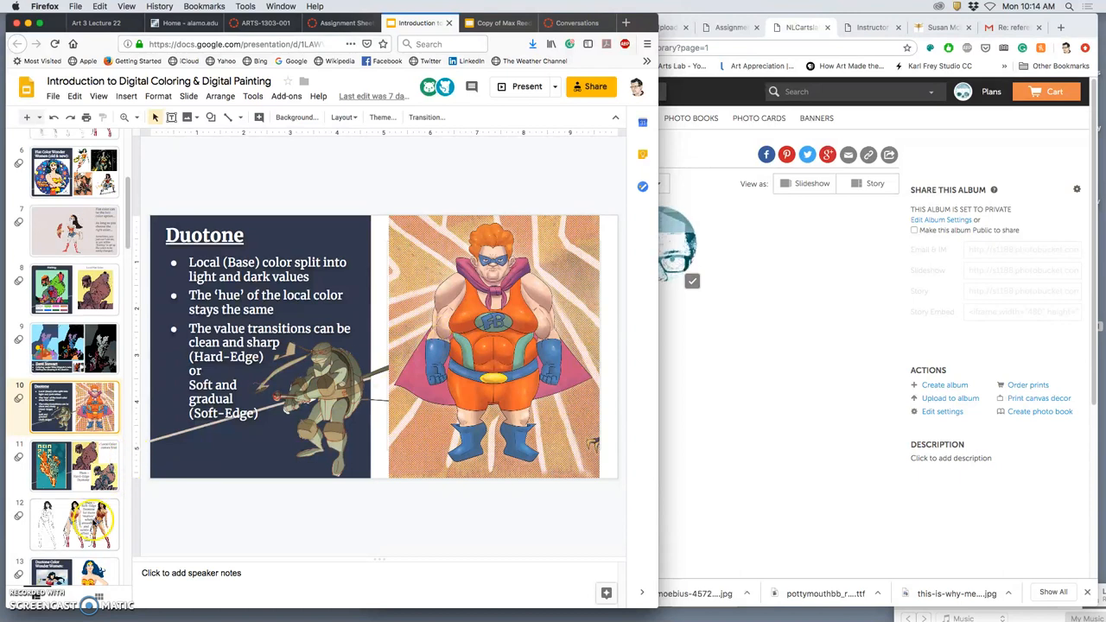
- Advance past the Duotone examples to the Hulk coated-paper versus newsprint comparison and the Full-Spectrum slide
scroll(down, 3)
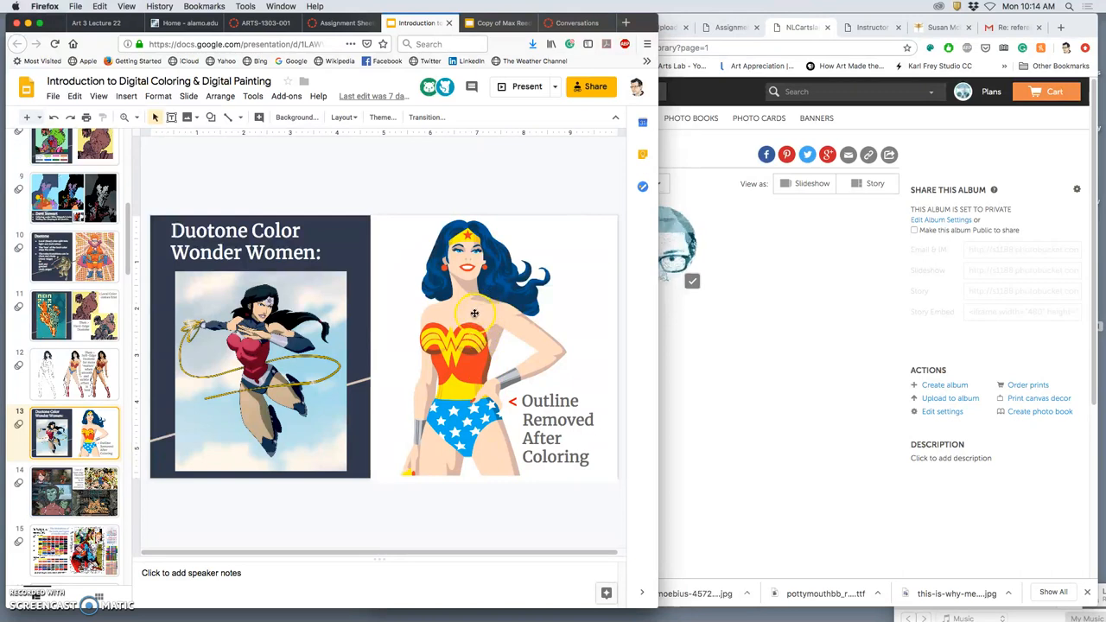
mouse_move(473, 367)
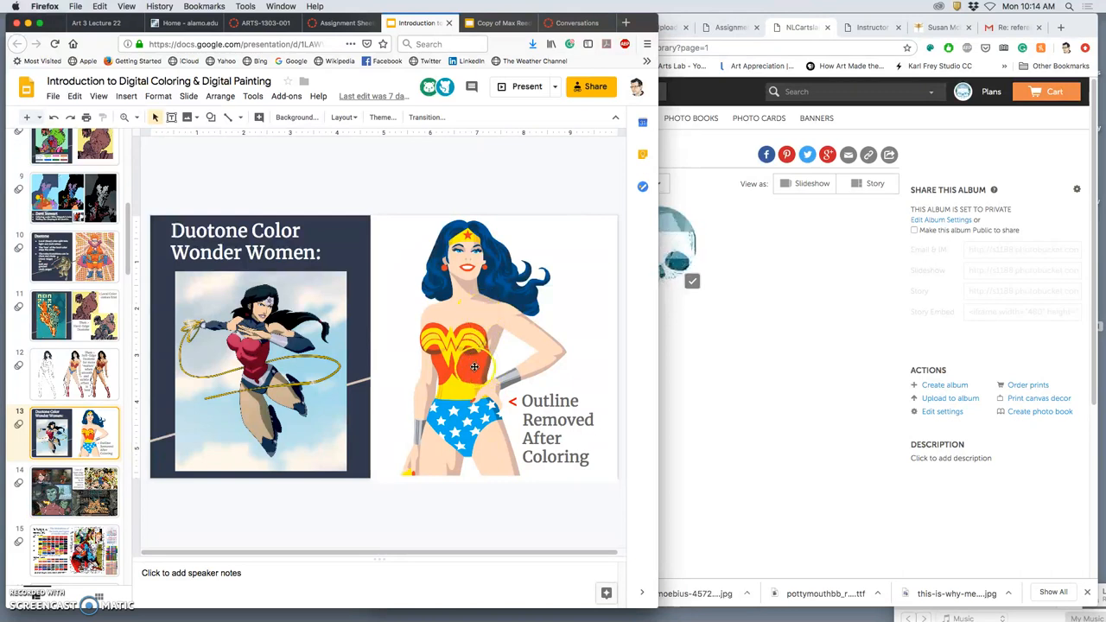
mouse_move(490, 414)
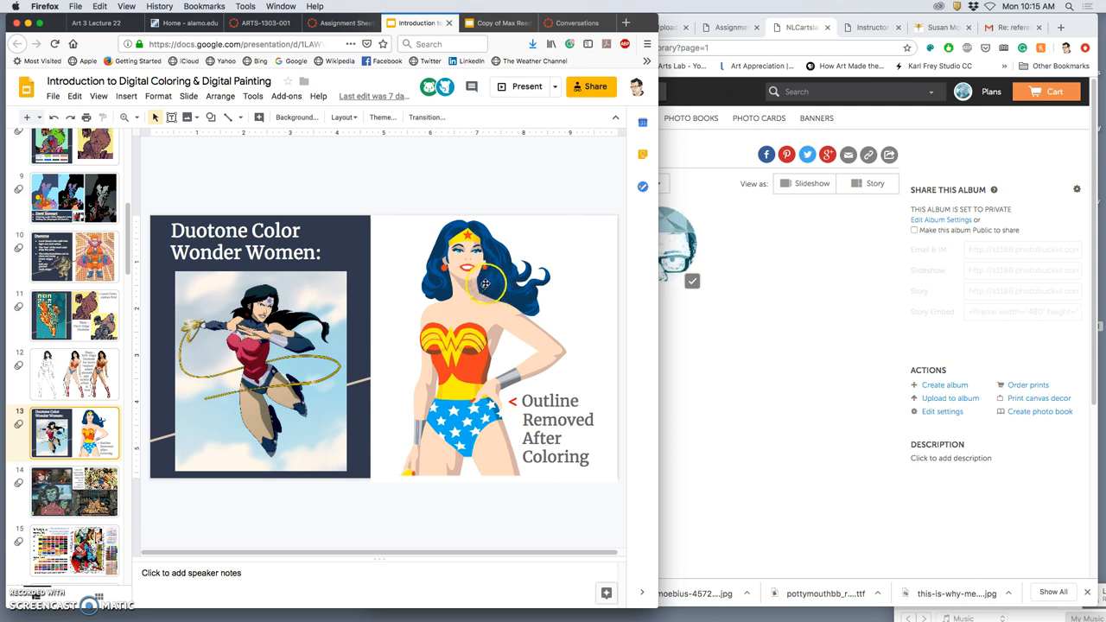
mouse_move(477, 349)
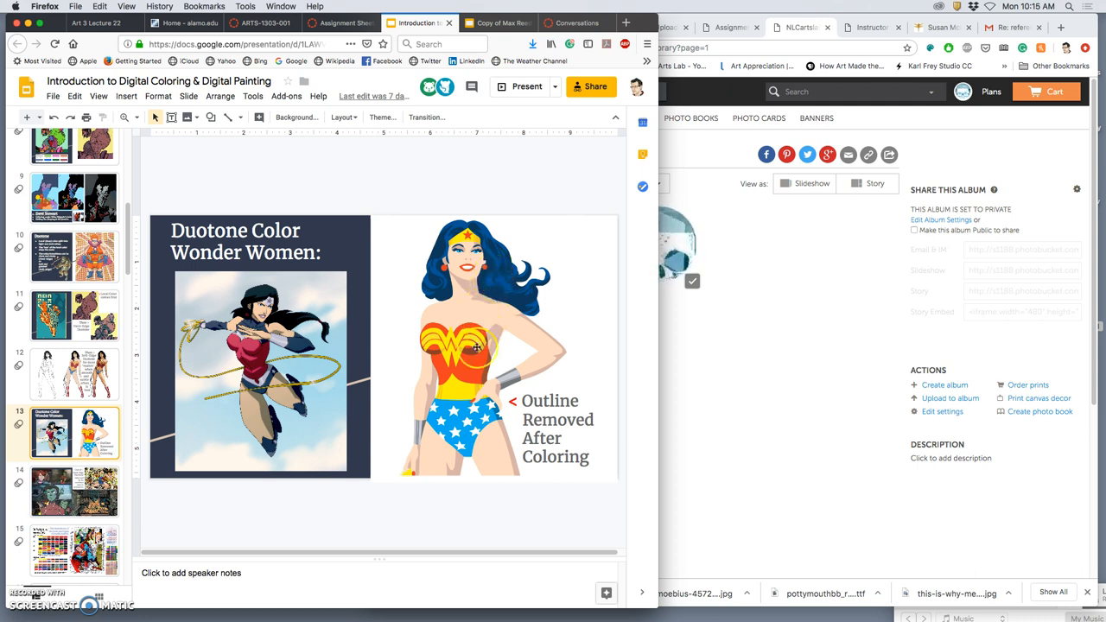
mouse_move(263, 358)
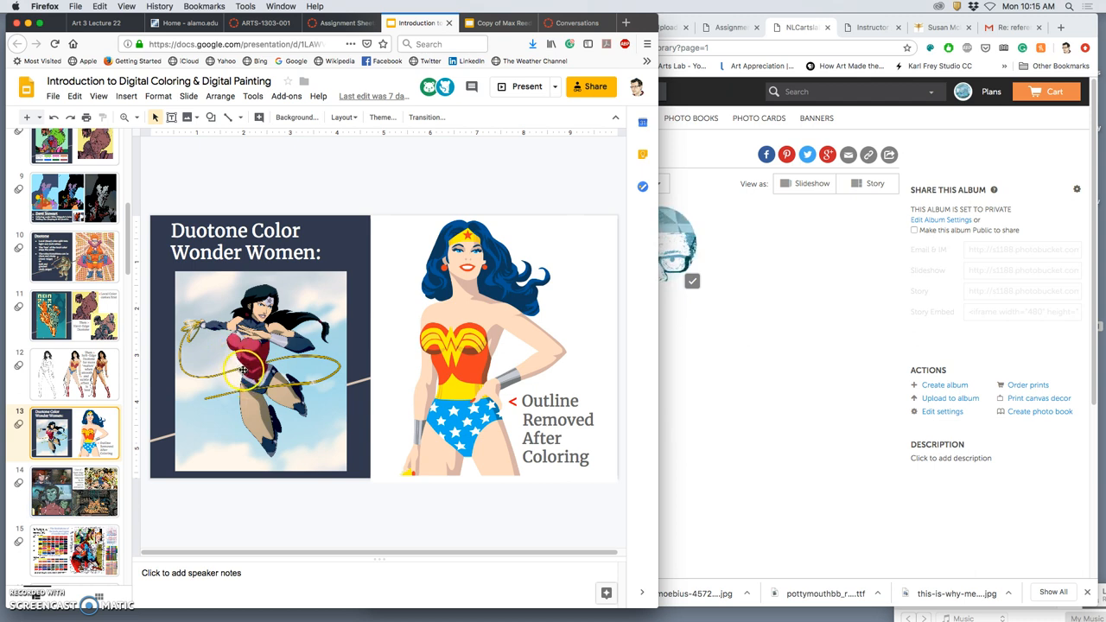
mouse_move(228, 378)
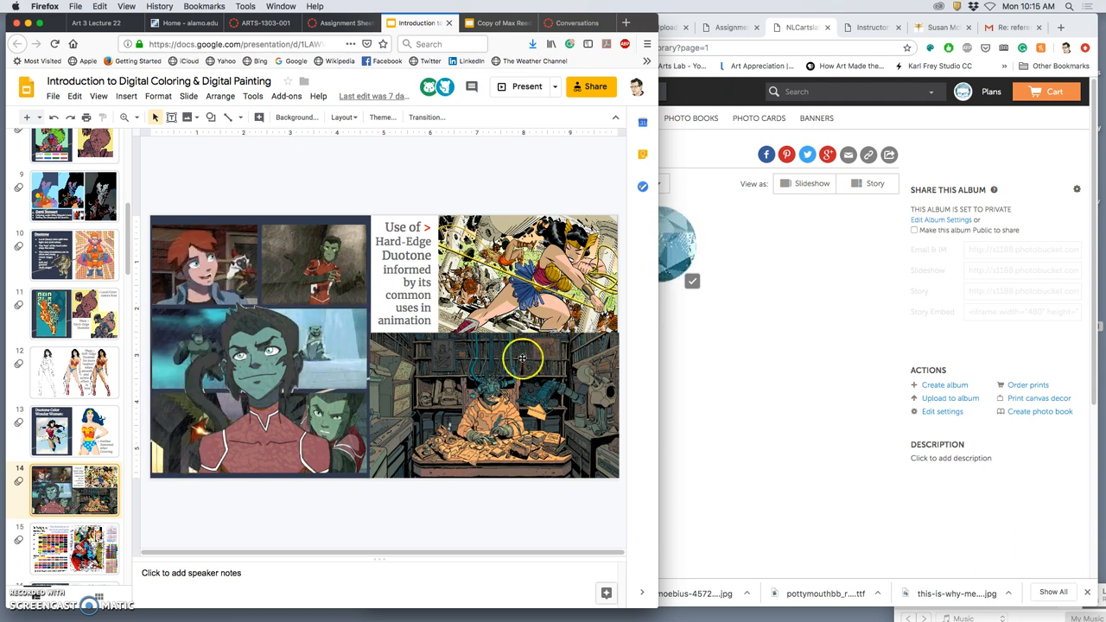
mouse_move(439, 338)
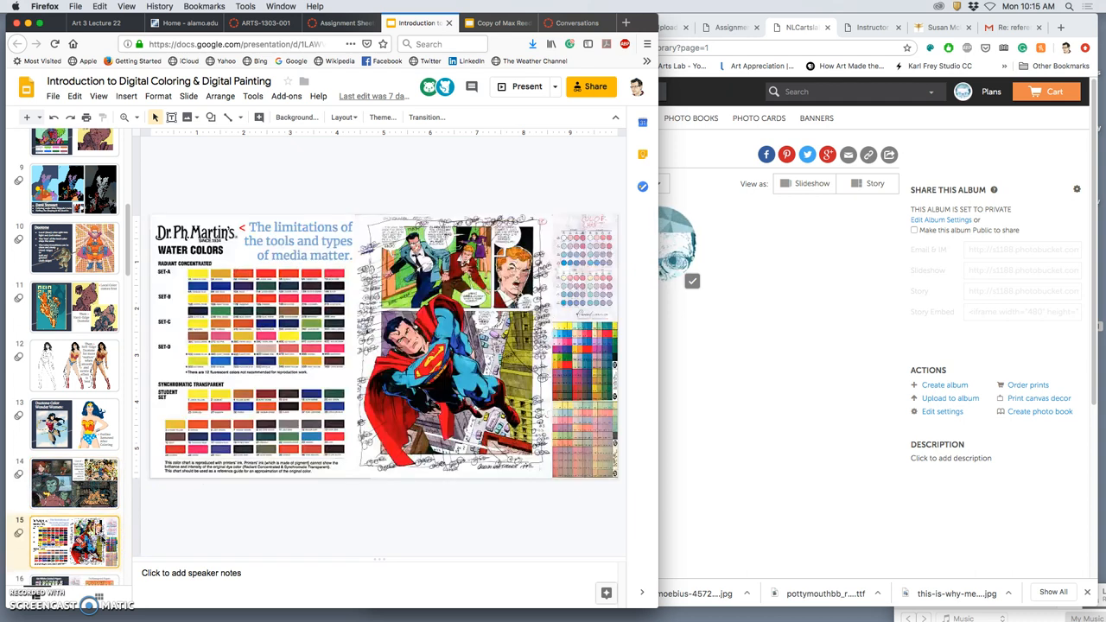
scroll(down, 3)
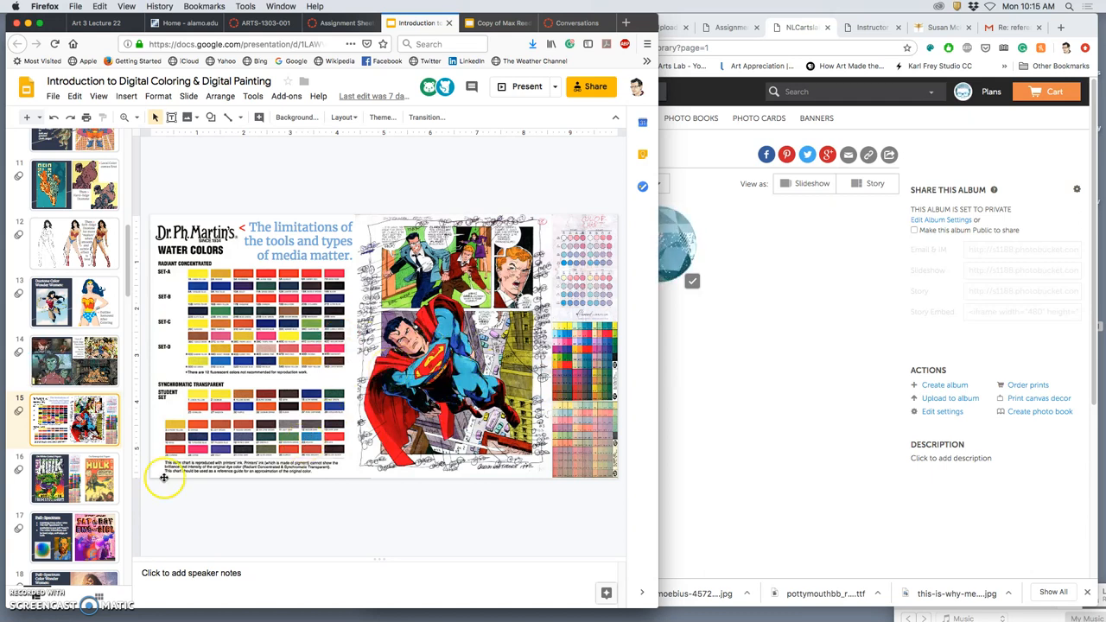
click(72, 477)
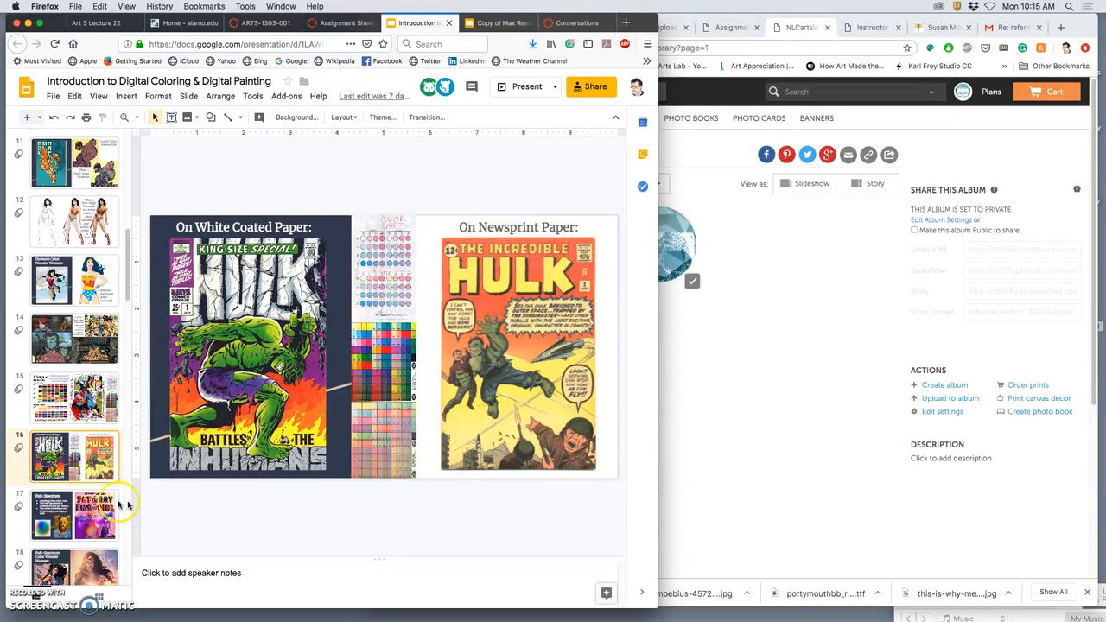
click(73, 515)
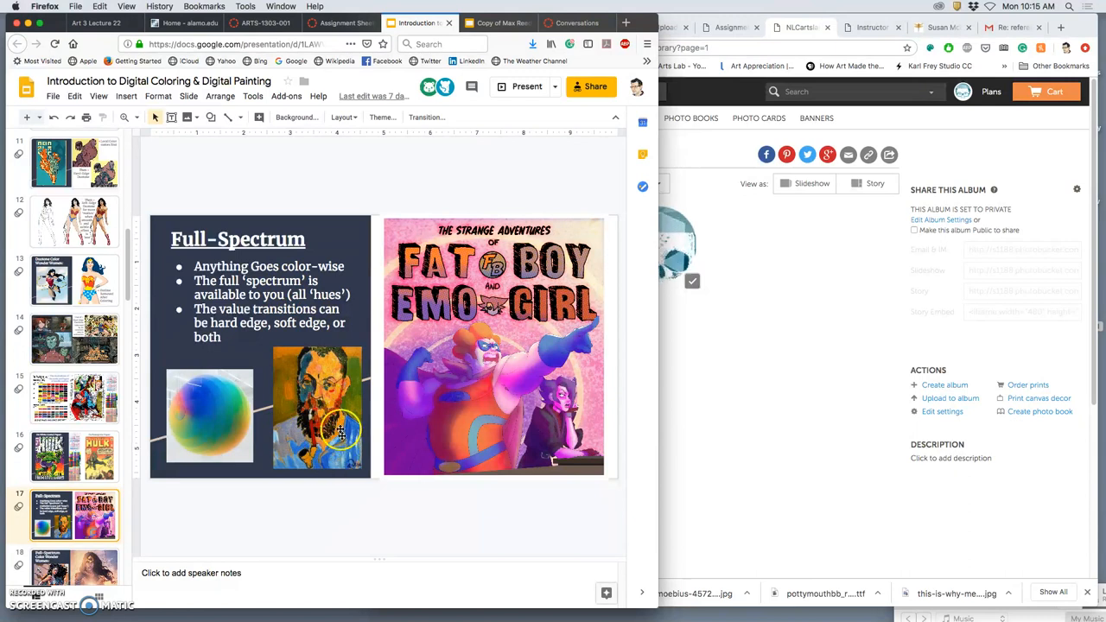
mouse_move(429, 420)
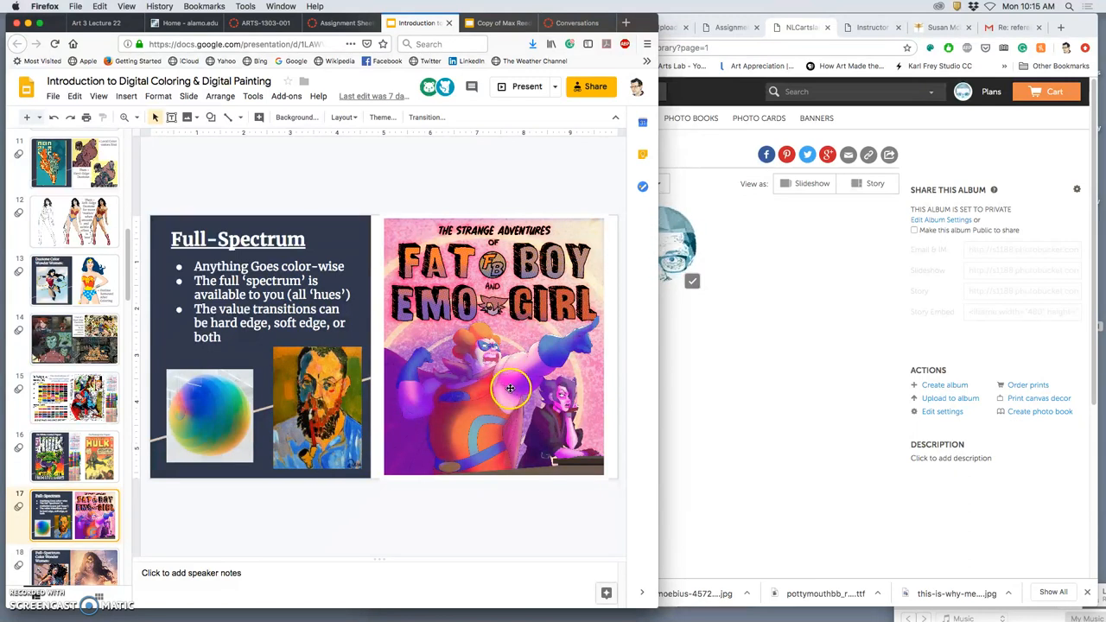
mouse_move(529, 404)
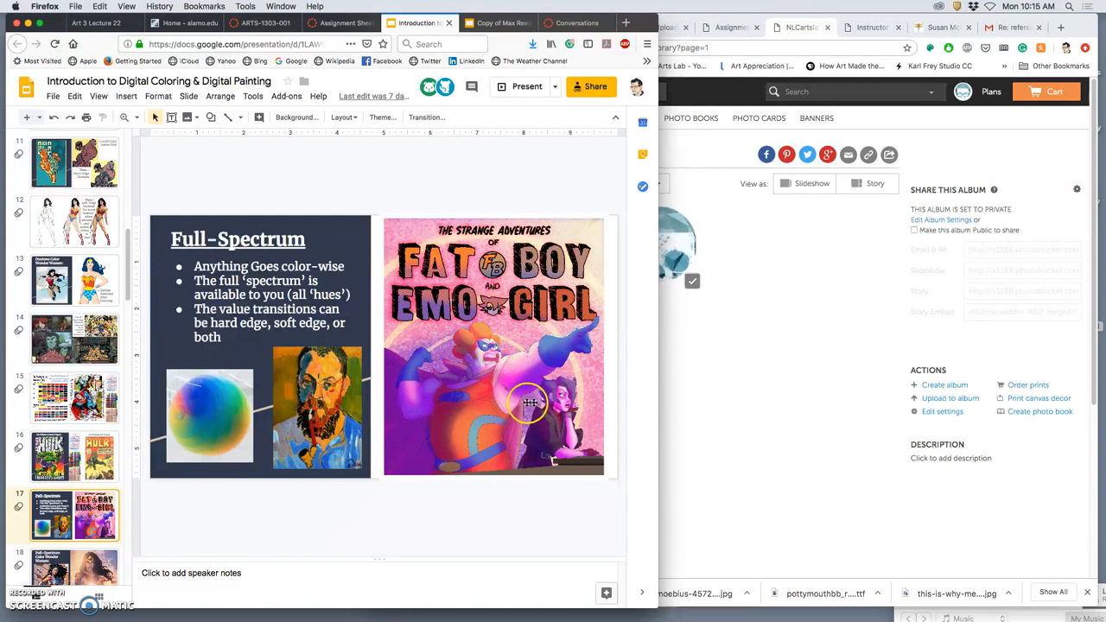
mouse_move(525, 407)
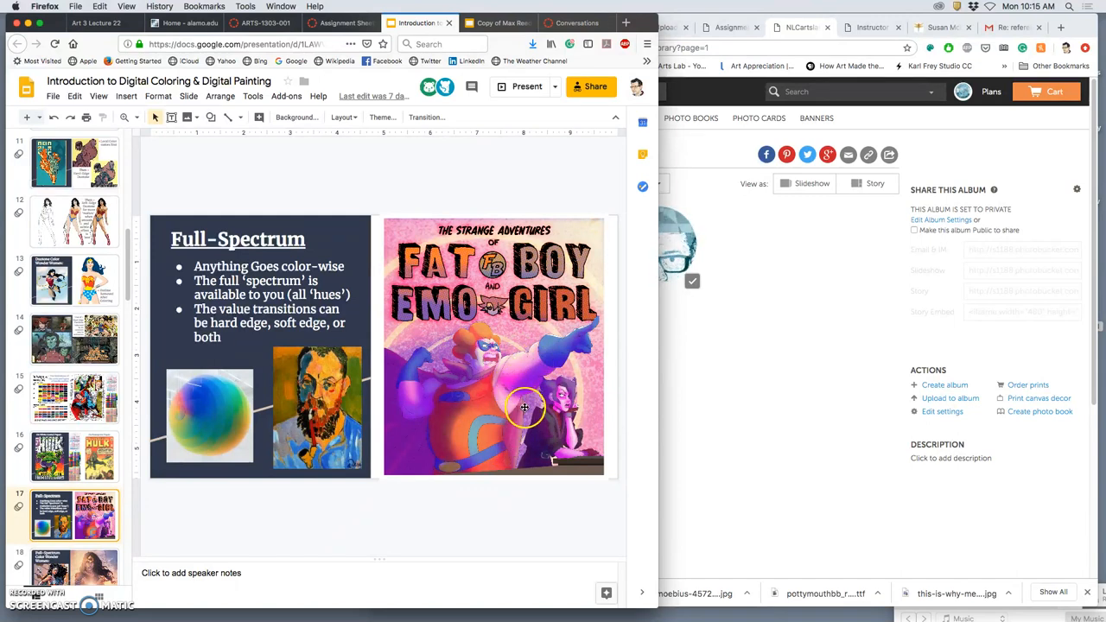
mouse_move(519, 363)
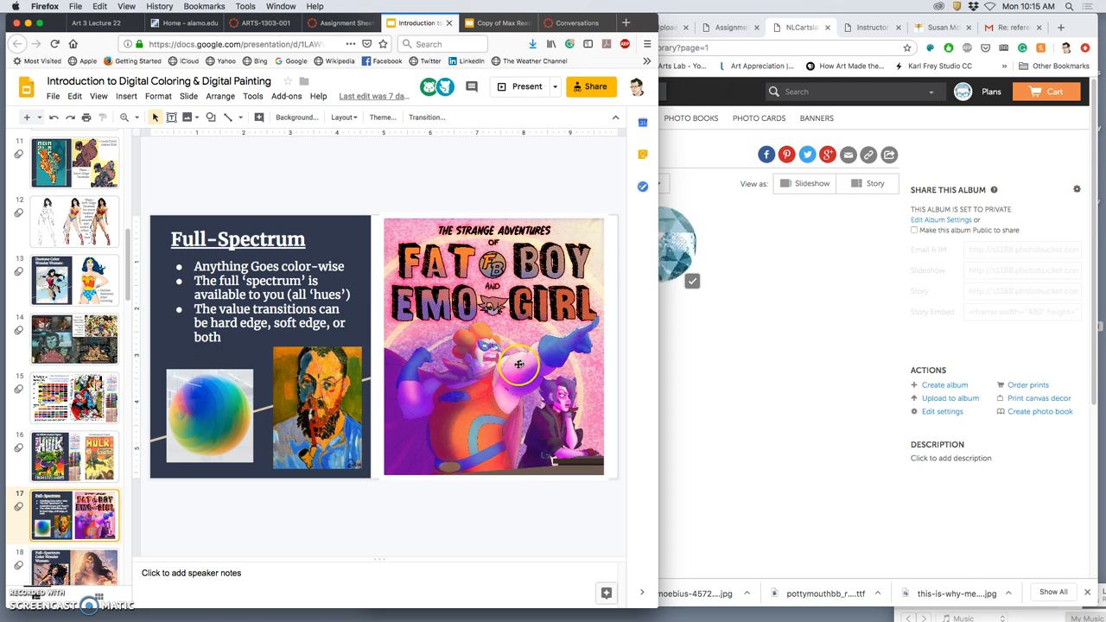
mouse_move(487, 347)
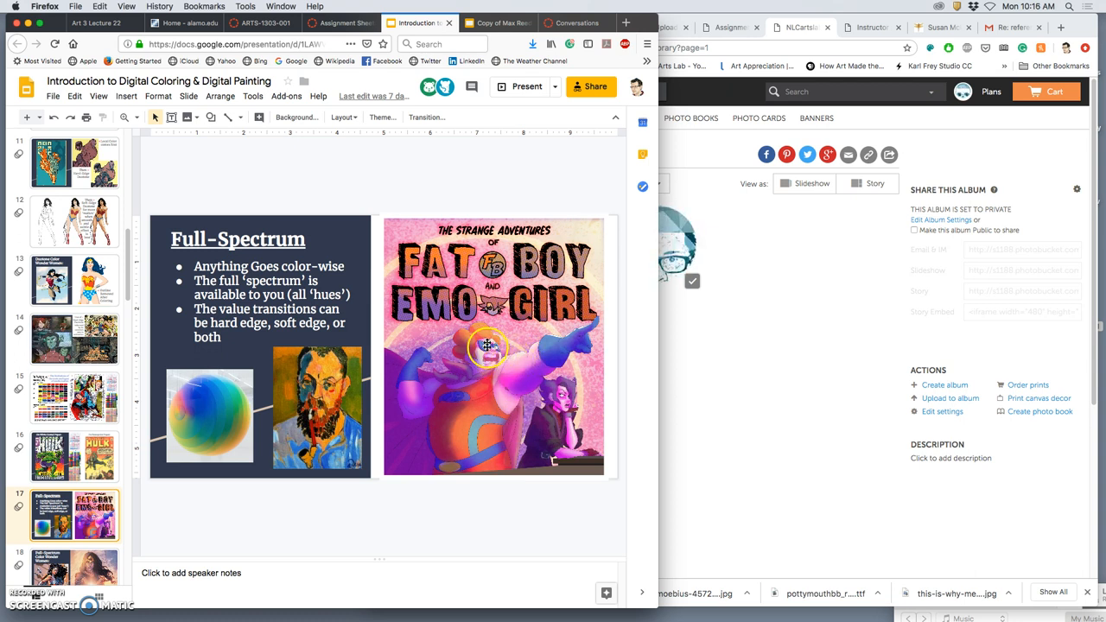
mouse_move(420, 466)
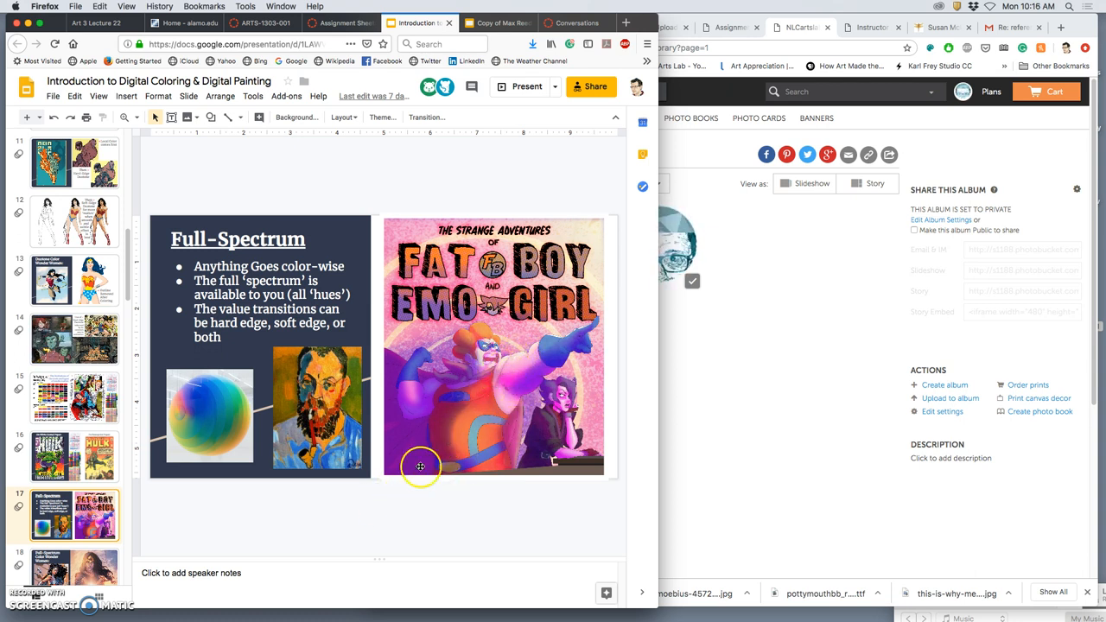
mouse_move(123, 484)
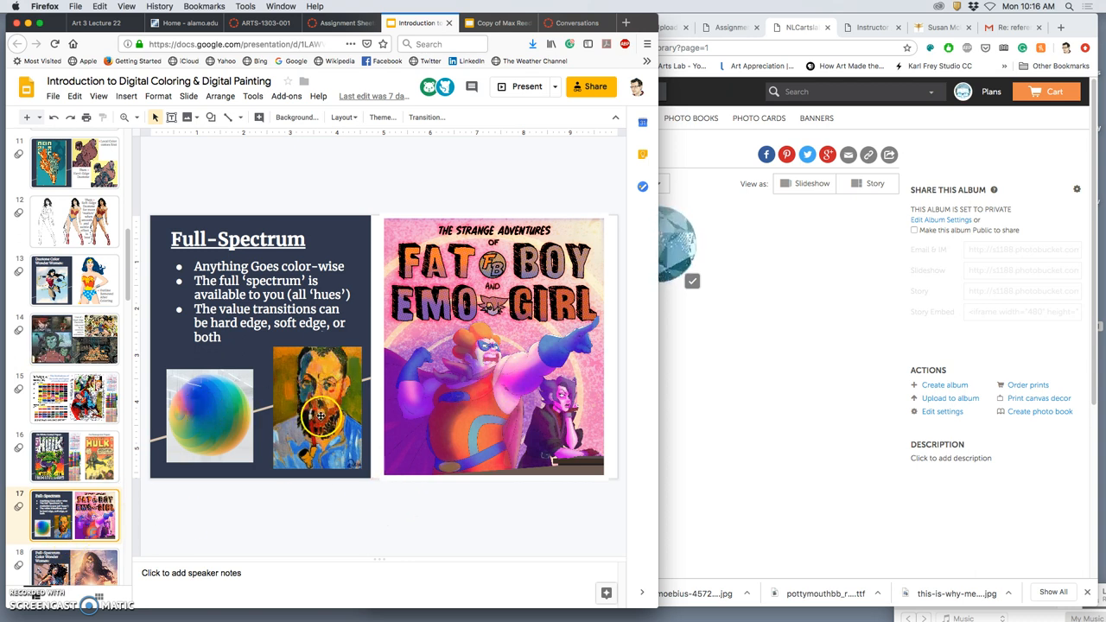
mouse_move(332, 369)
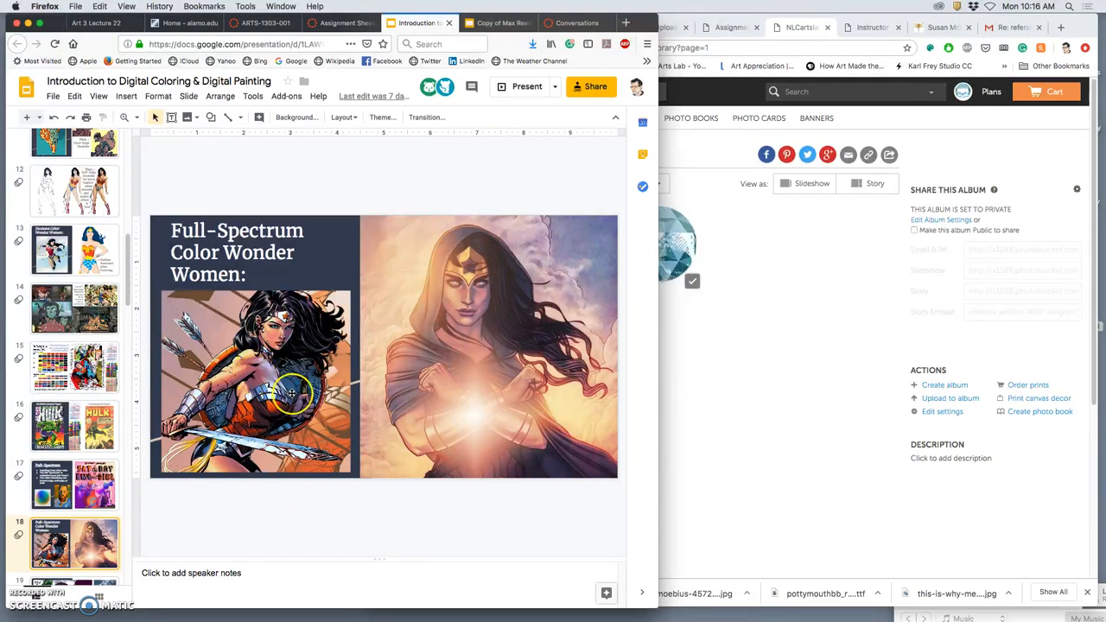
mouse_move(477, 412)
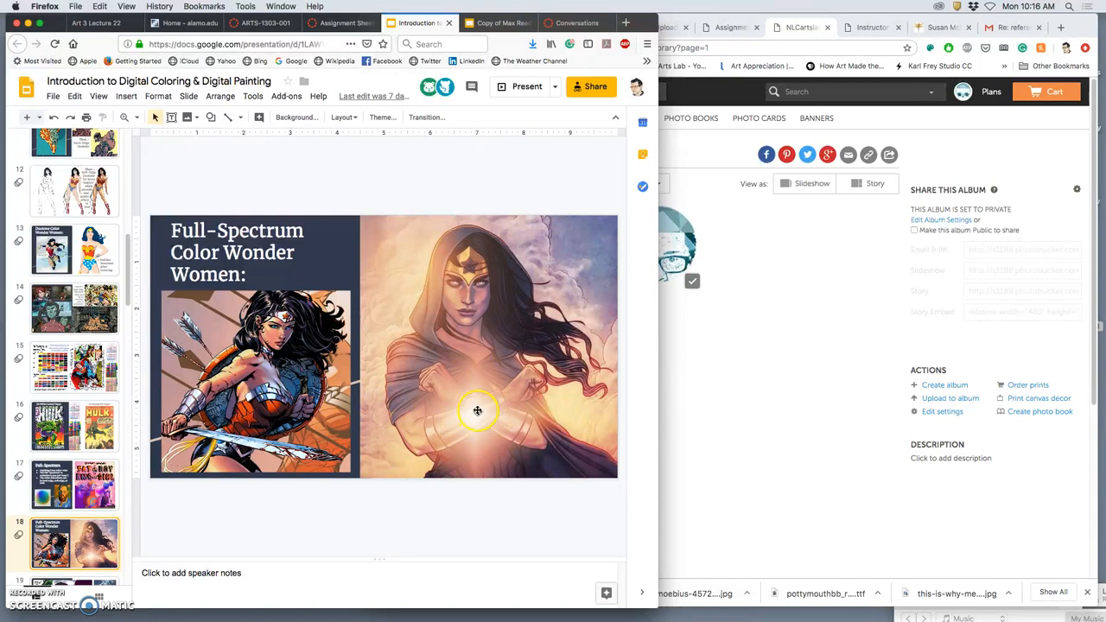
mouse_move(477, 421)
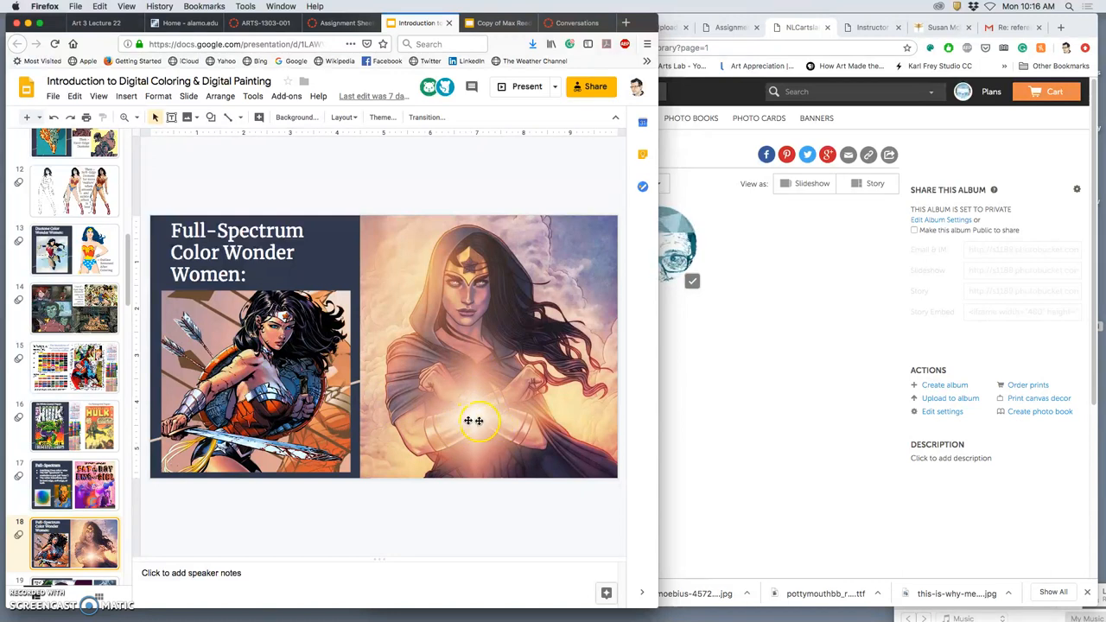
mouse_move(484, 233)
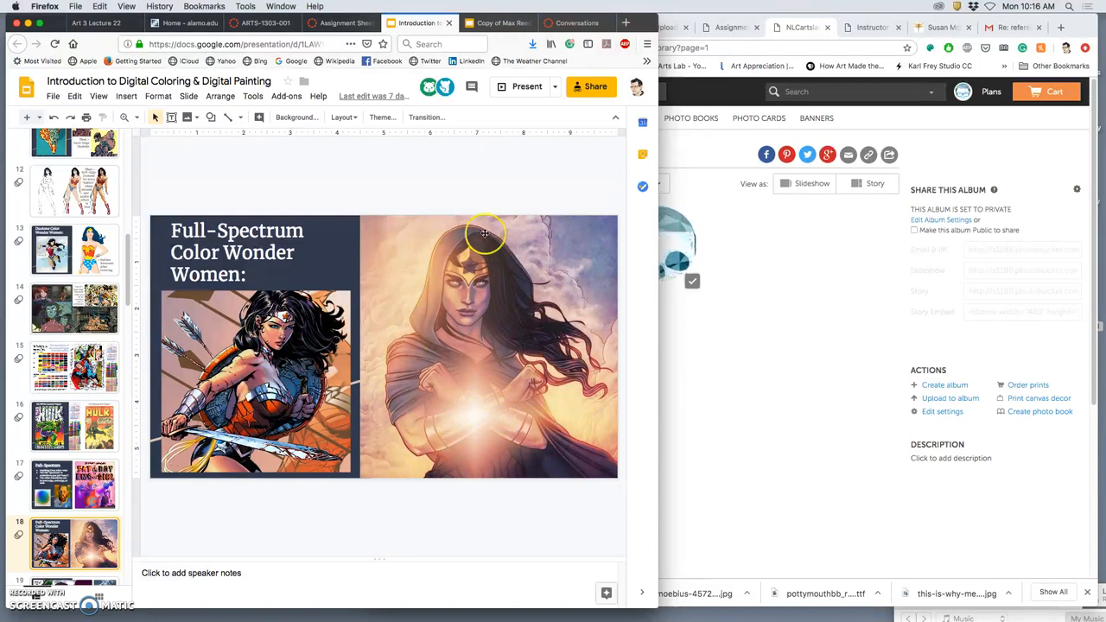
mouse_move(517, 273)
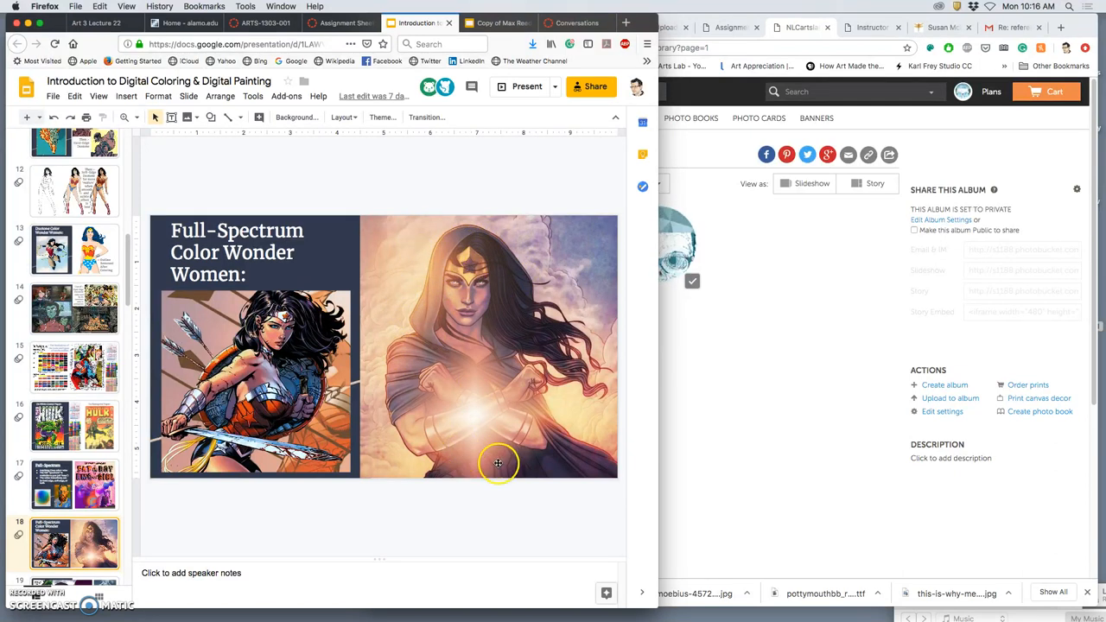
mouse_move(484, 298)
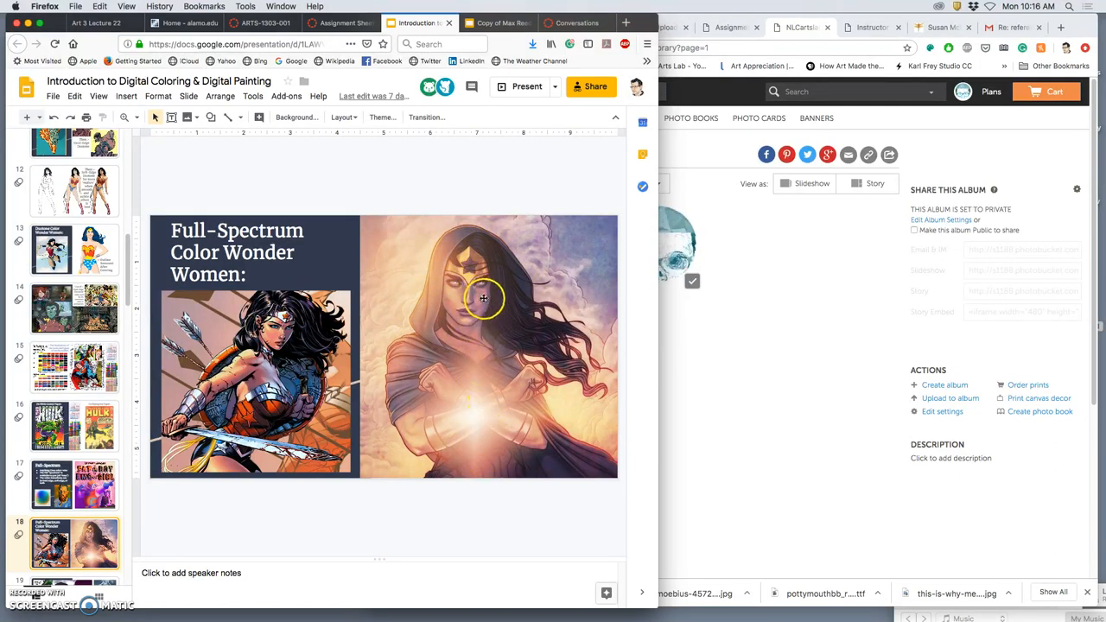
mouse_move(456, 356)
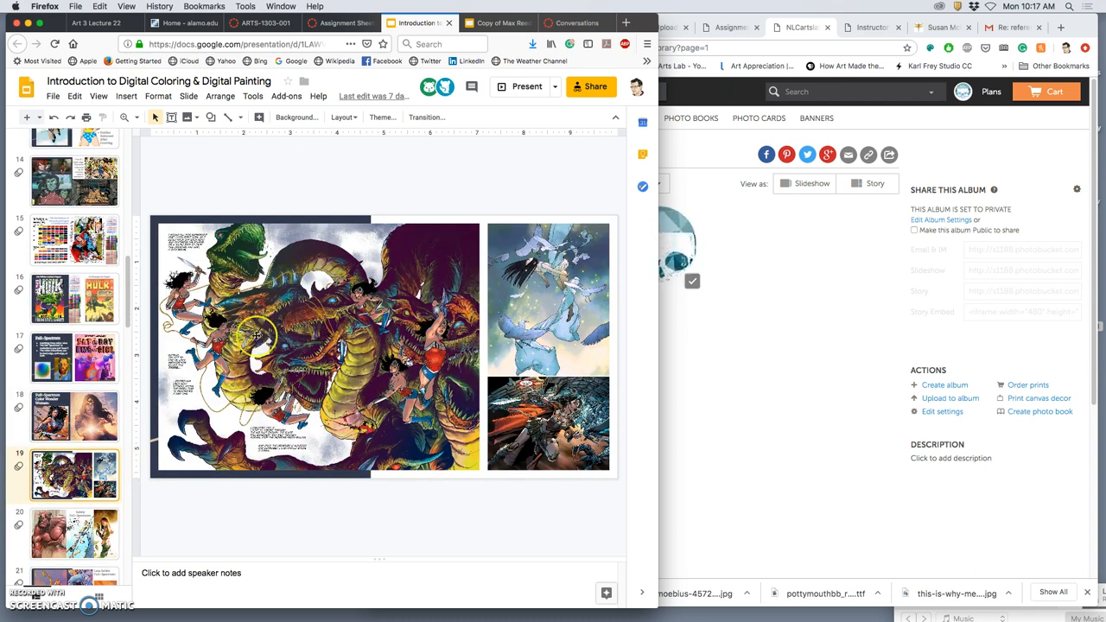
mouse_move(314, 358)
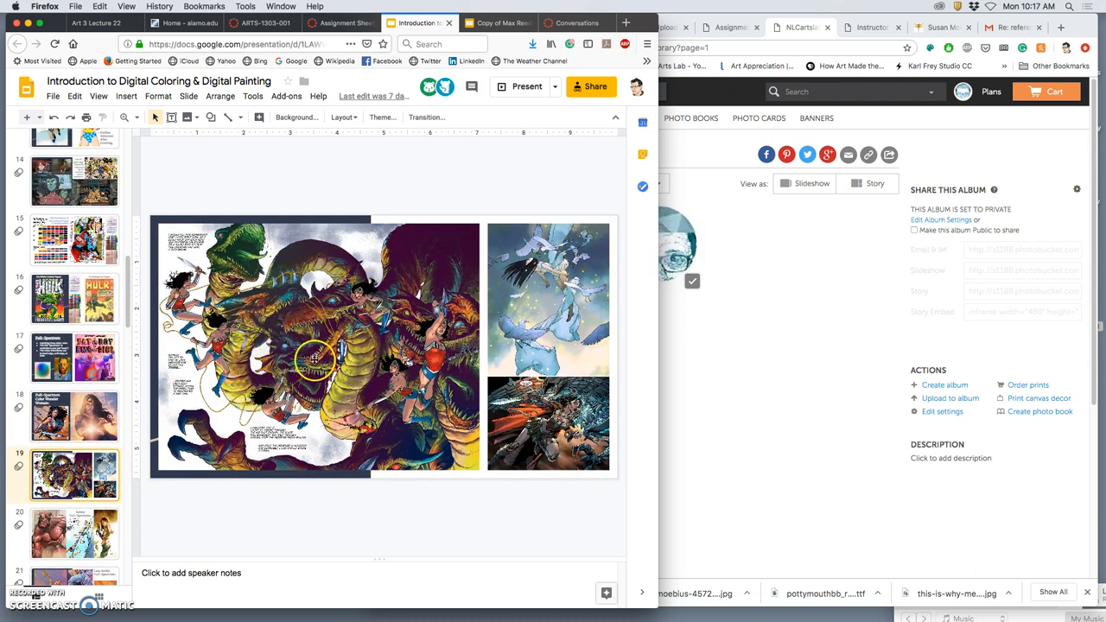
mouse_move(383, 446)
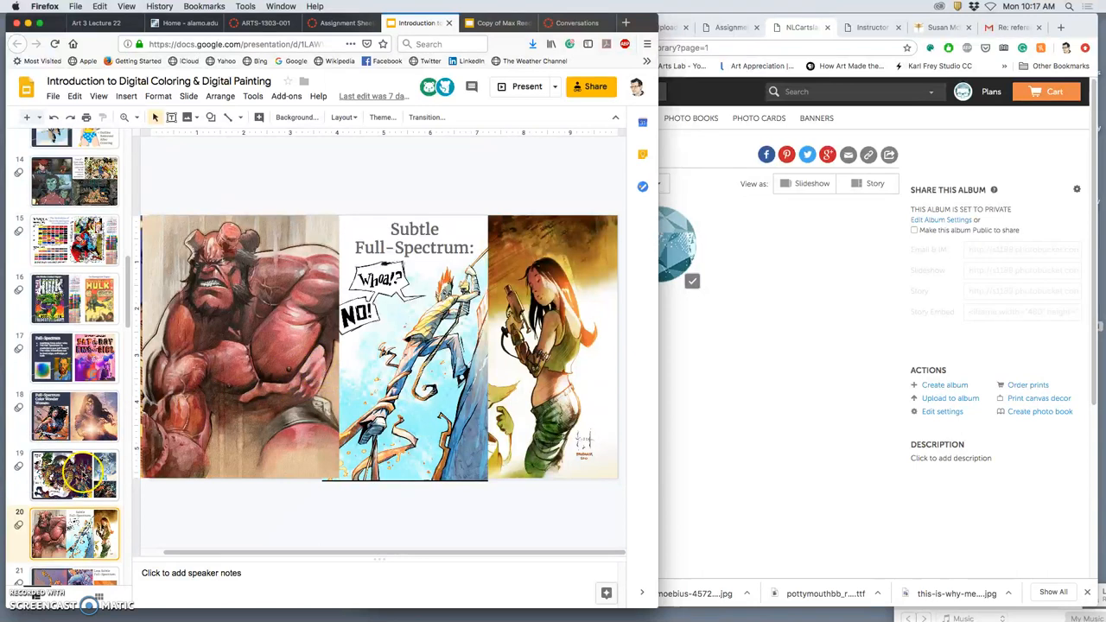
- Advance to the slide noting that fuller color means thinner line art
click(74, 474)
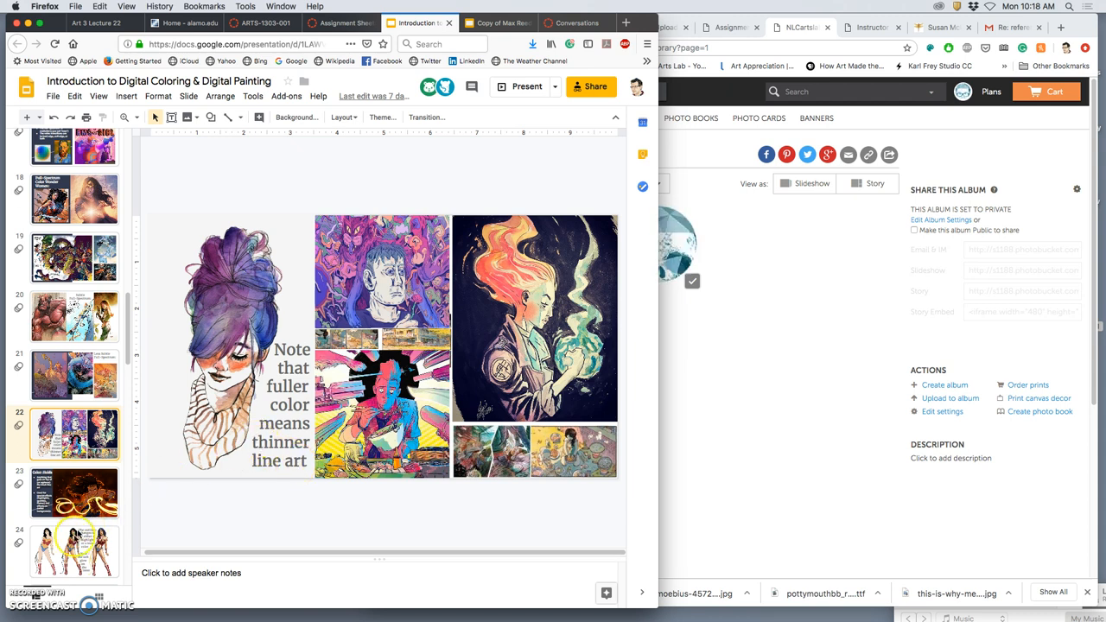
- View the outline-color and soft lasso glow Wonder Woman comparison, then the Color-Holds slide
click(73, 543)
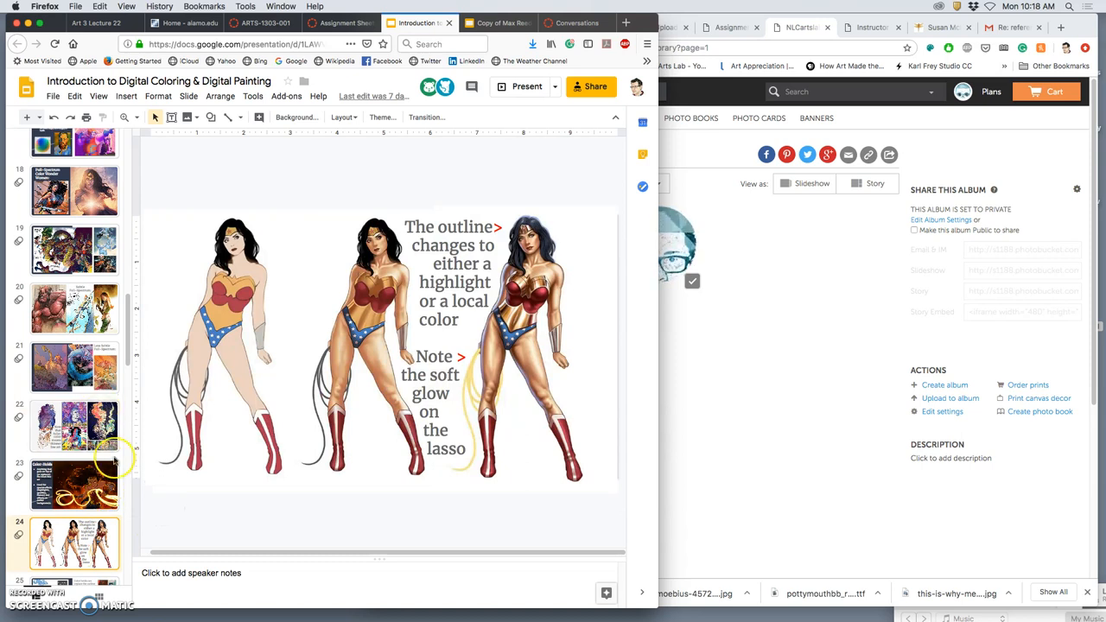
mouse_move(546, 279)
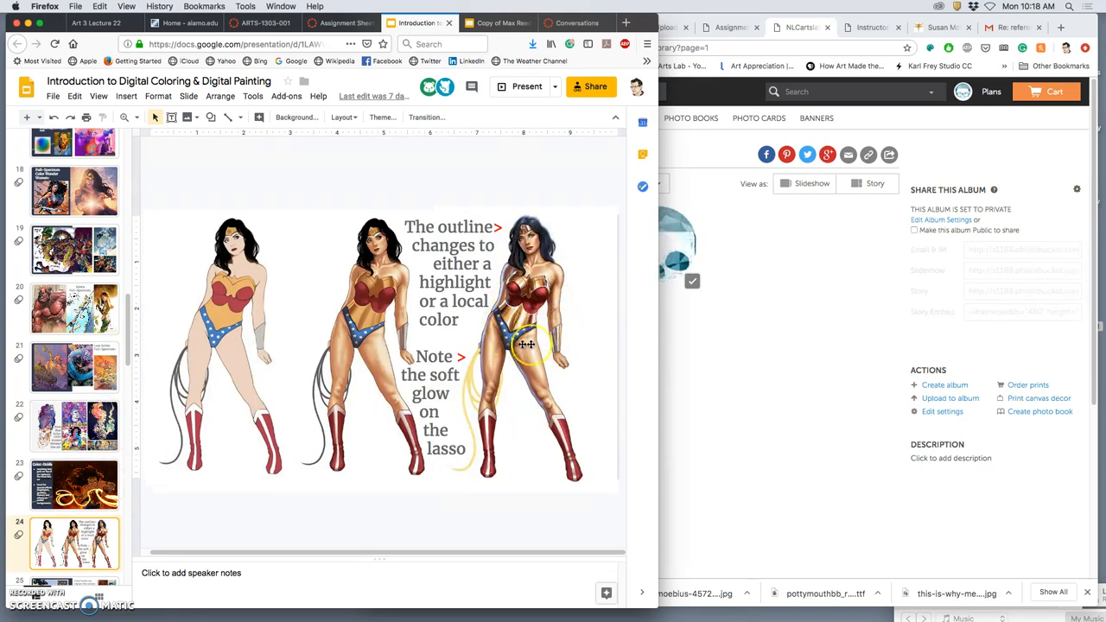
mouse_move(270, 345)
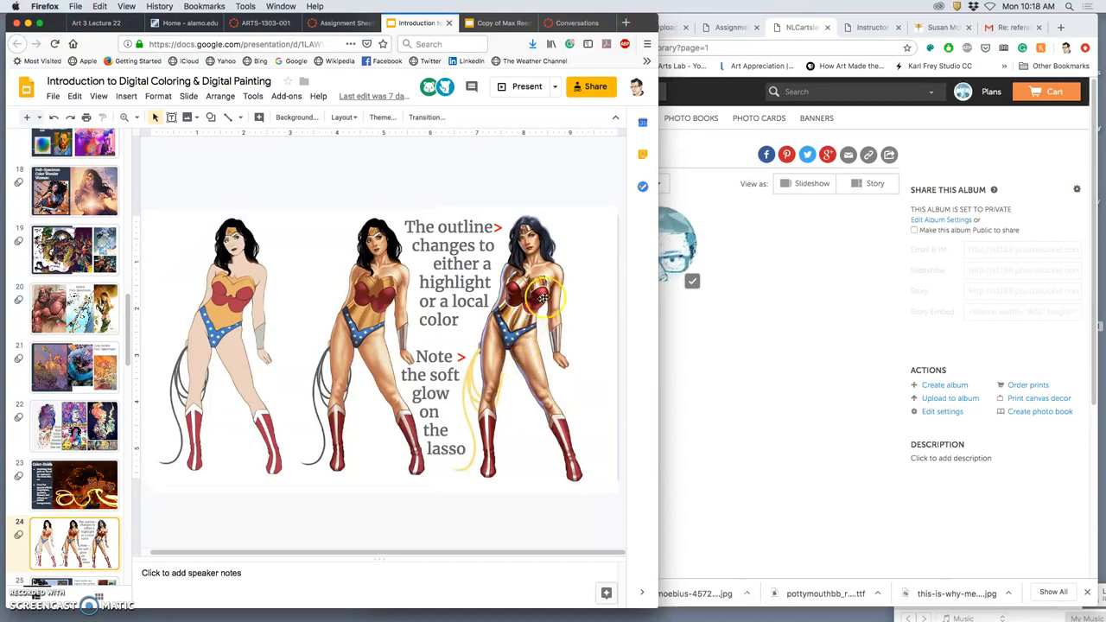
mouse_move(552, 352)
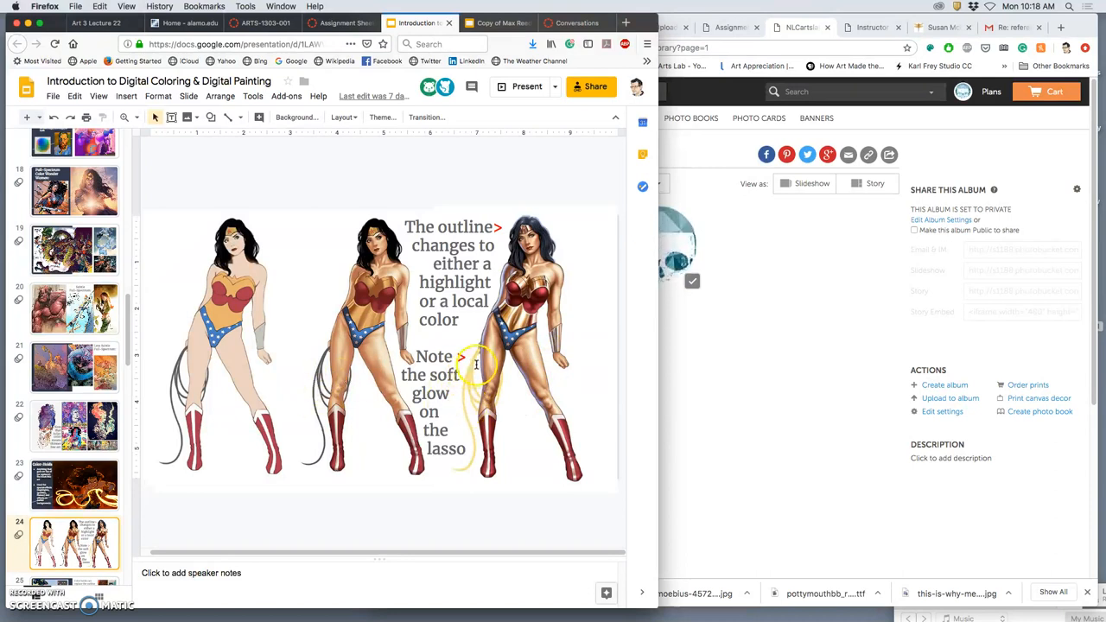
mouse_move(460, 399)
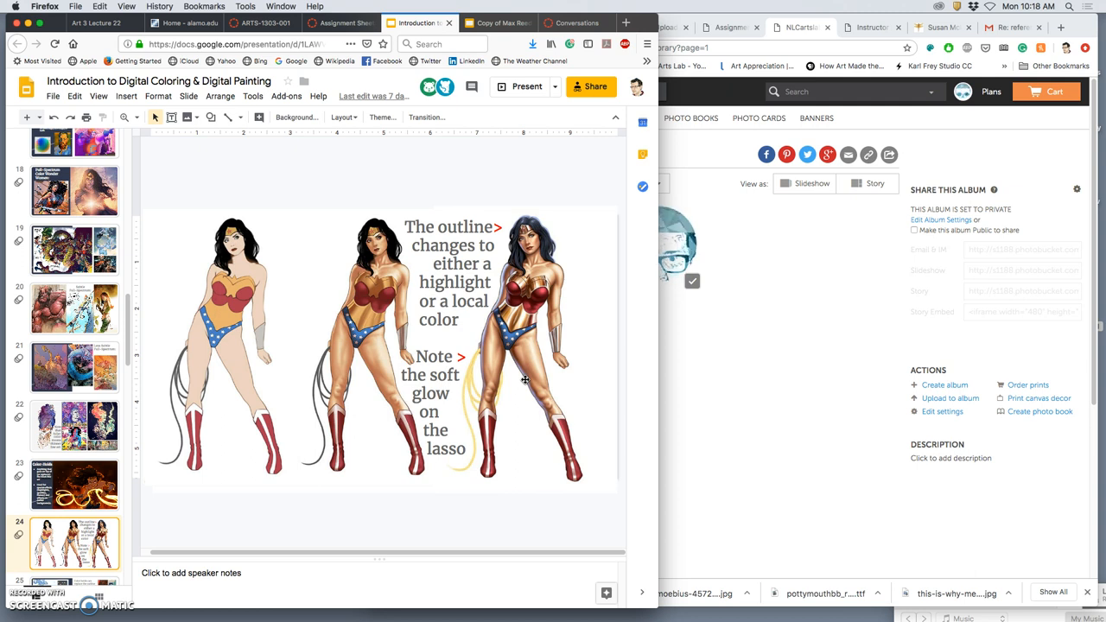
mouse_move(532, 356)
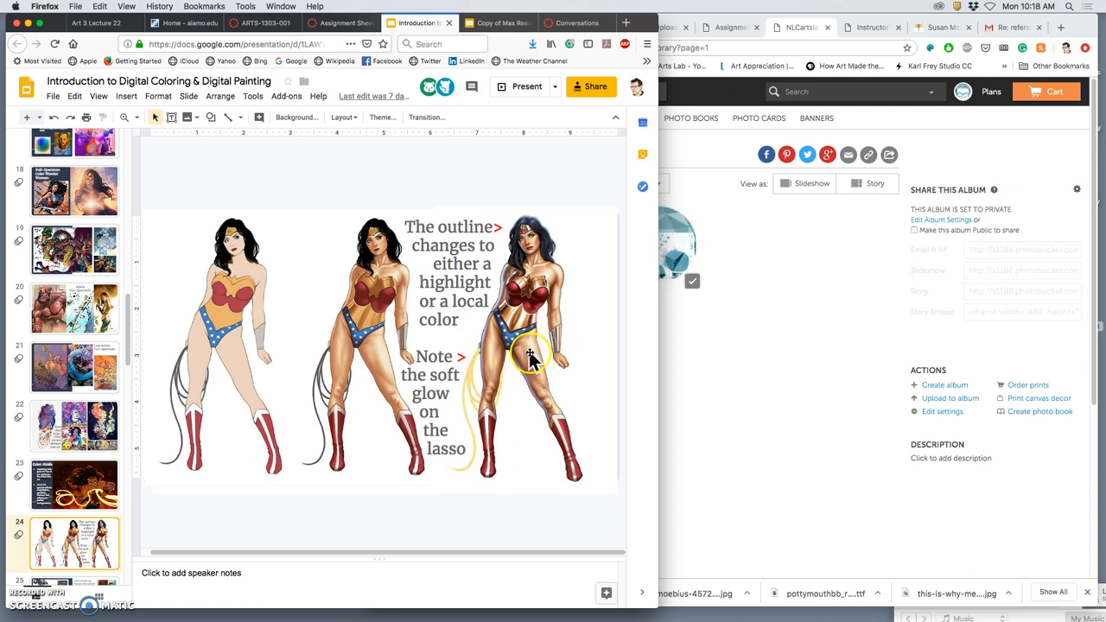
mouse_move(549, 407)
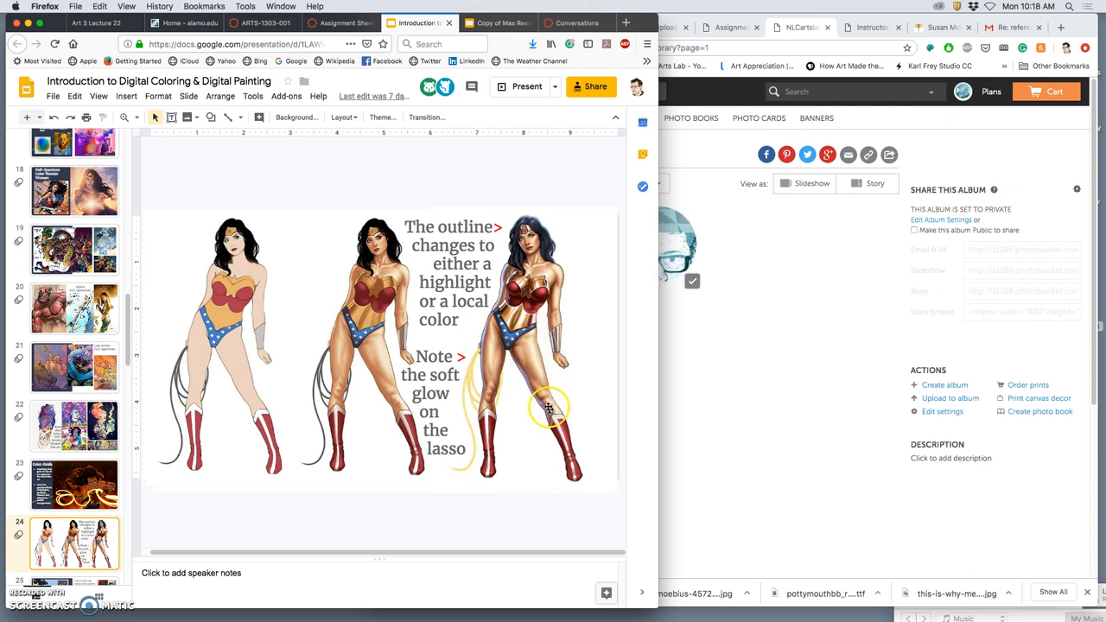
mouse_move(527, 345)
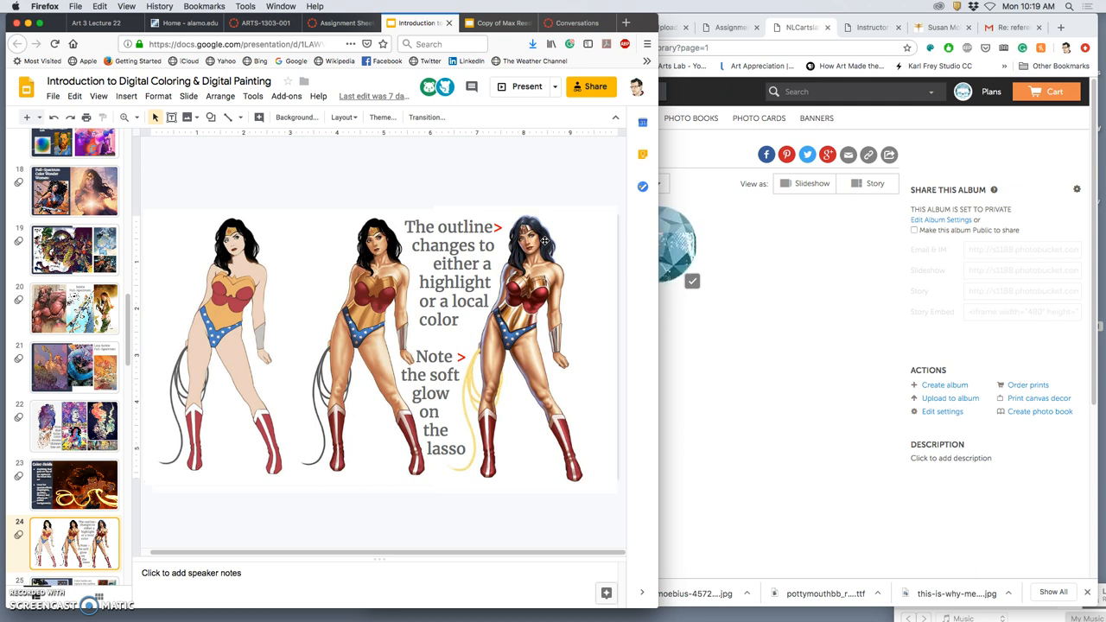
click(72, 484)
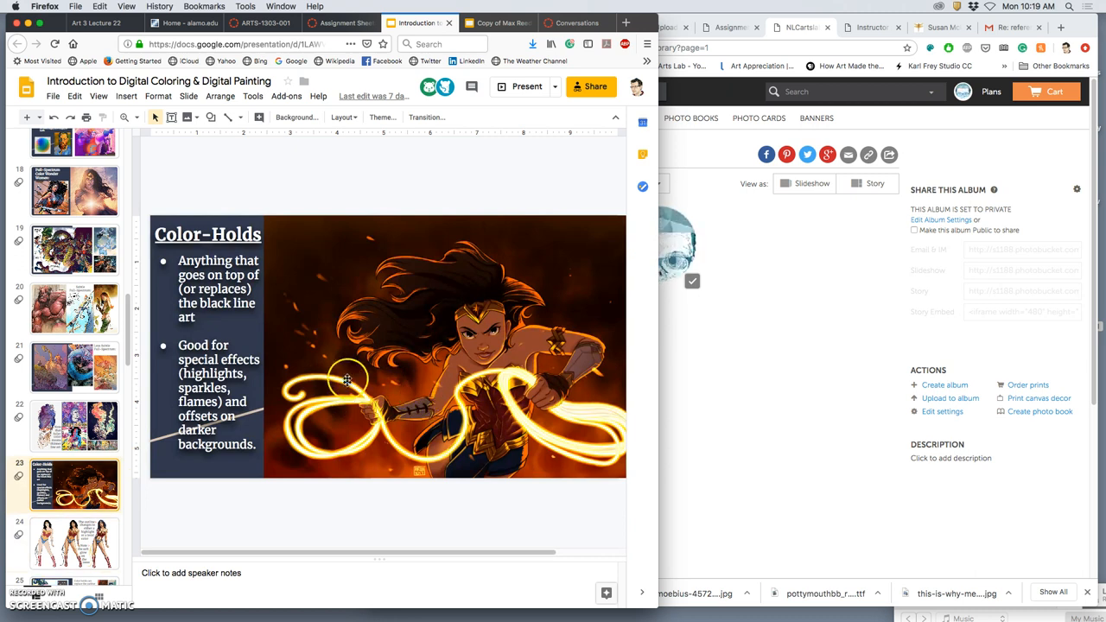
mouse_move(353, 420)
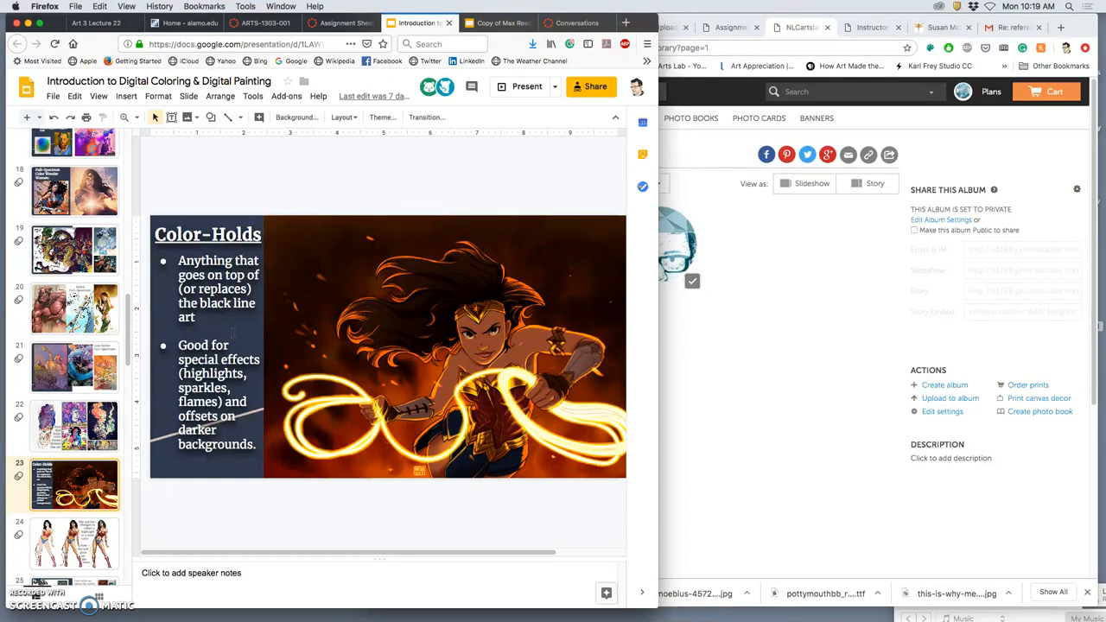
- View the Ben-Day Dots color separation slide, then return to the Wonder Woman outline-comparison slide
scroll(down, 3)
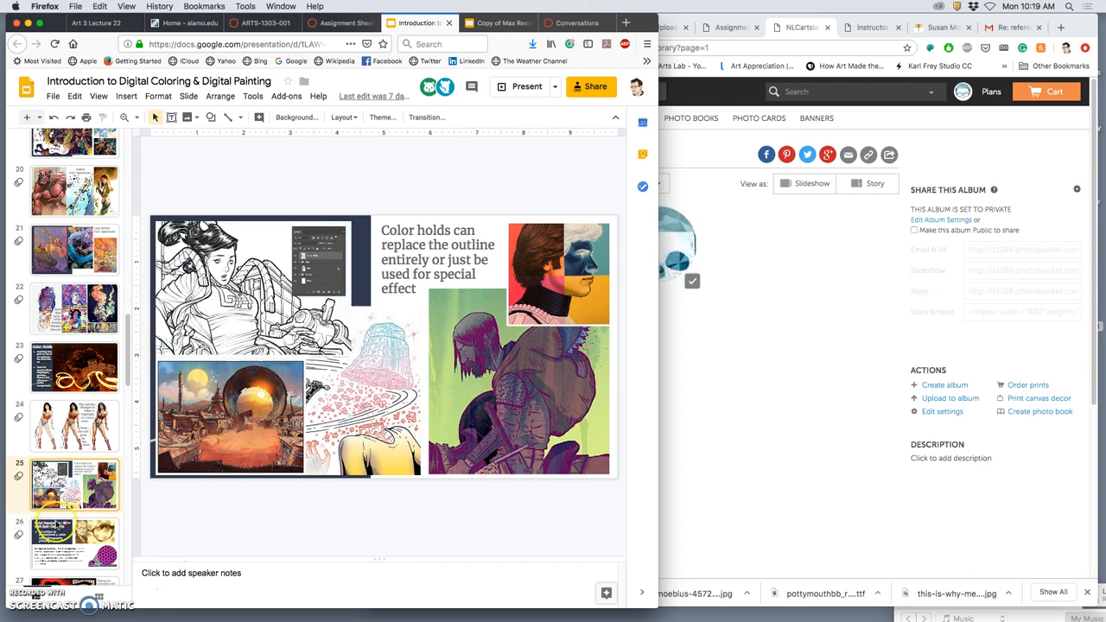
click(75, 543)
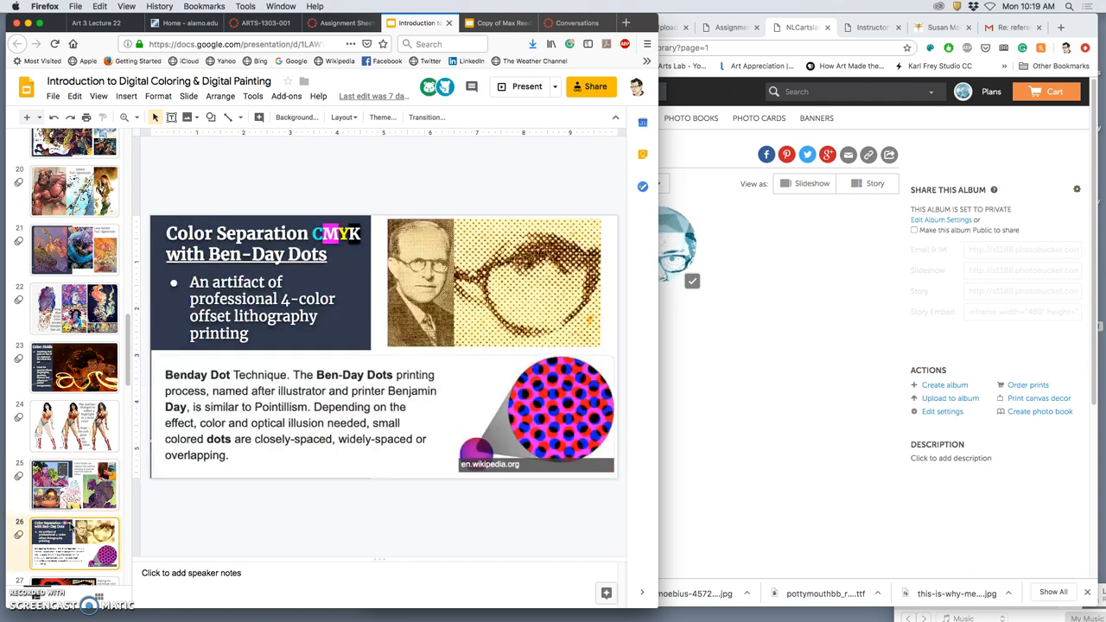
scroll(down, 3)
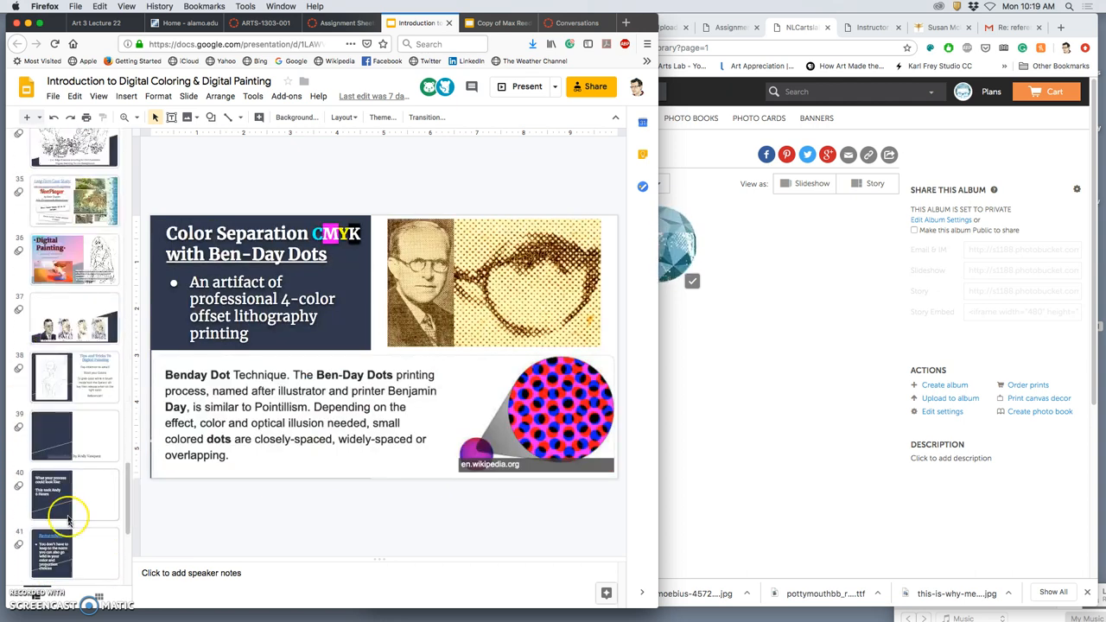
click(72, 259)
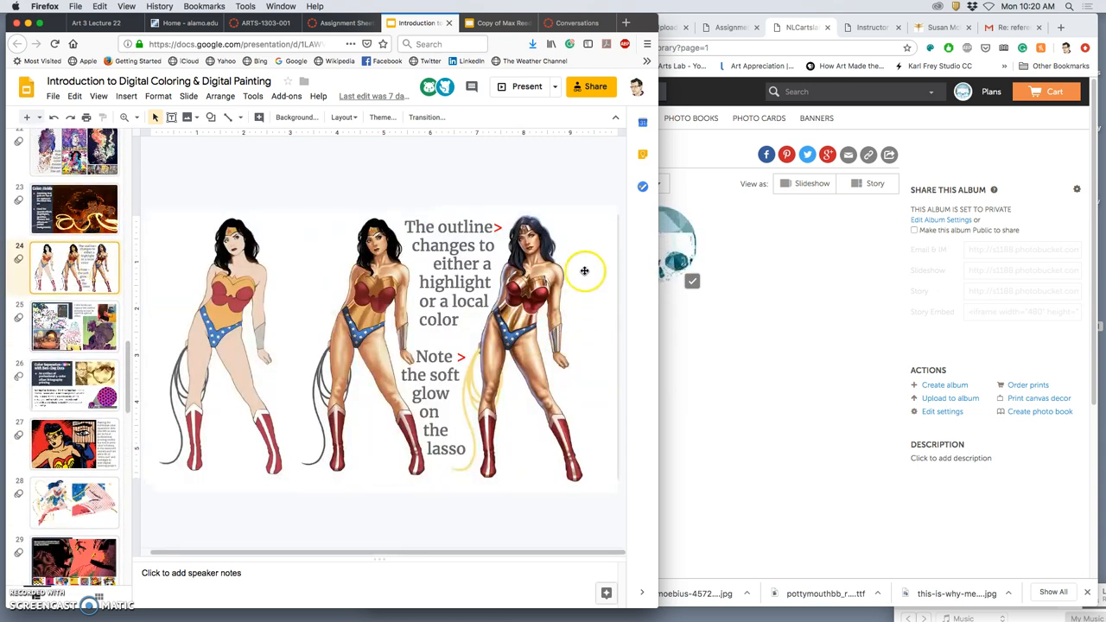
- Advance from the Digital Painting title slide to the Tips and Tricks to Digital Painting slide
scroll(down, 3)
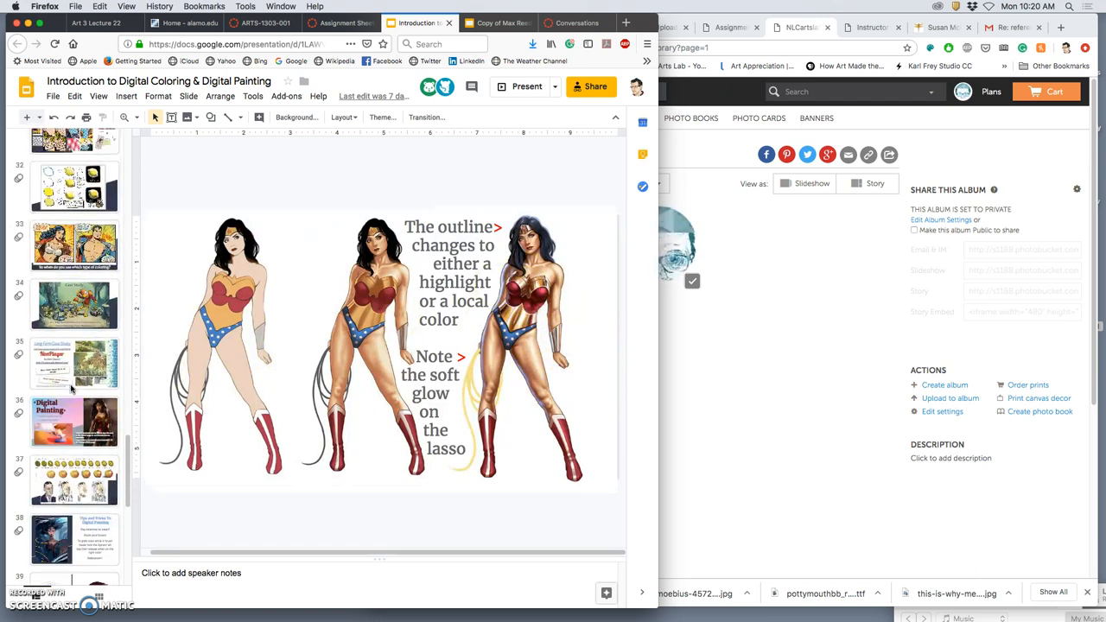
click(75, 422)
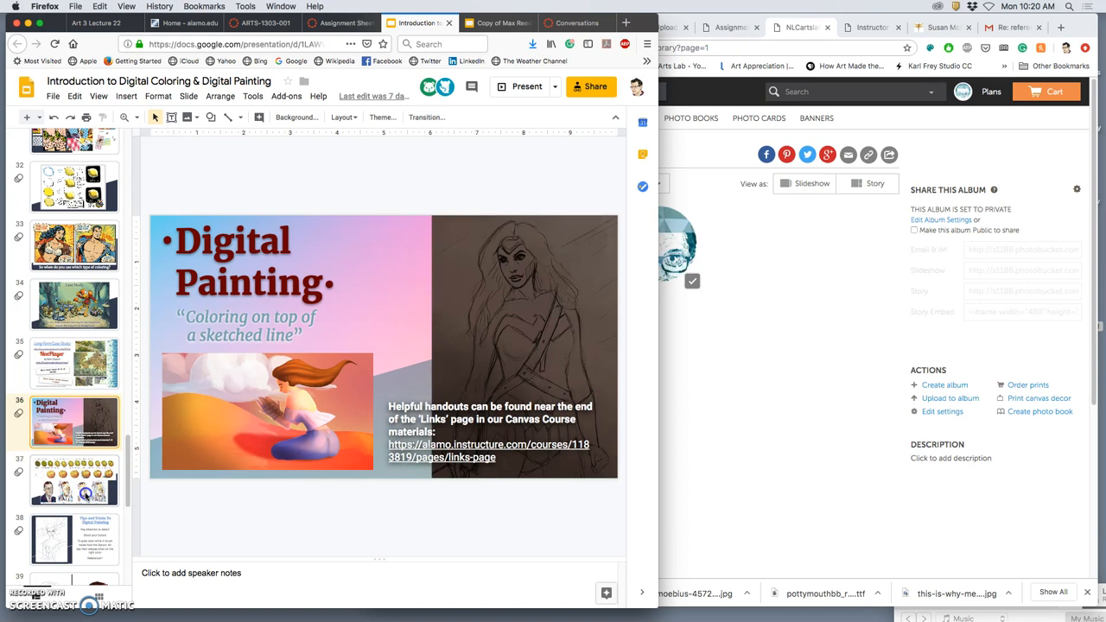
click(74, 539)
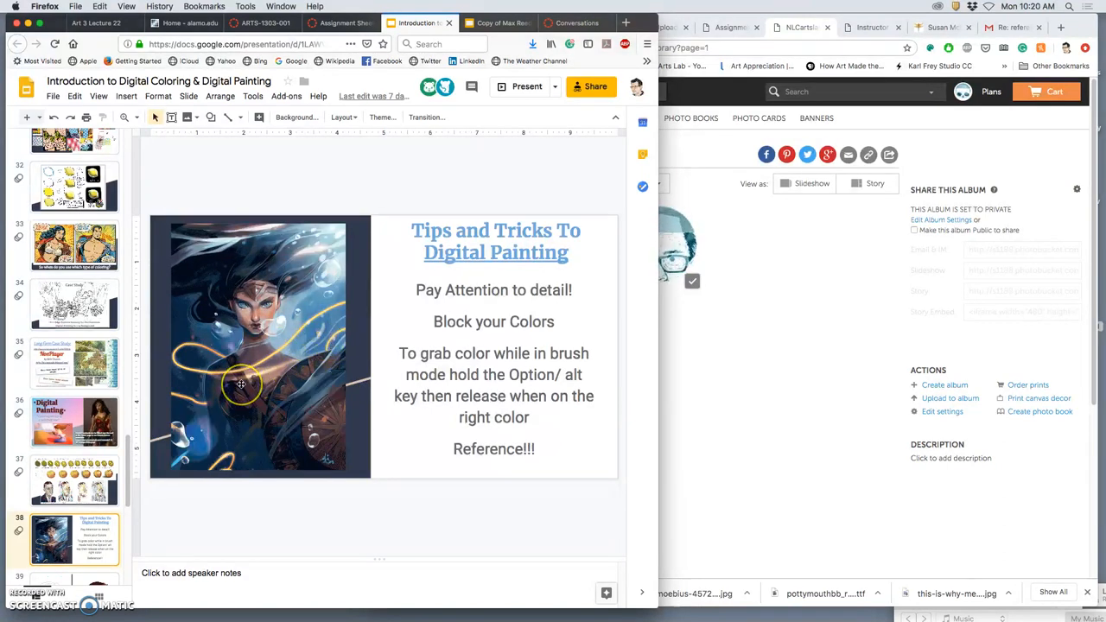
mouse_move(318, 411)
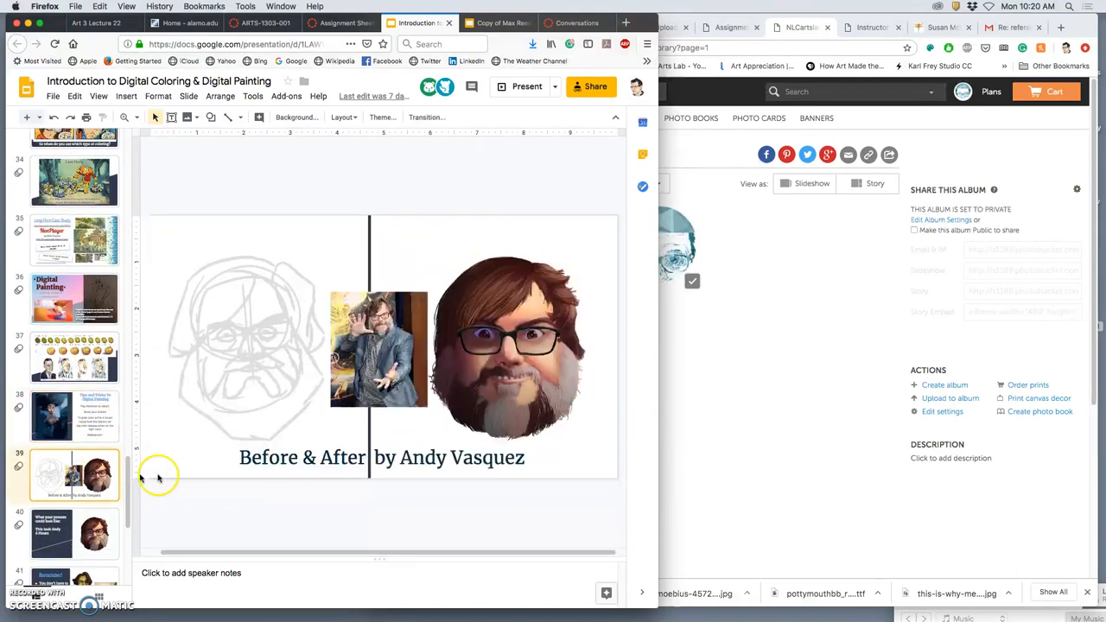
mouse_move(338, 432)
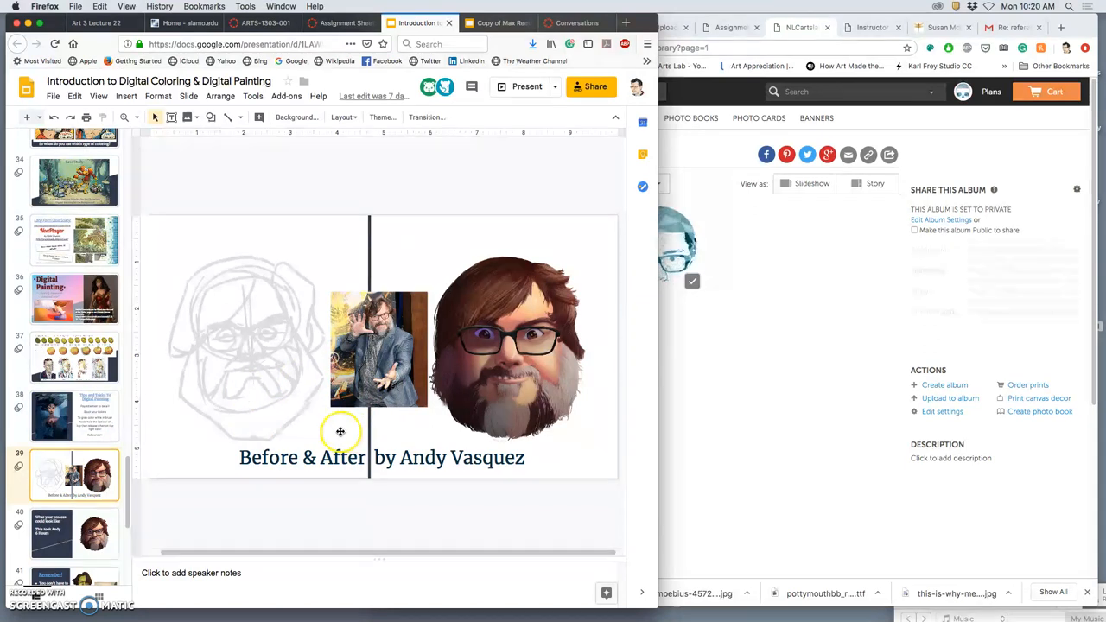
- Show the painting-process slide with the six-hour portrait, then return to the Canvas Assignment Sheets page
click(74, 532)
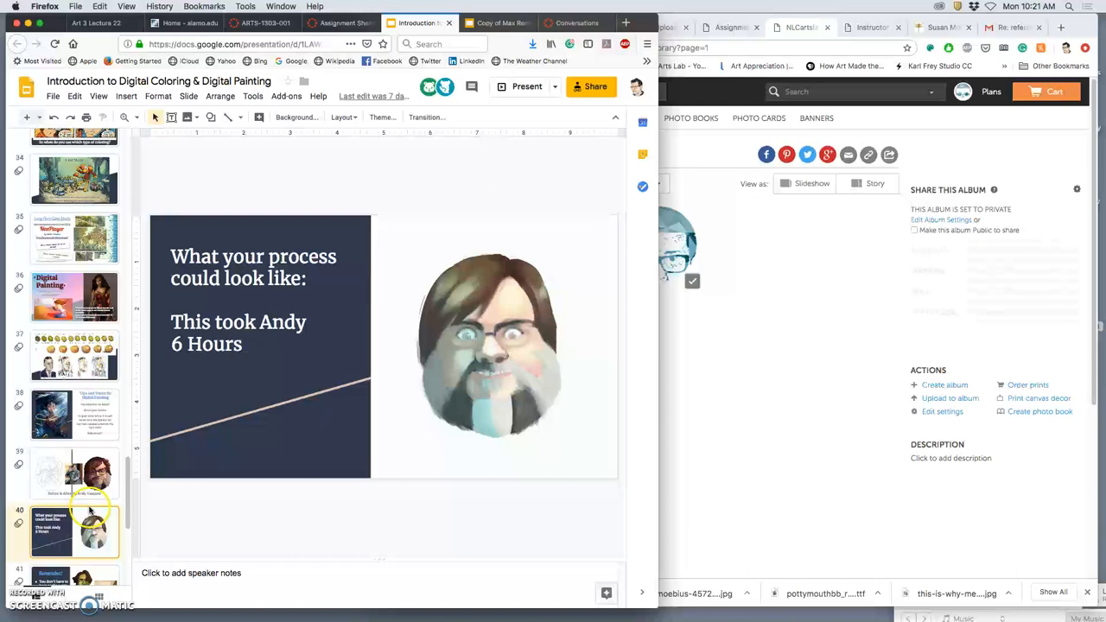
scroll(down, 3)
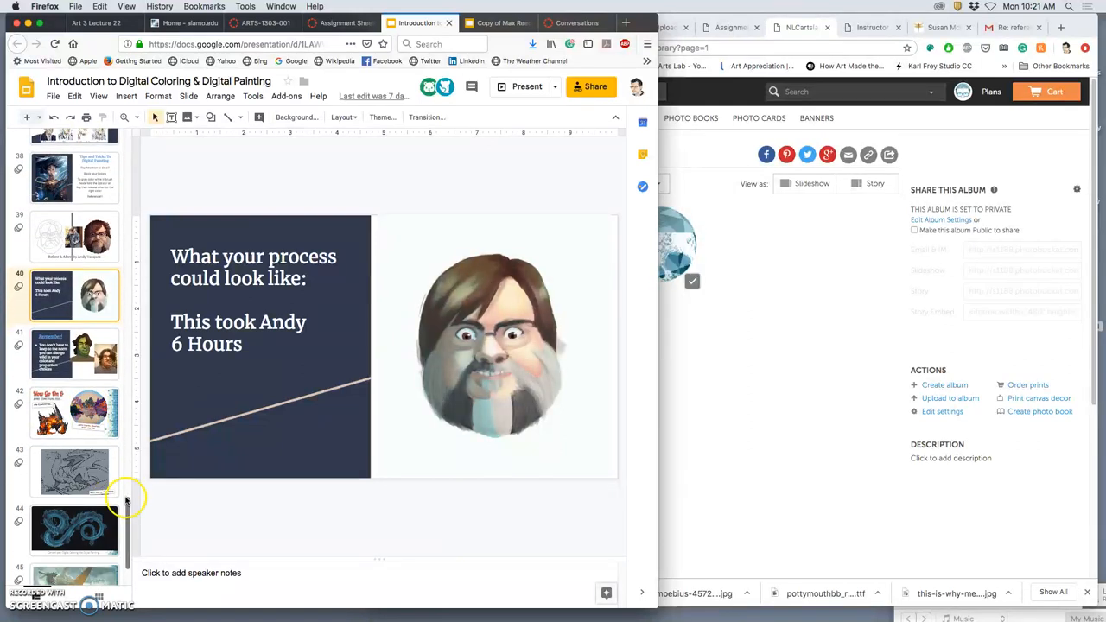
scroll(down, 3)
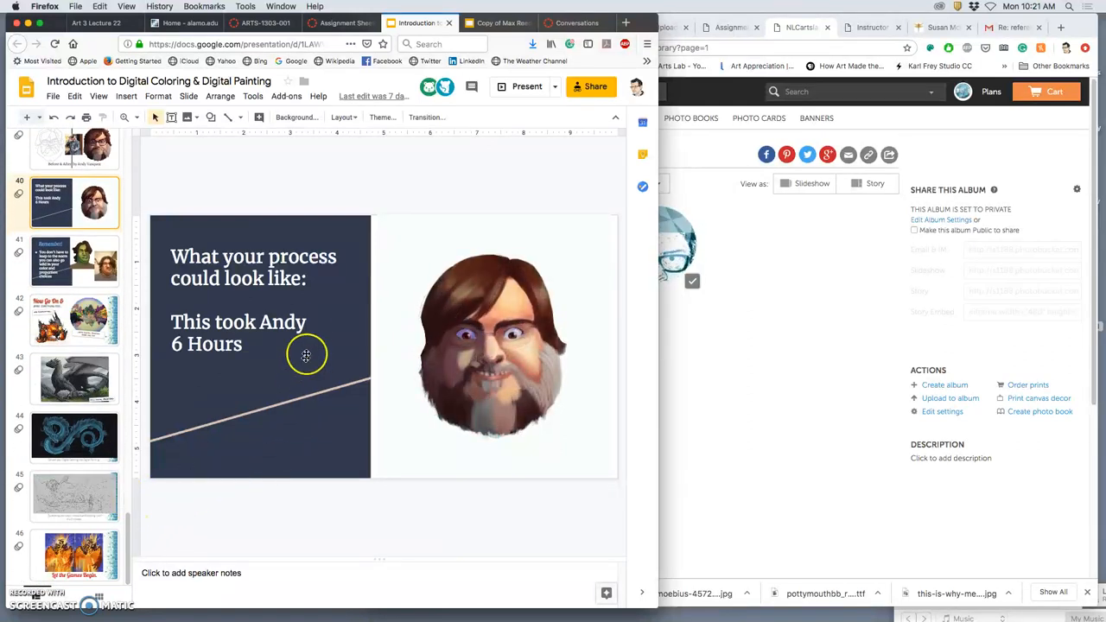
click(339, 22)
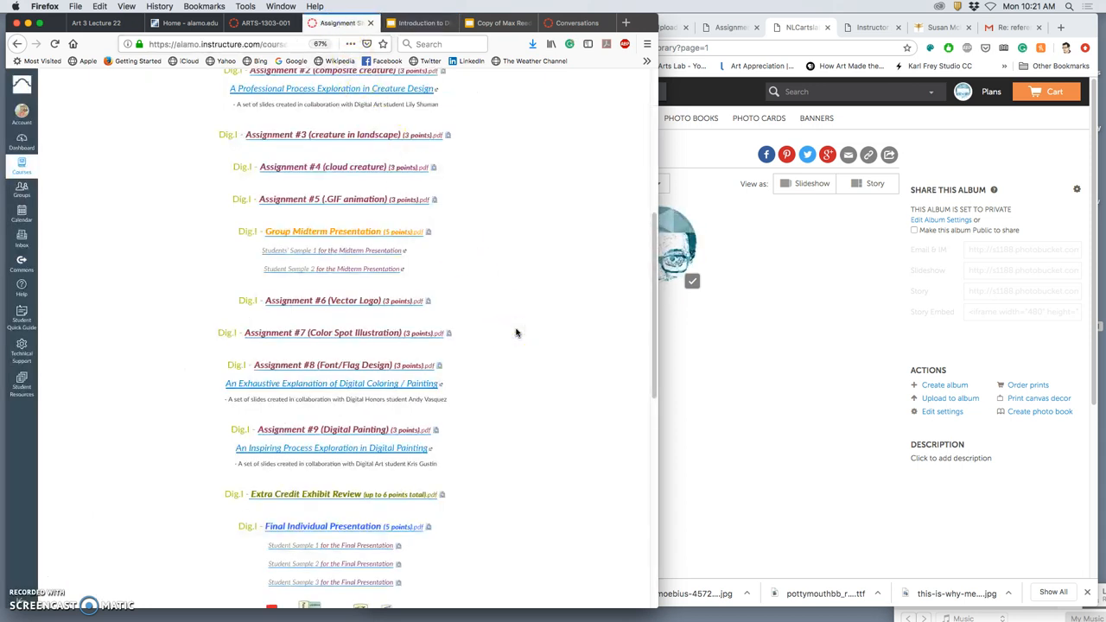
- Expand the inline preview of the Assignment #9 Digital Painting sheet
click(425, 429)
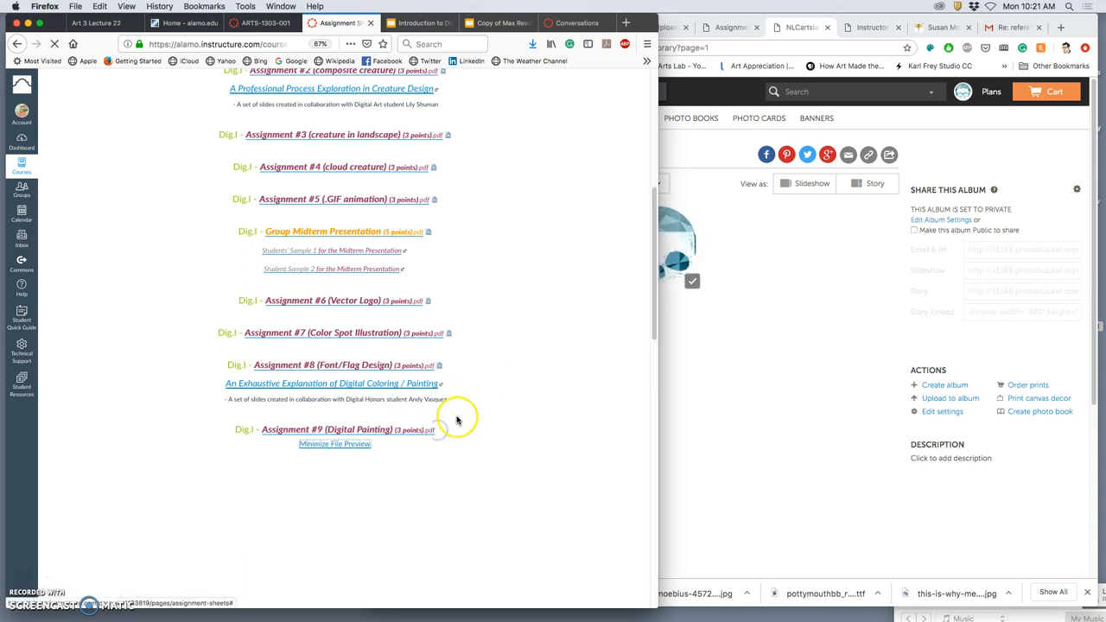
click(327, 428)
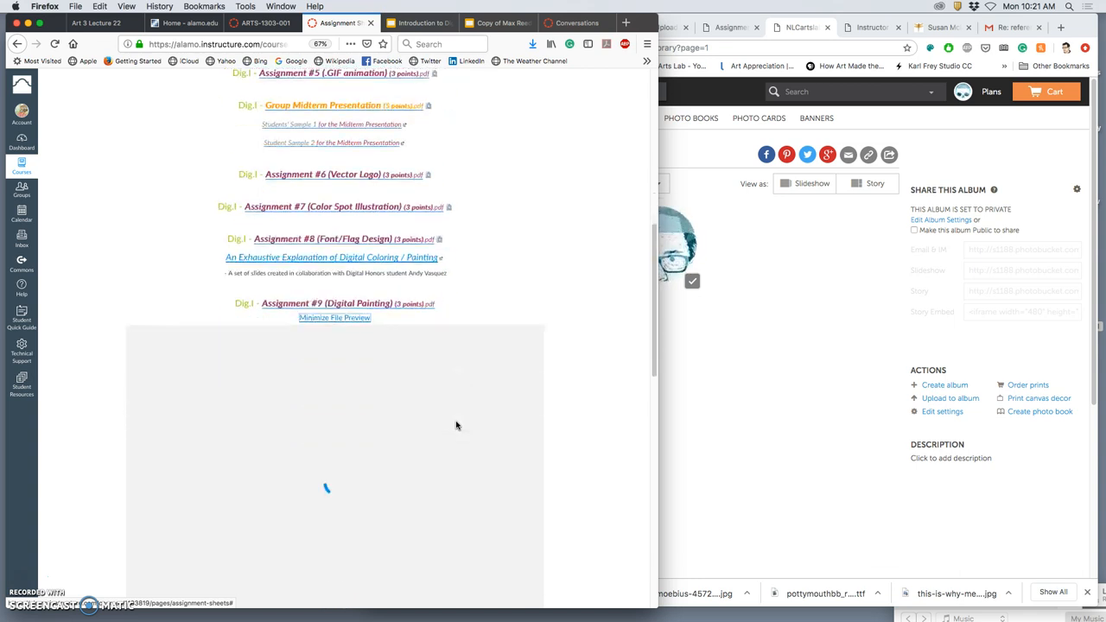
scroll(down, 3)
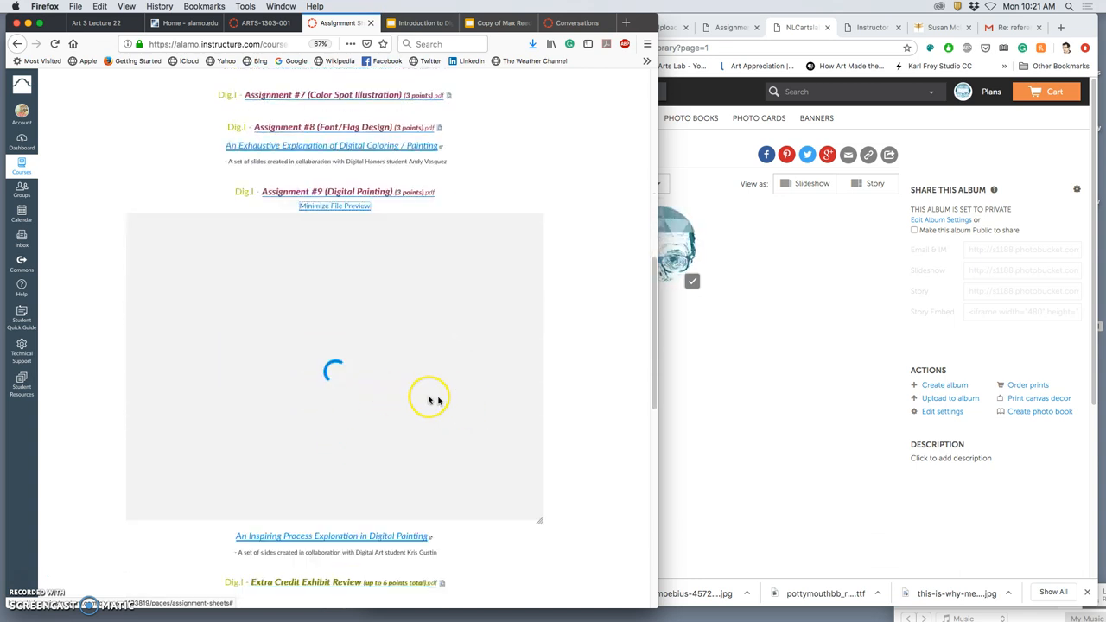
scroll(up, 3)
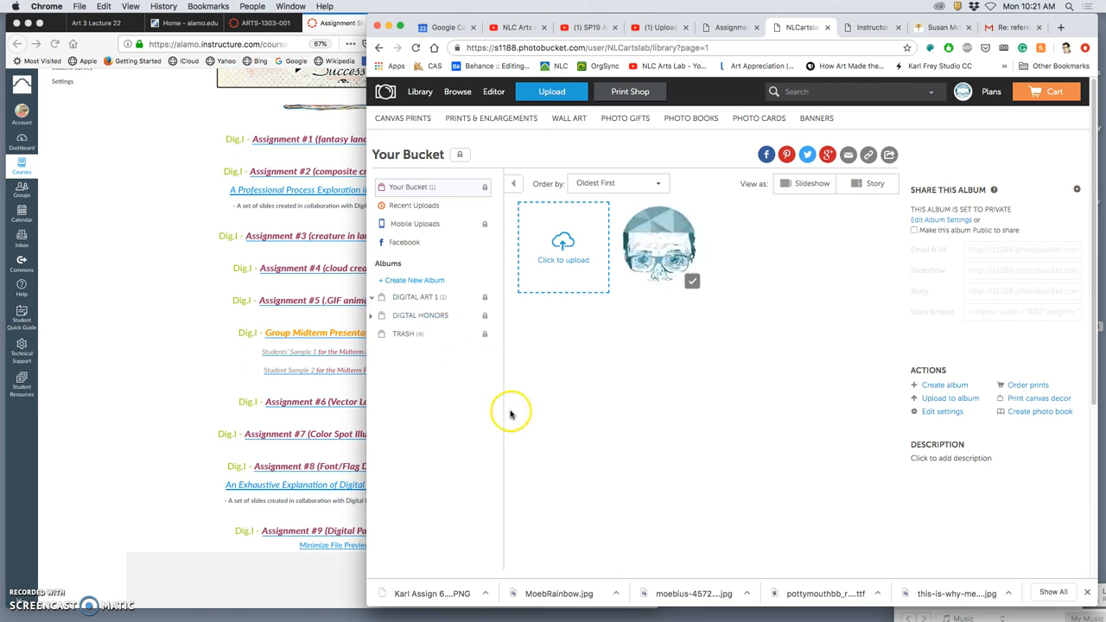
- Scroll through the Assignment #9 sheet to review its grading rubric and back to the top
click(372, 297)
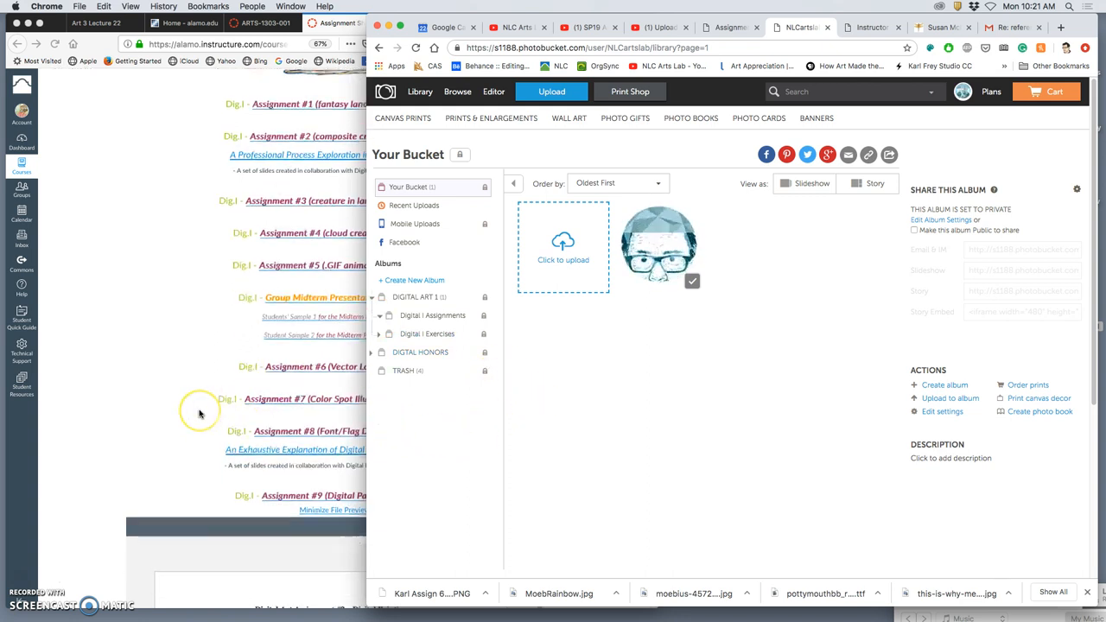
scroll(down, 3)
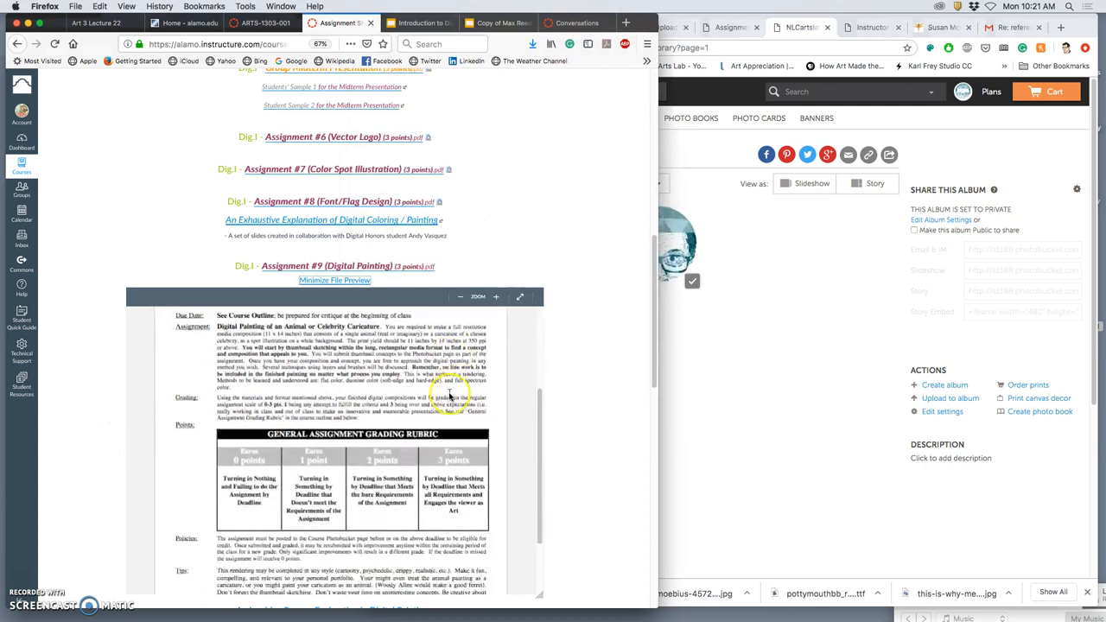
scroll(down, 3)
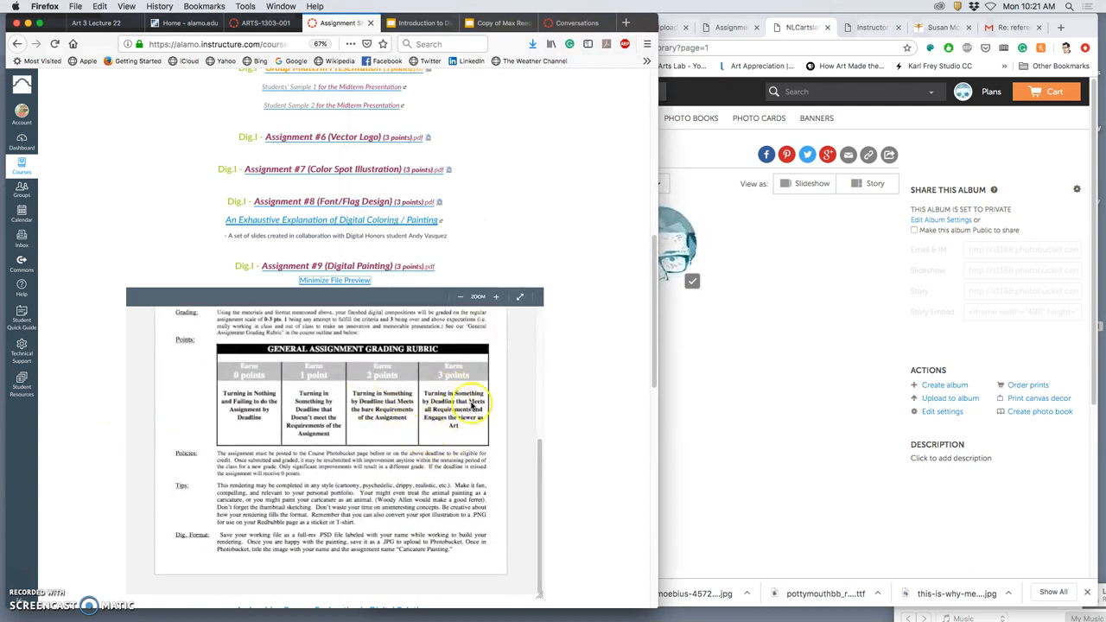
mouse_move(574, 357)
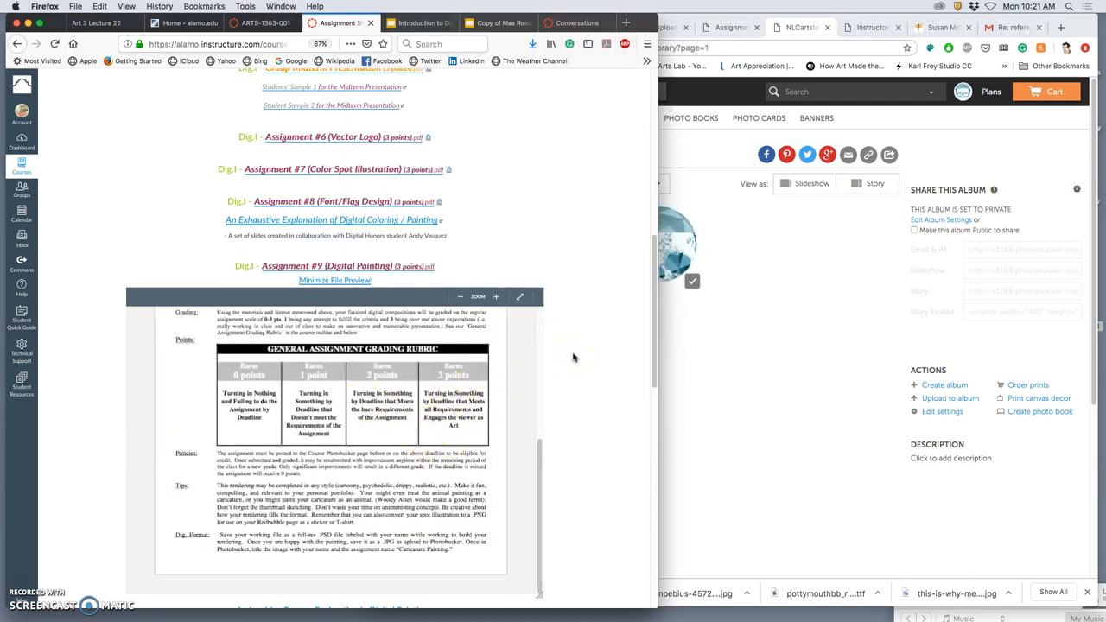
scroll(up, 3)
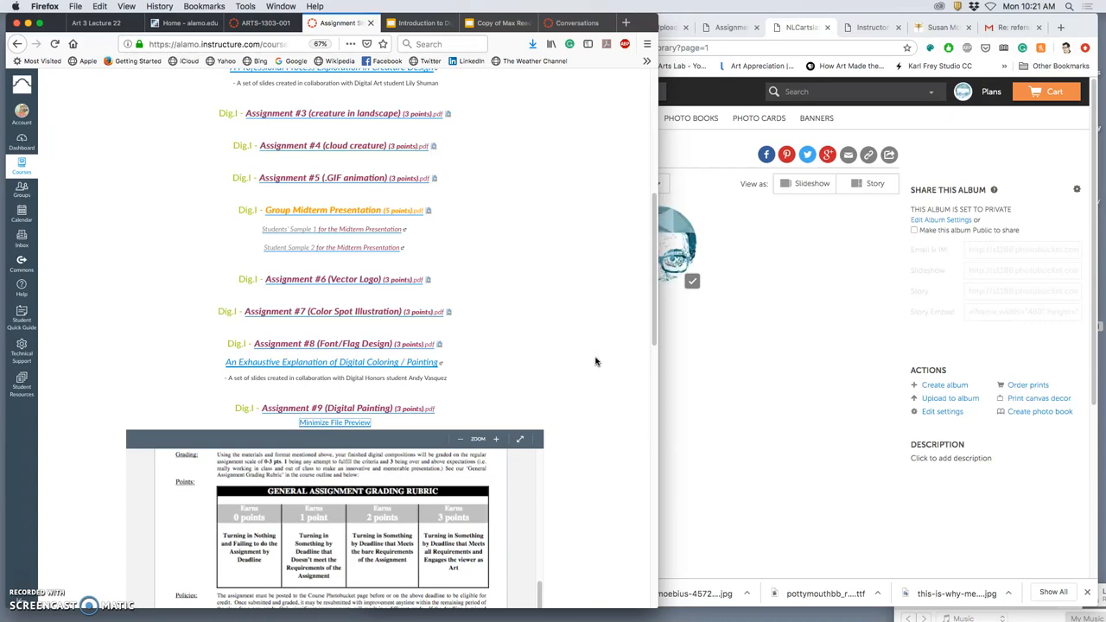
scroll(up, 3)
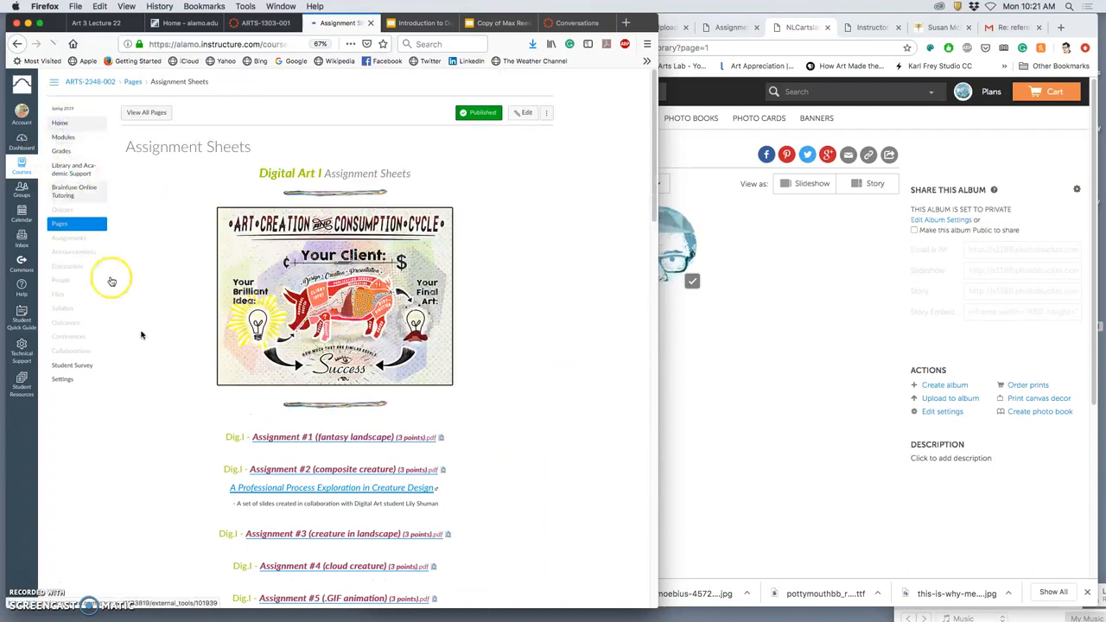
- From the course home, go to Links and open the Head Design Template and Rules Handout in a new tab
click(59, 121)
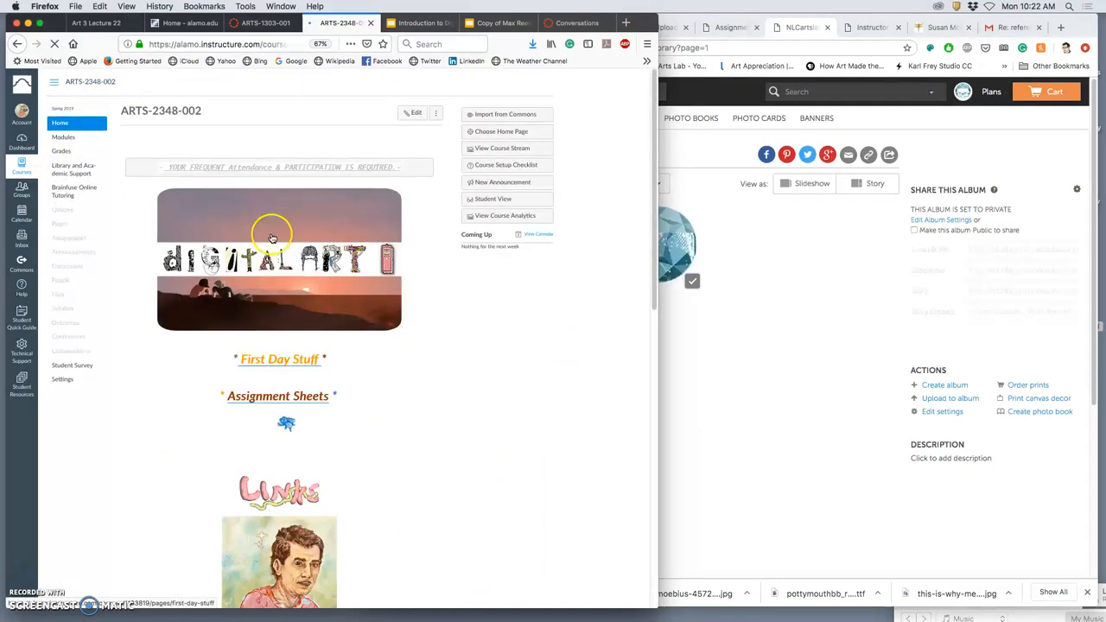
click(280, 490)
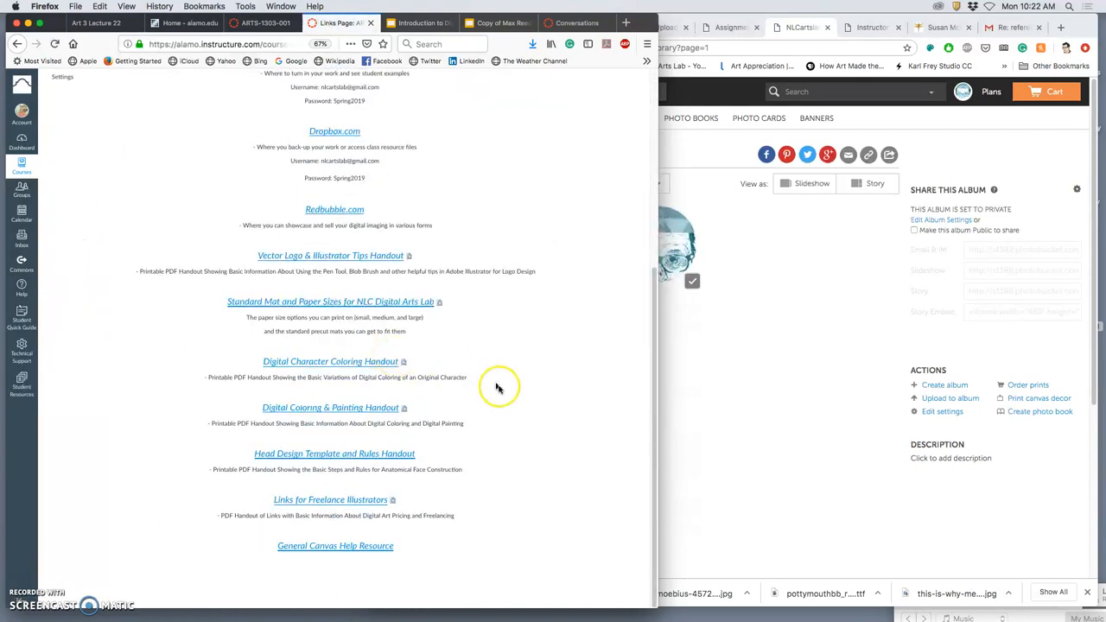
mouse_move(330, 408)
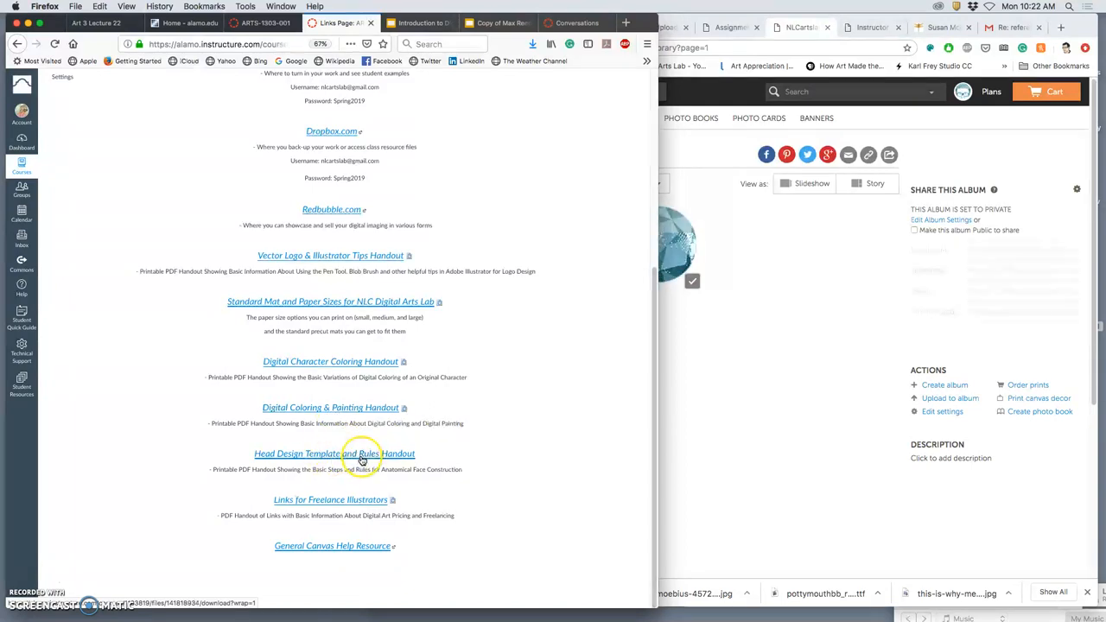
right_click(363, 453)
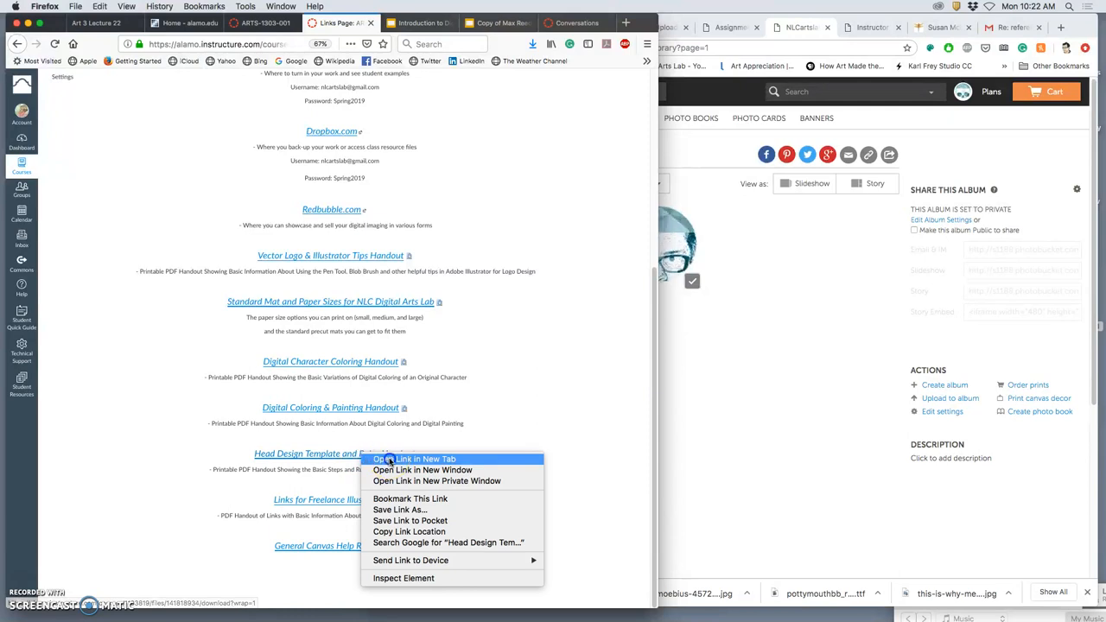
click(414, 460)
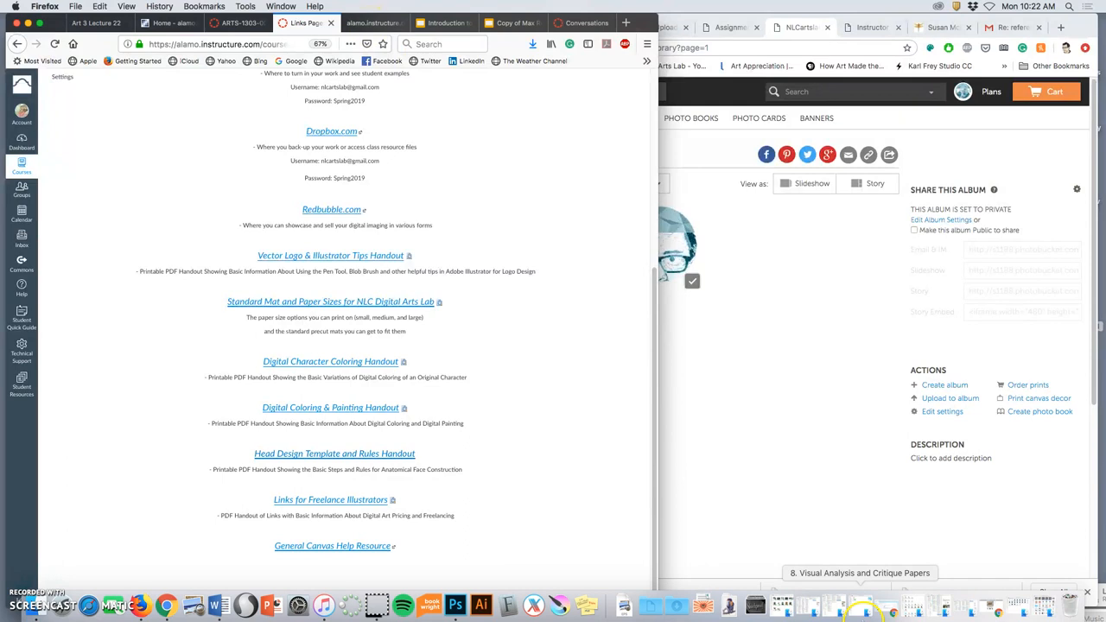
mouse_move(755, 605)
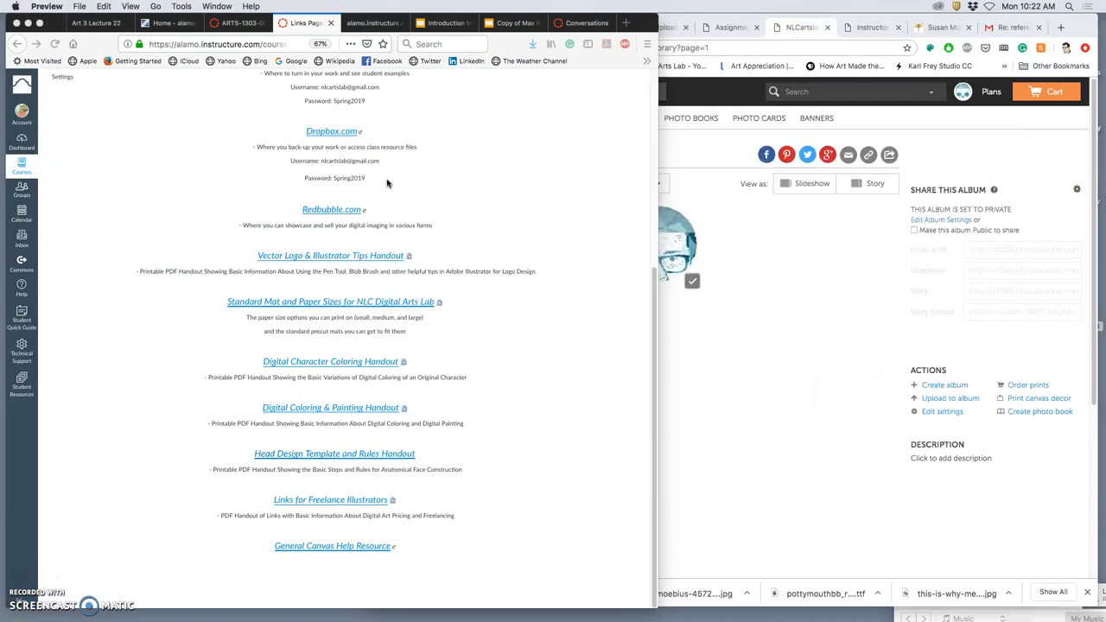
click(335, 452)
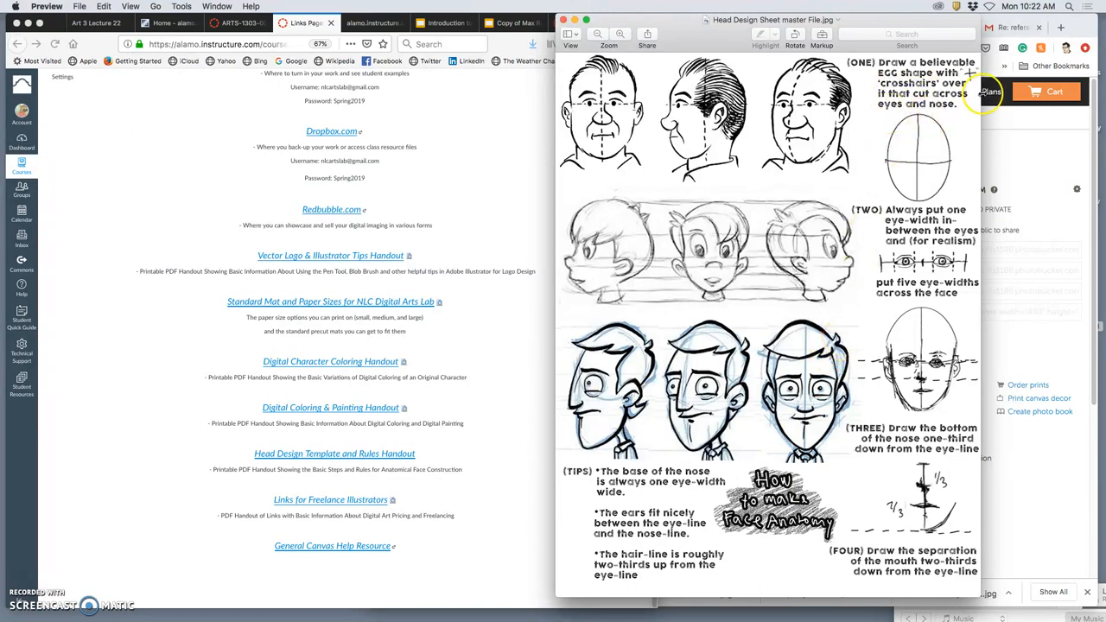
mouse_move(890, 107)
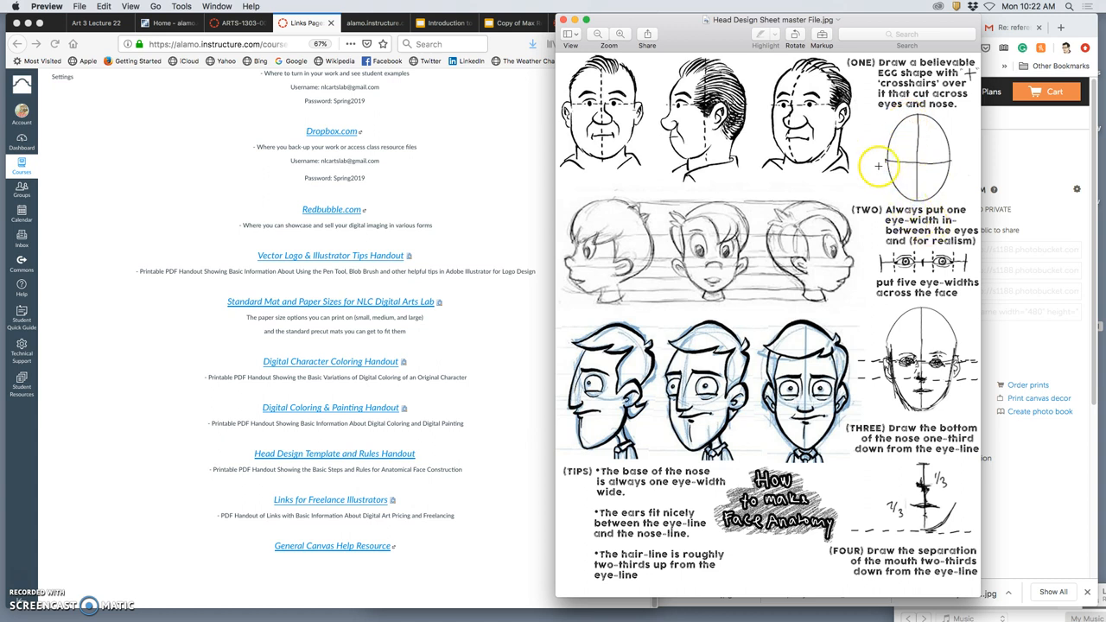
mouse_move(923, 166)
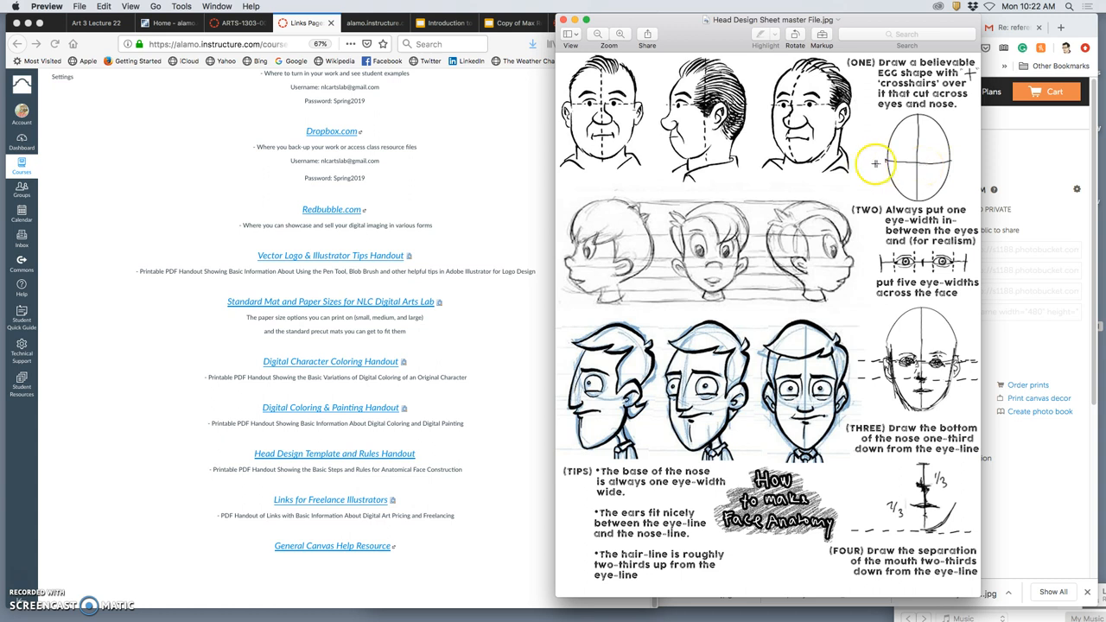
mouse_move(983, 269)
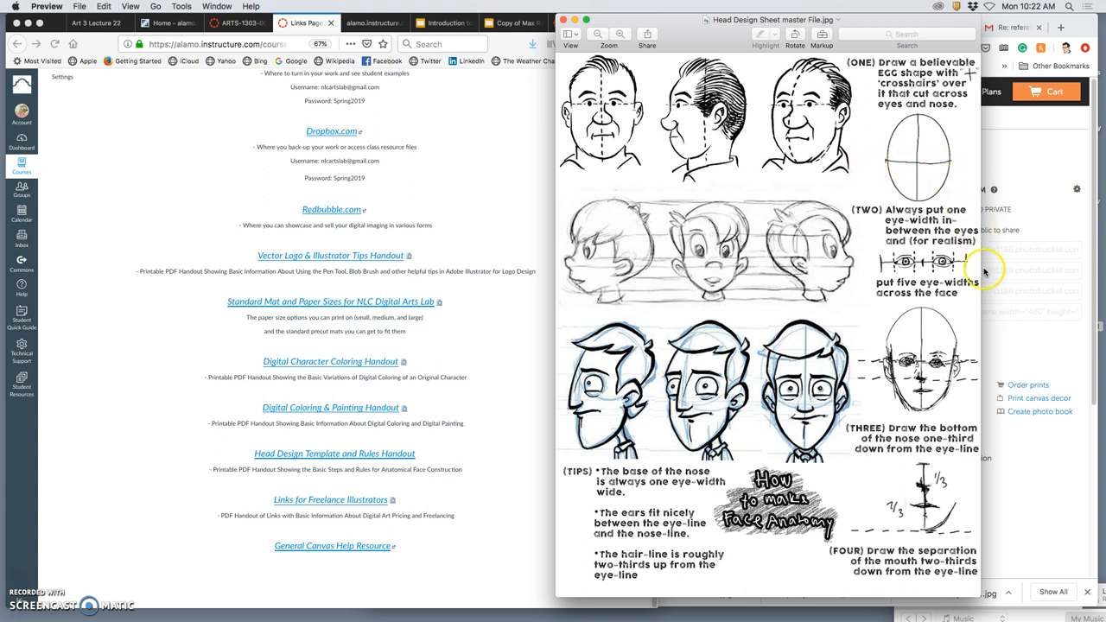
mouse_move(907, 263)
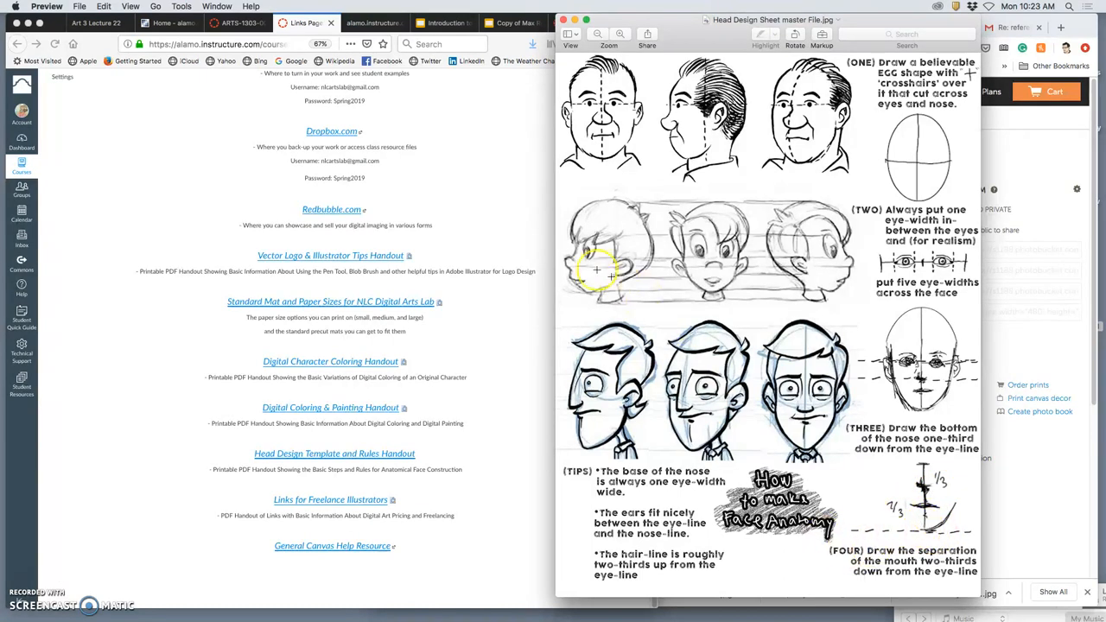
mouse_move(754, 379)
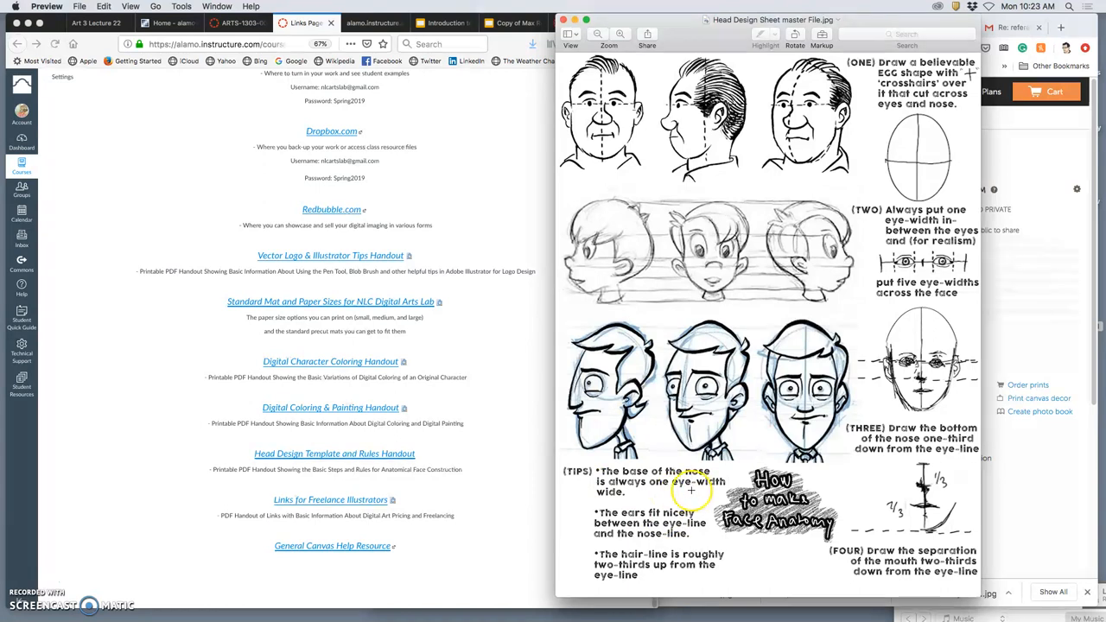
mouse_move(648, 527)
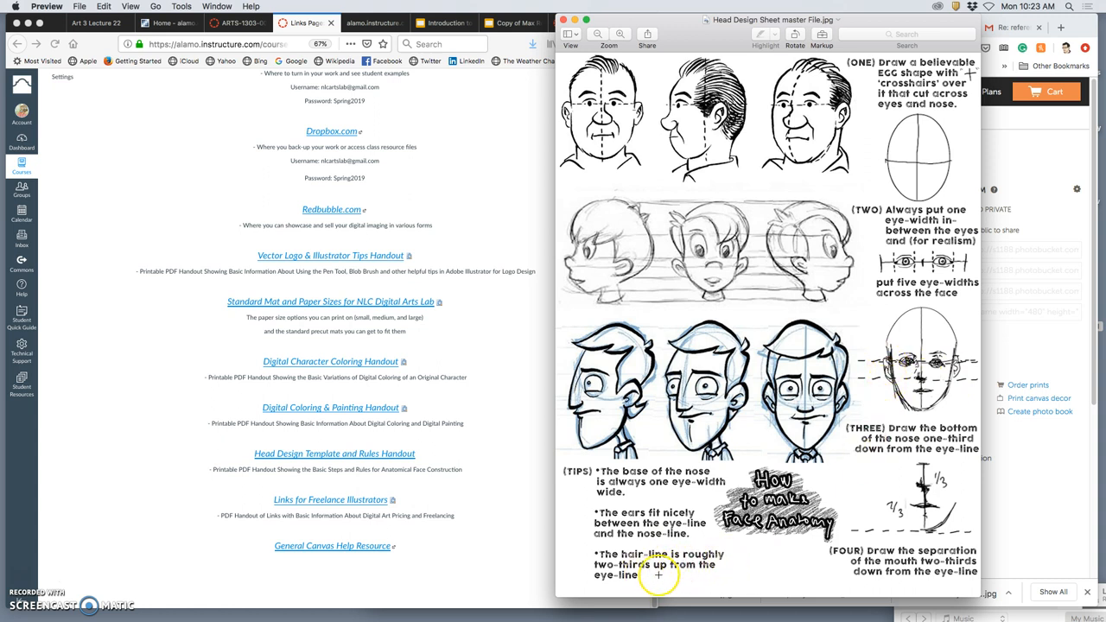
mouse_move(890, 370)
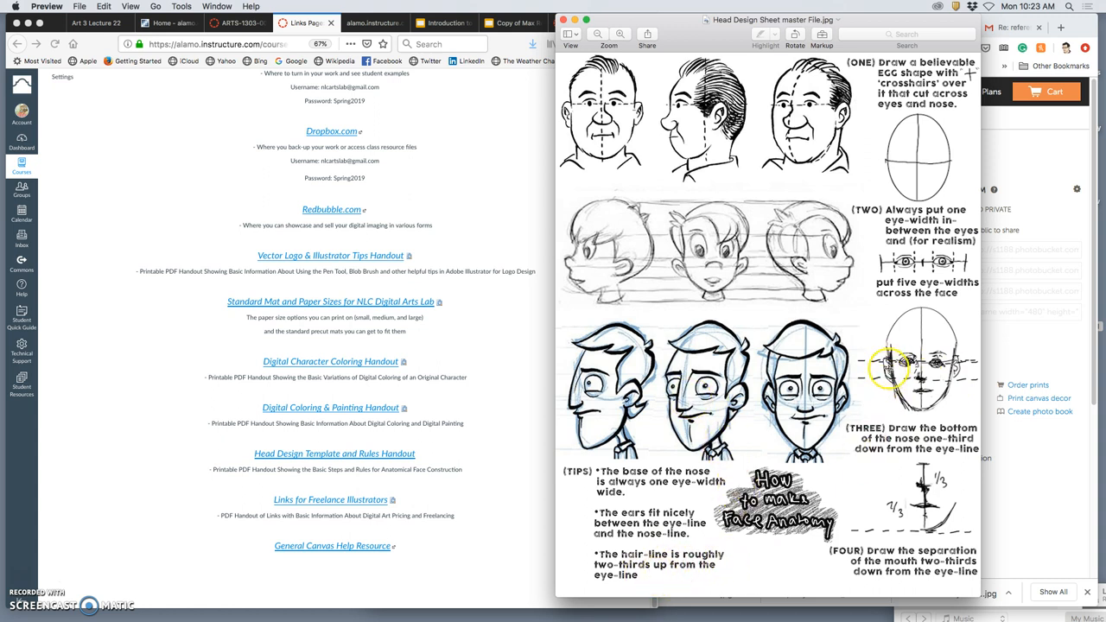
mouse_move(609, 95)
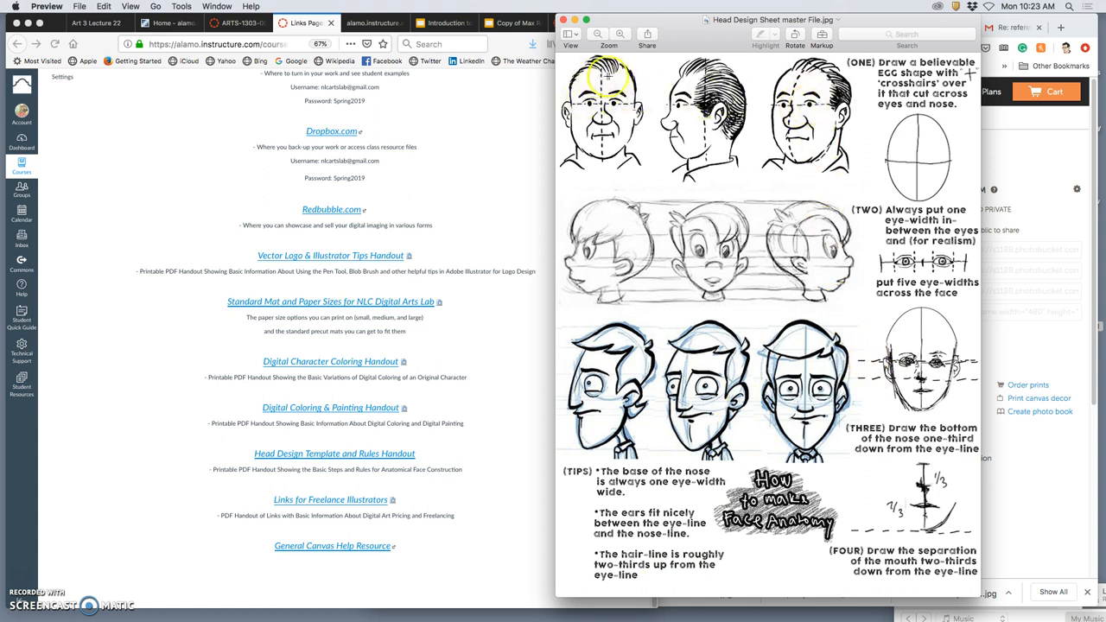
mouse_move(724, 200)
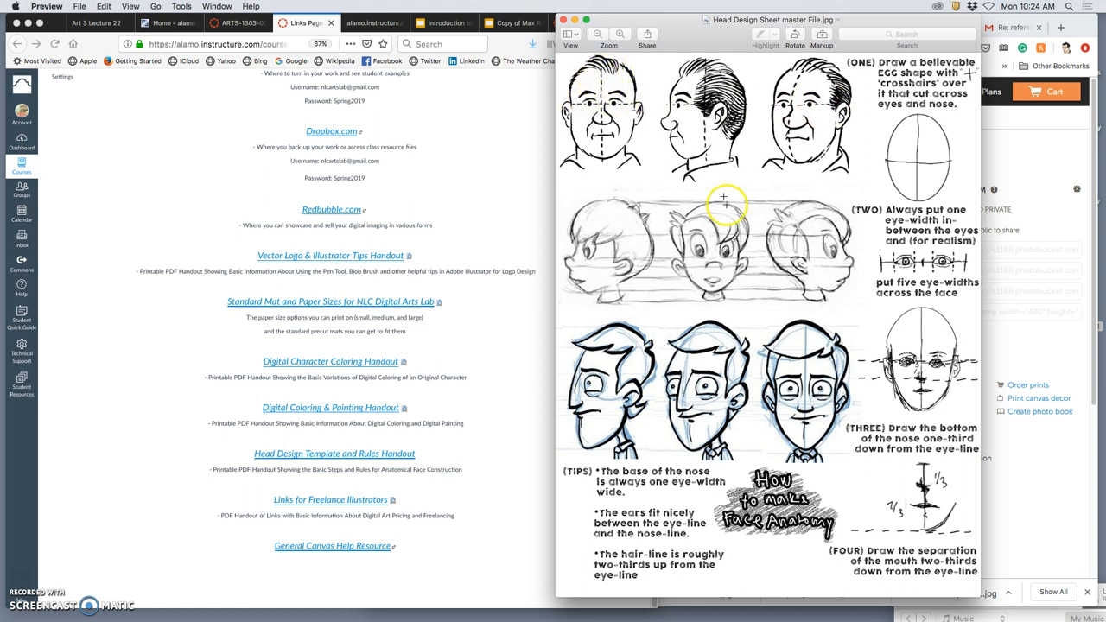
mouse_move(726, 349)
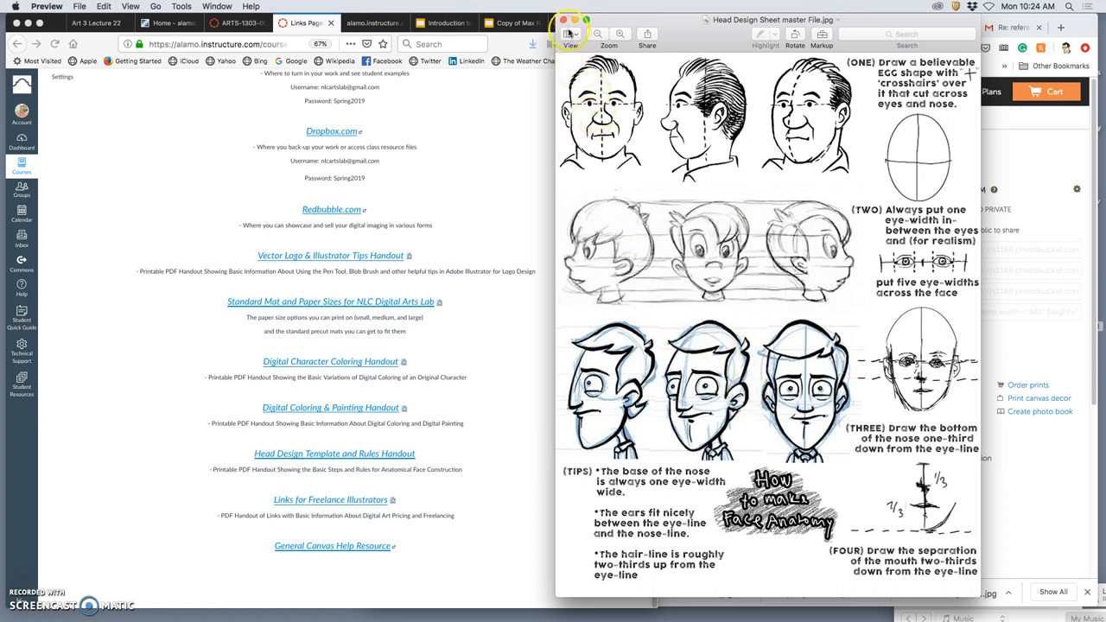
mouse_move(563, 21)
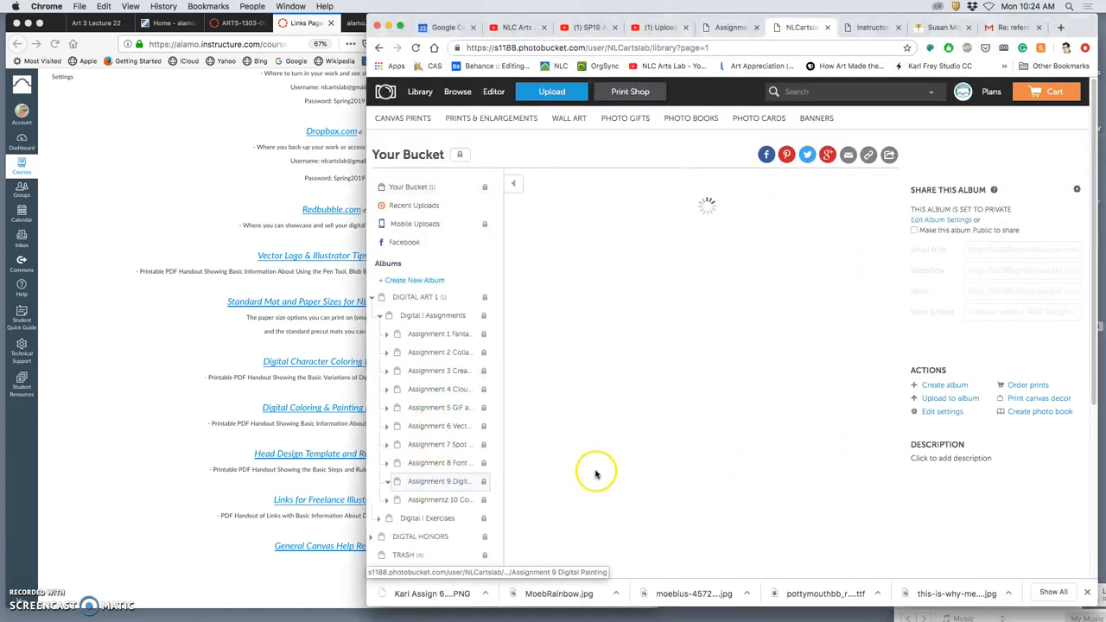
mouse_move(508, 491)
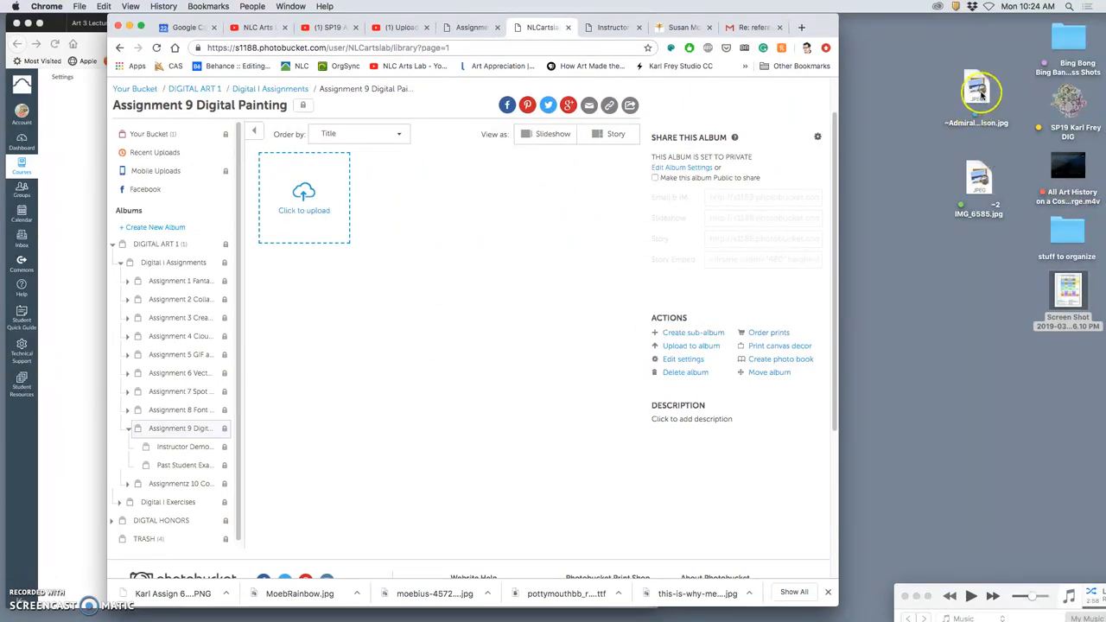
- Open the Admiral Nelson portrait in Preview as a reference
double_click(976, 95)
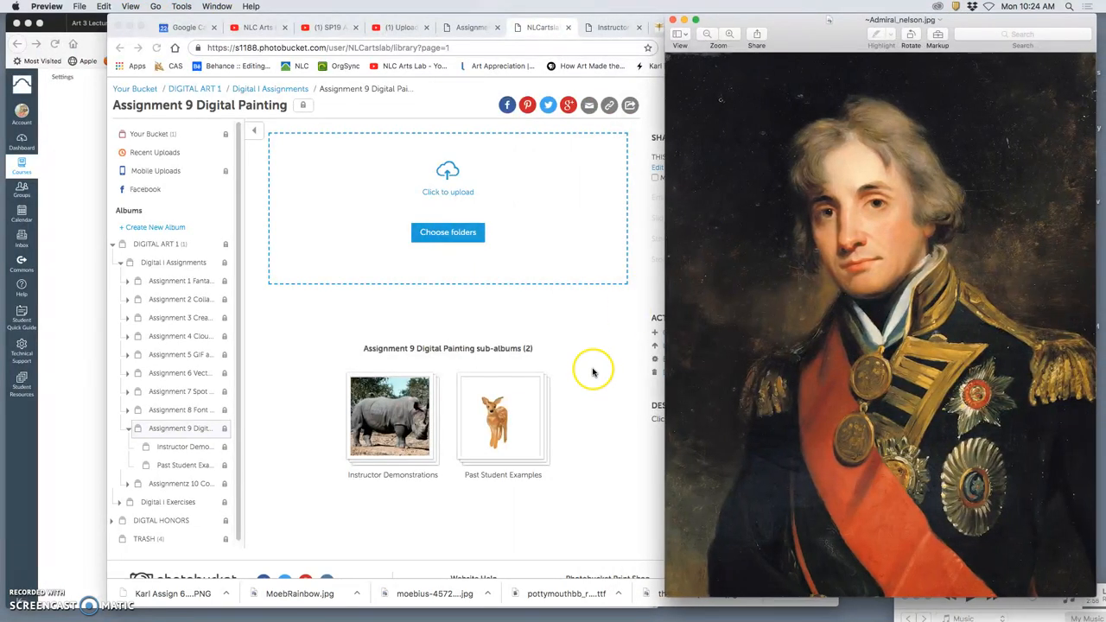
mouse_move(707, 371)
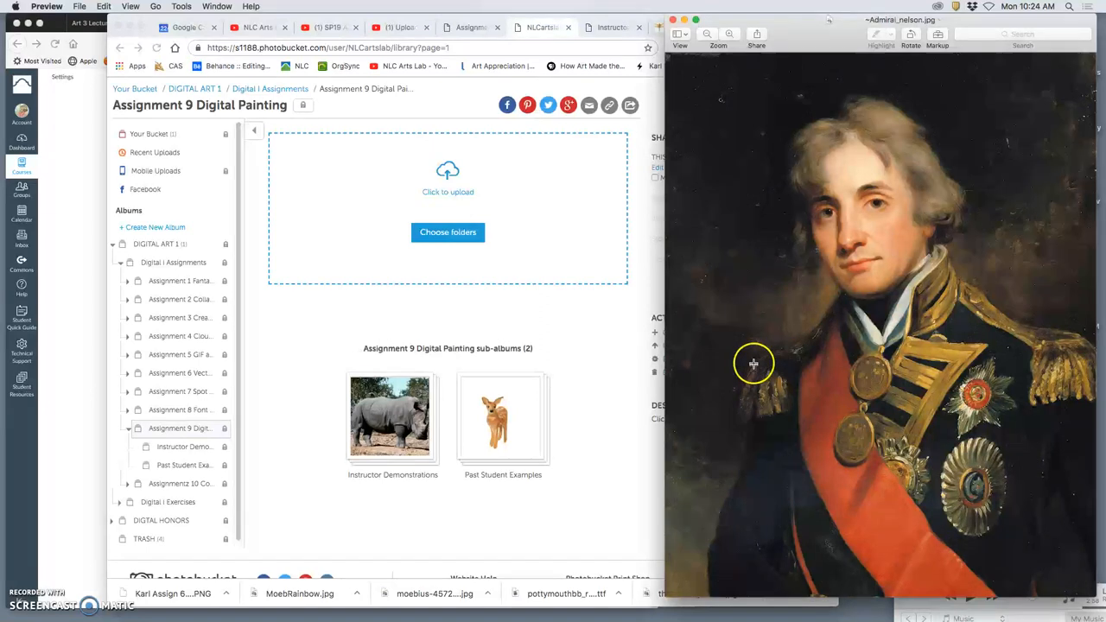
mouse_move(778, 306)
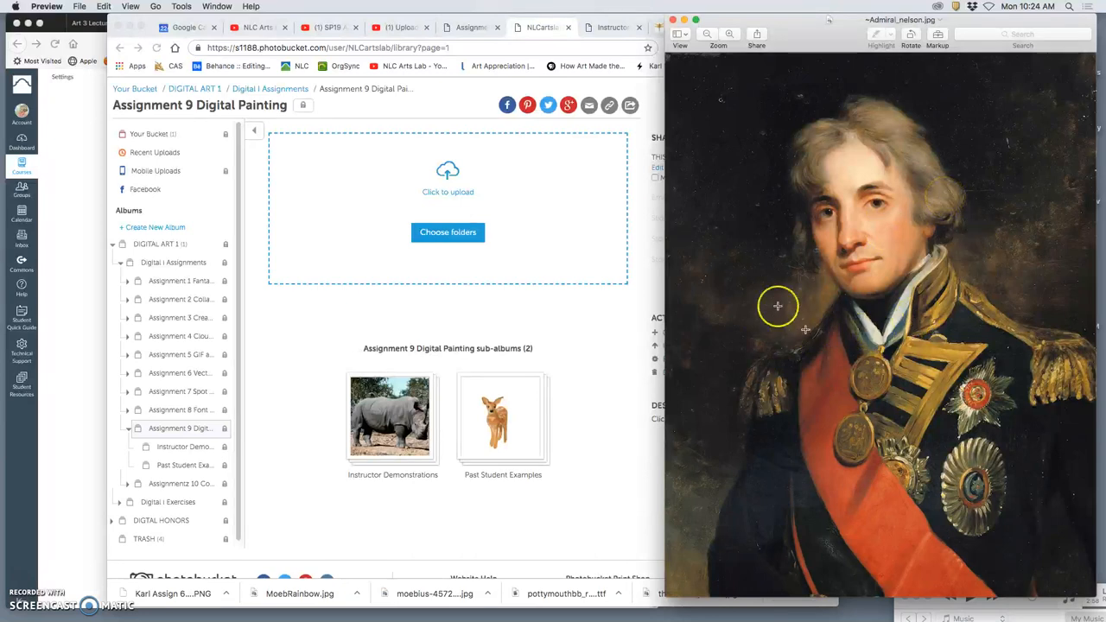
mouse_move(816, 501)
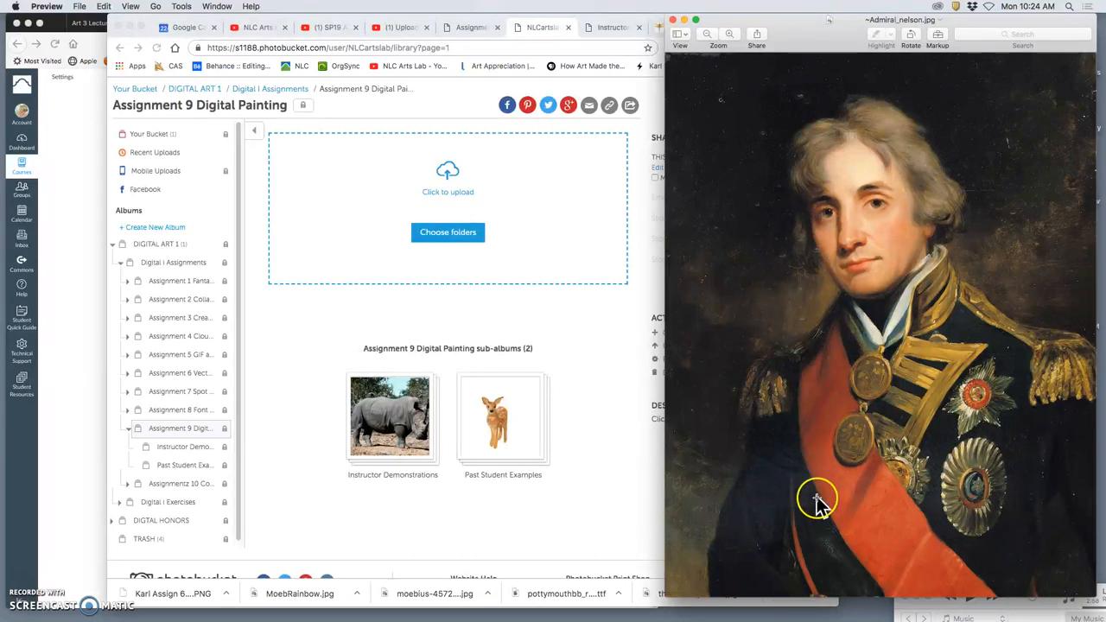
mouse_move(820, 312)
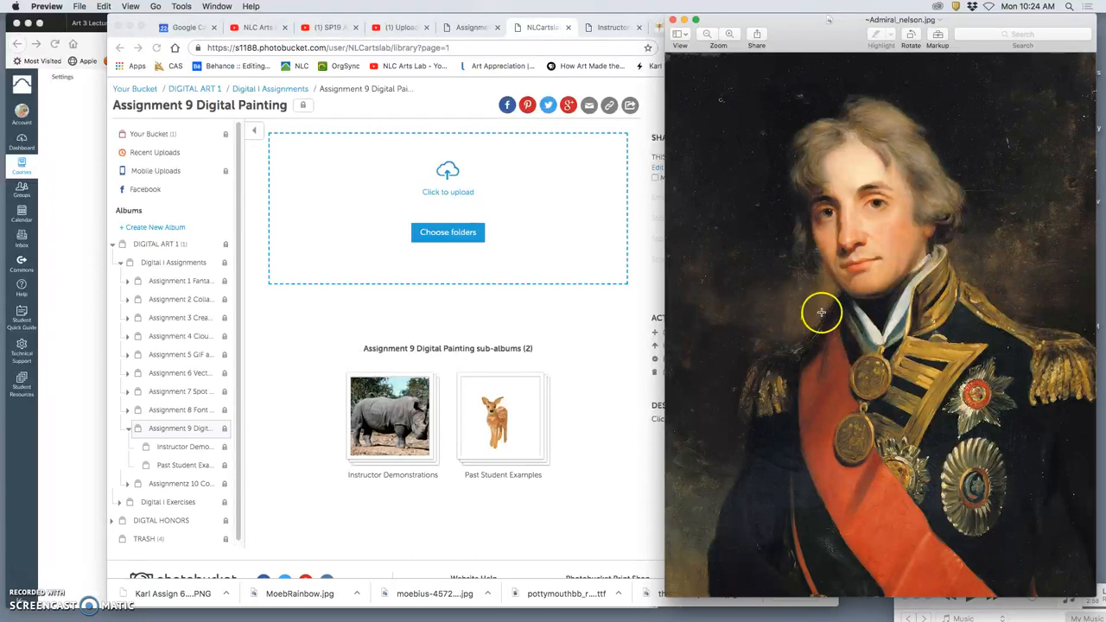
mouse_move(935, 238)
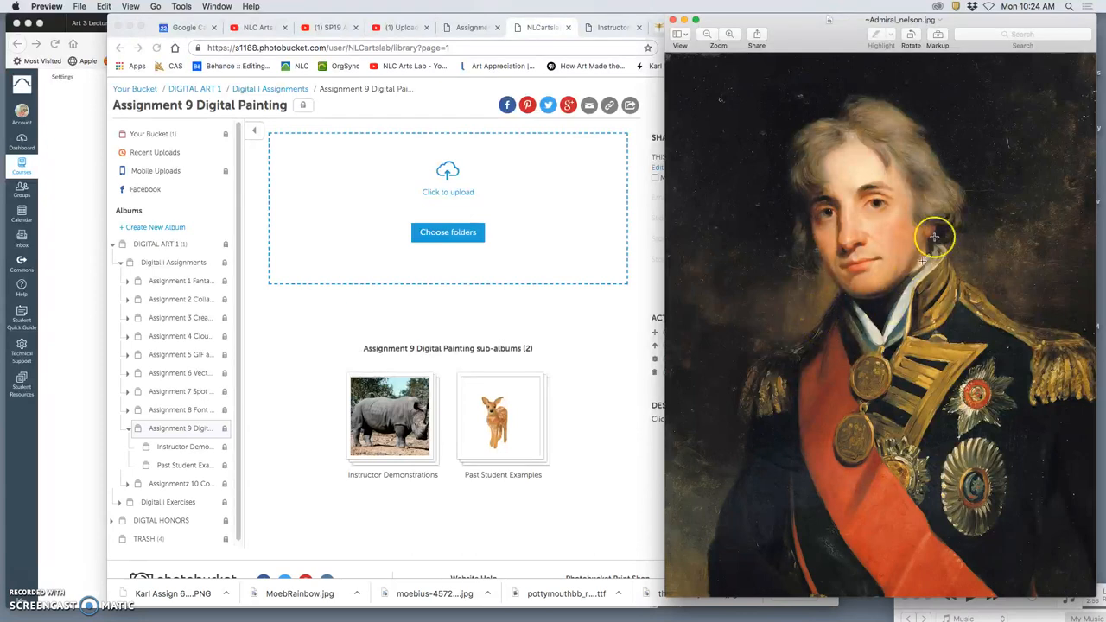
mouse_move(788, 323)
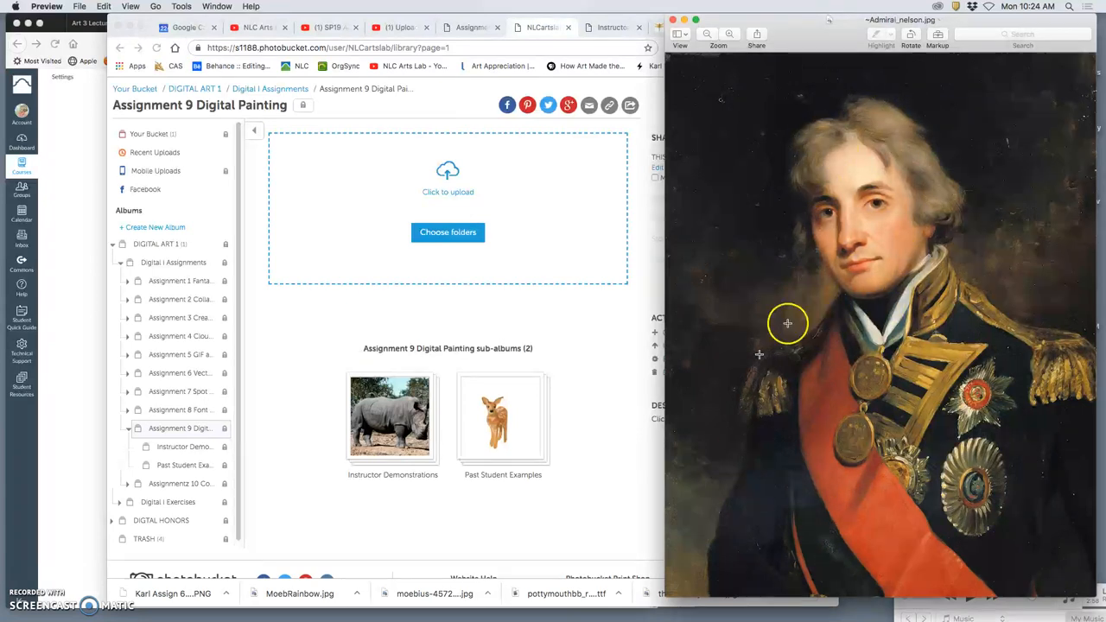
mouse_move(884, 204)
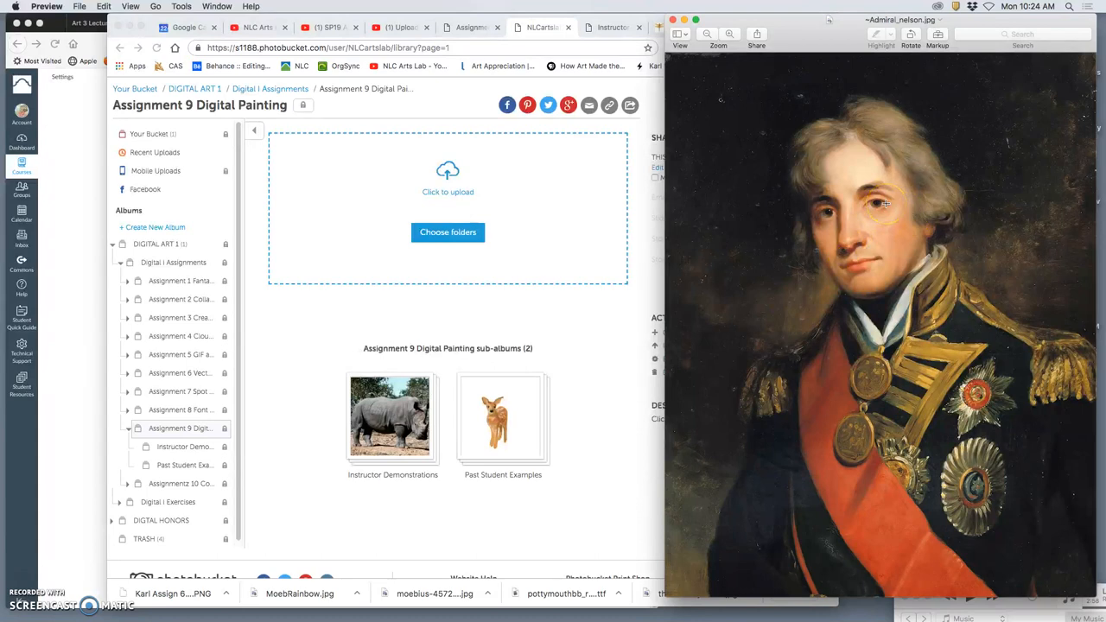
mouse_move(950, 387)
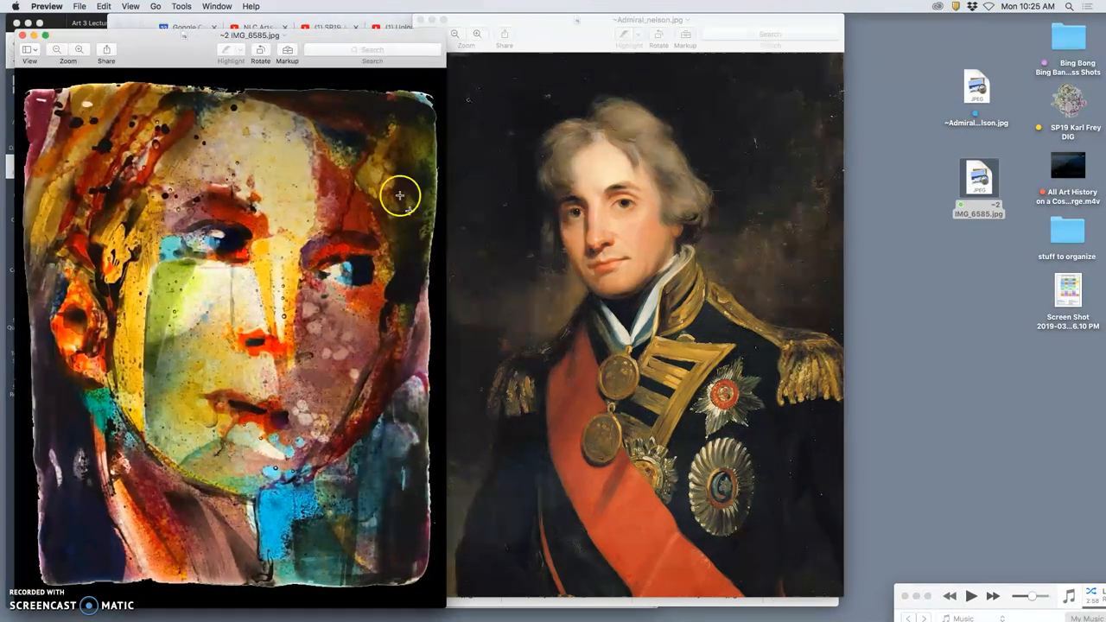
mouse_move(345, 278)
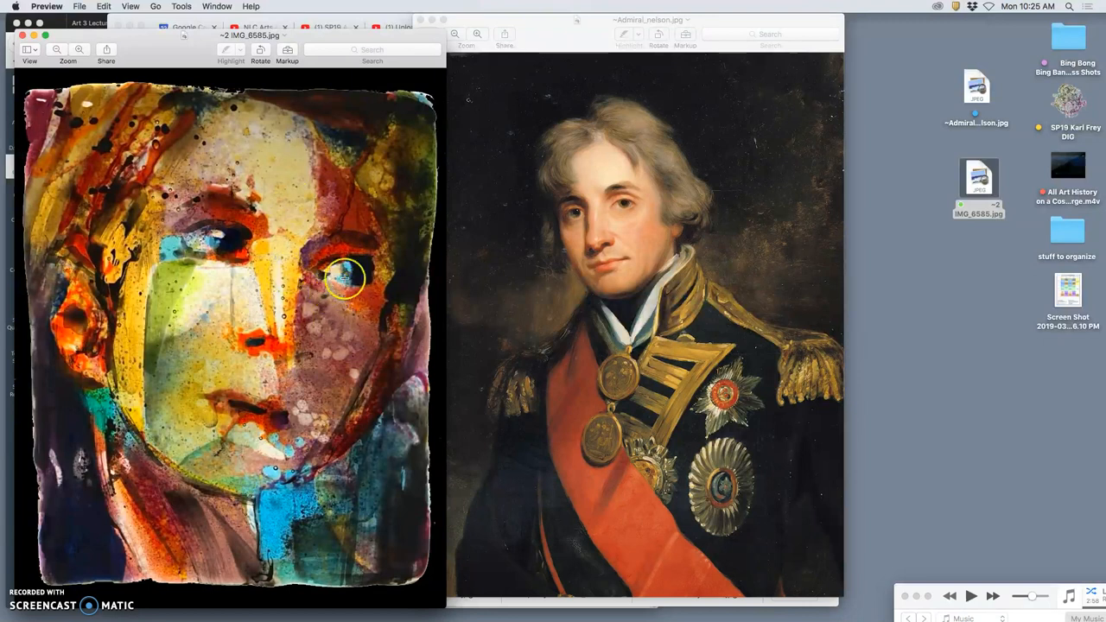
mouse_move(276, 346)
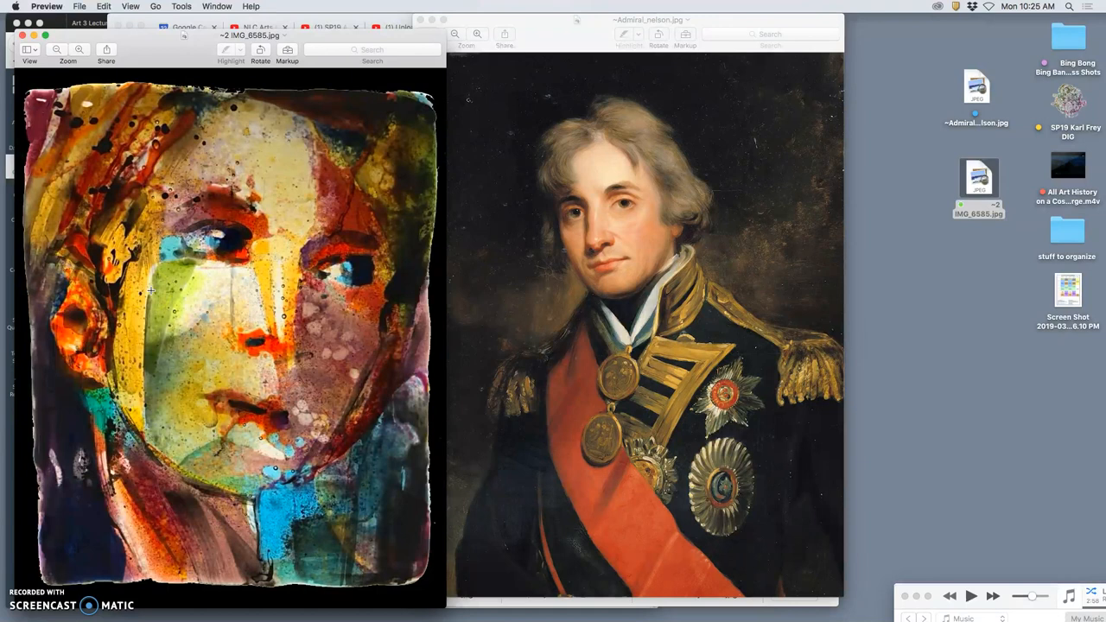
mouse_move(216, 294)
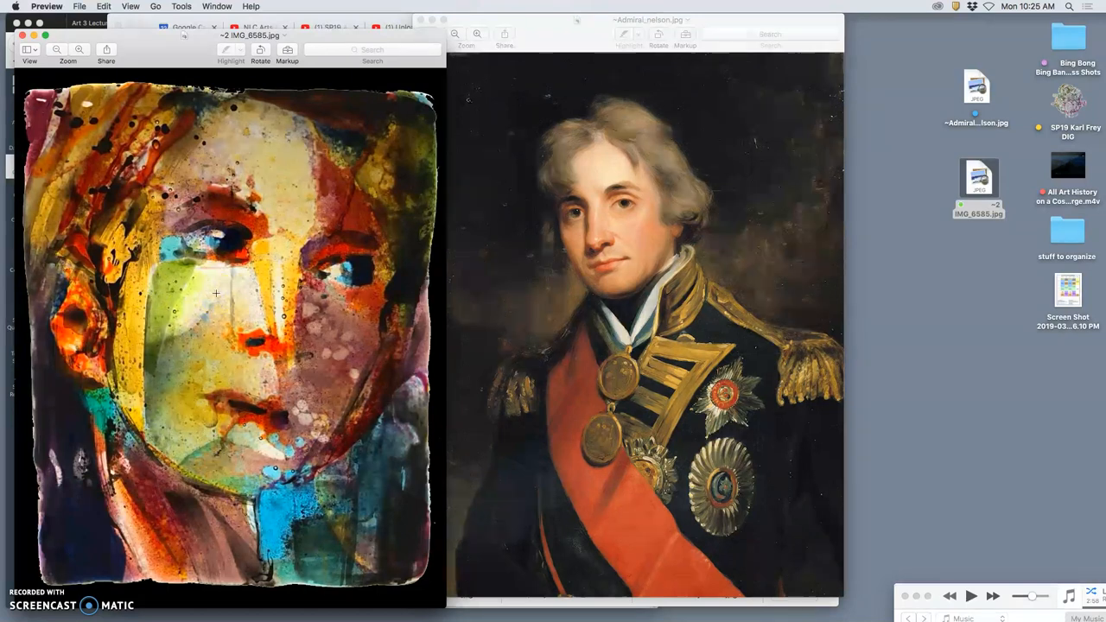
- Arrange the painted face and Admiral Nelson portrait windows side by side in Preview
click(130, 234)
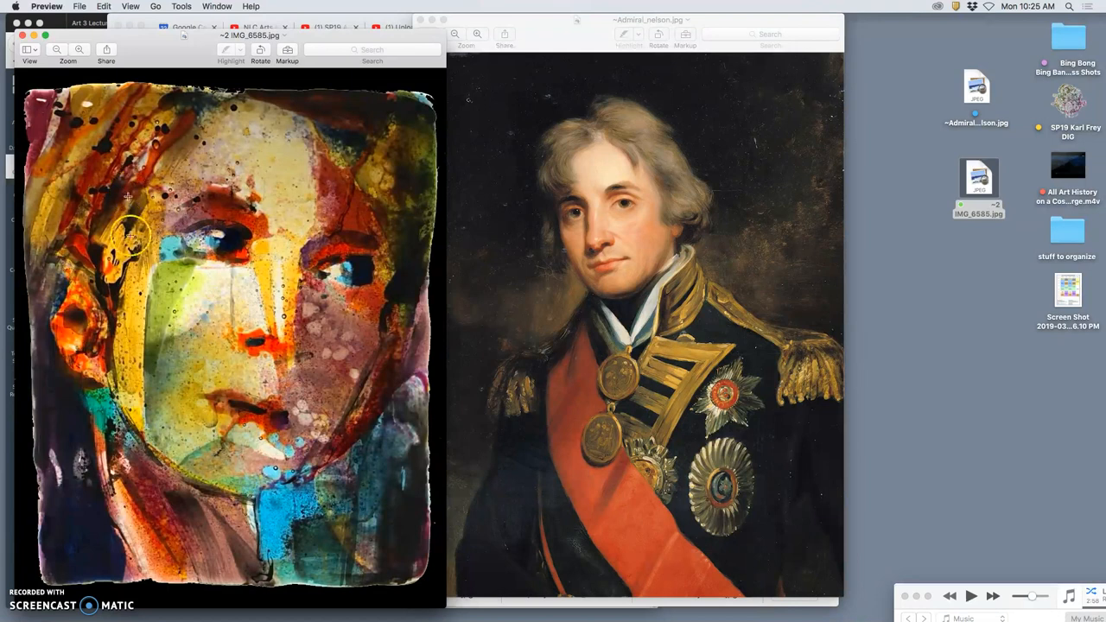
mouse_move(235, 225)
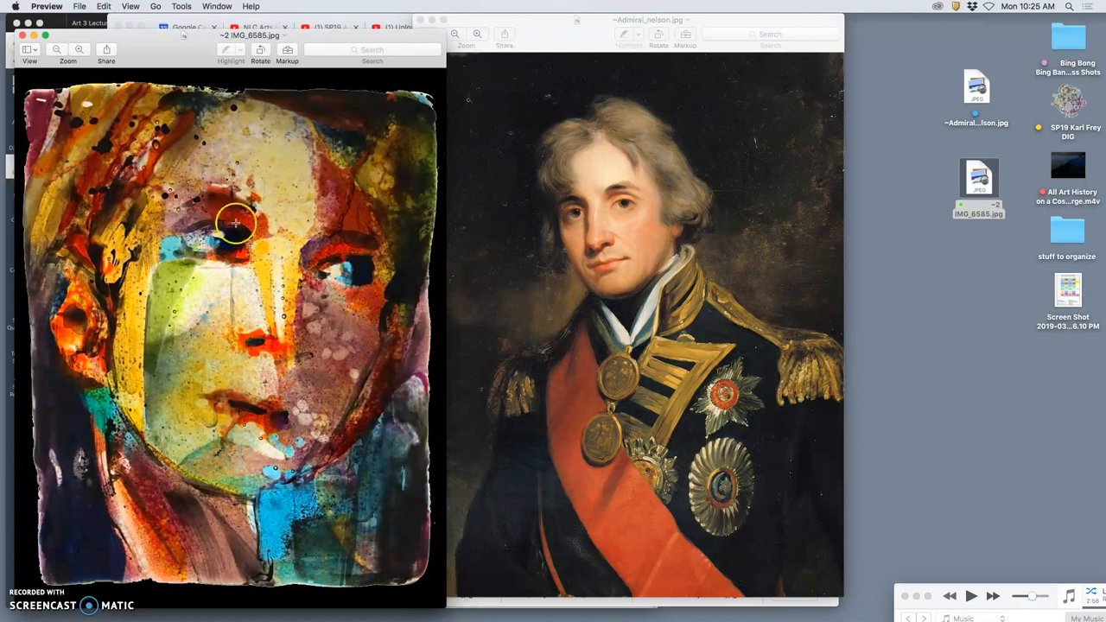